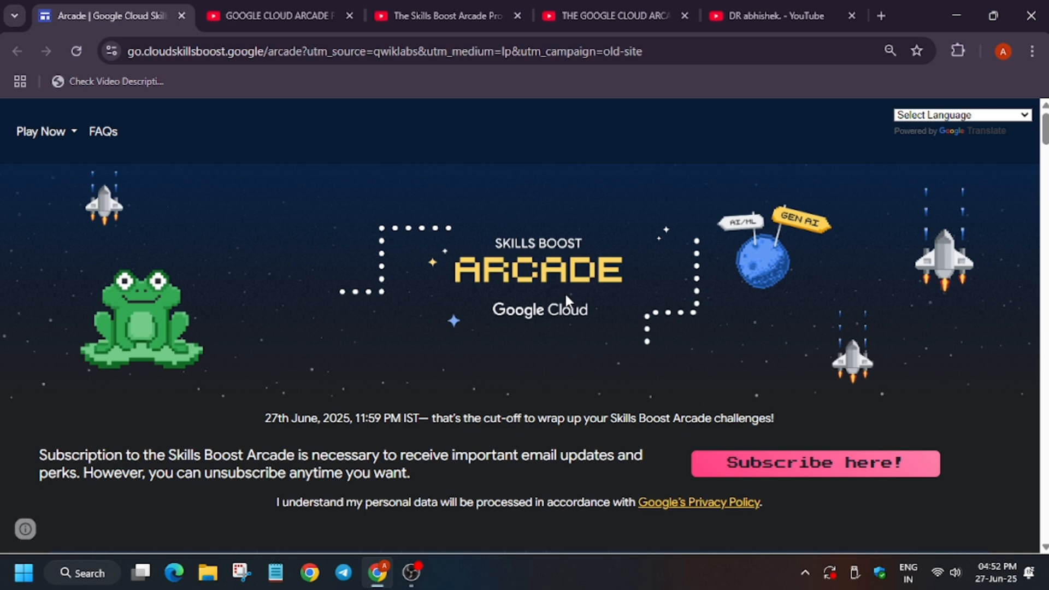
- Open the Arcade 'Subscribe here!' subscription form in a new browser tab
{"action": "scroll", "scroll_direction": "down", "scroll_amount": 3}
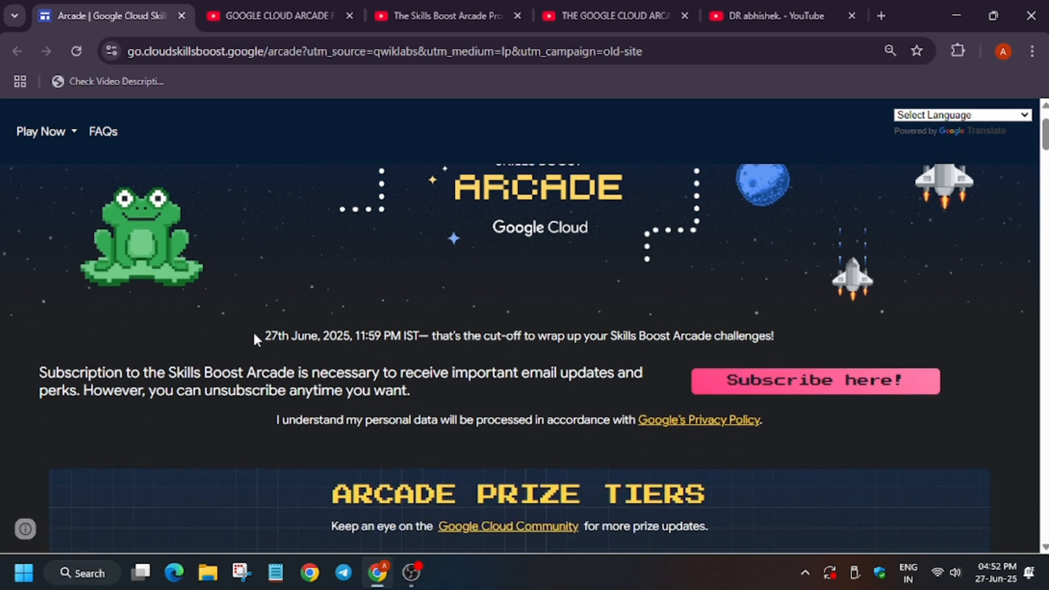
{"action": "scroll", "scroll_direction": "down", "scroll_amount": 3}
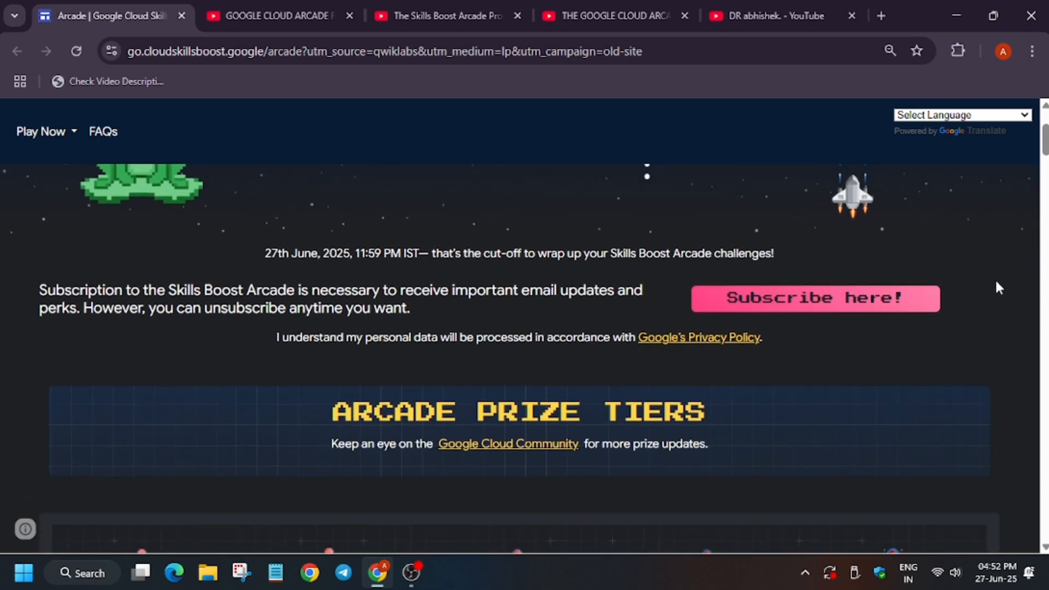
{"action": "scroll", "scroll_direction": "up", "scroll_amount": 3}
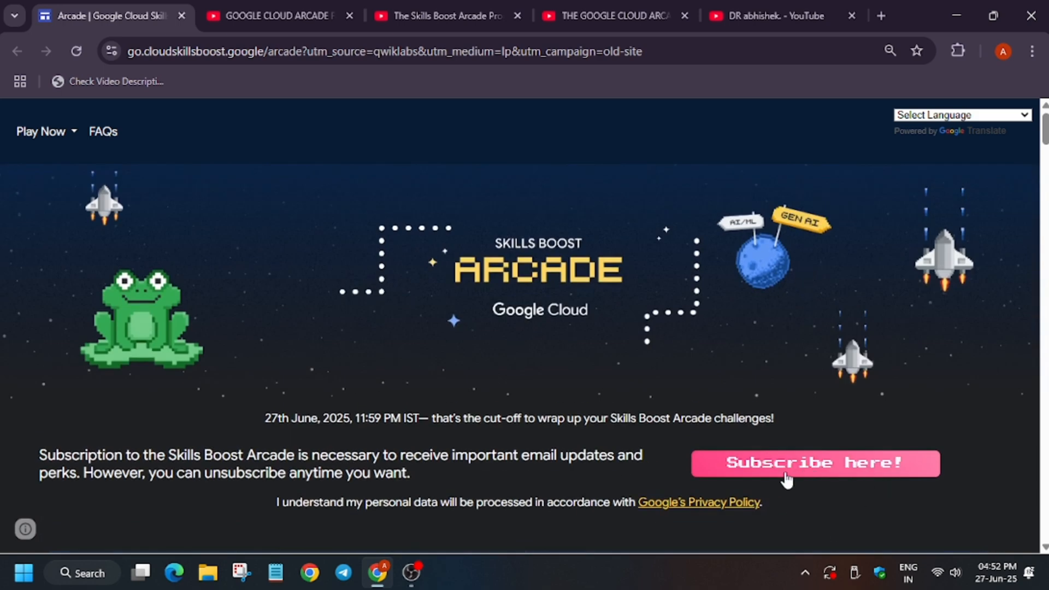
{"action": "right_click", "coordinate": [788, 478]}
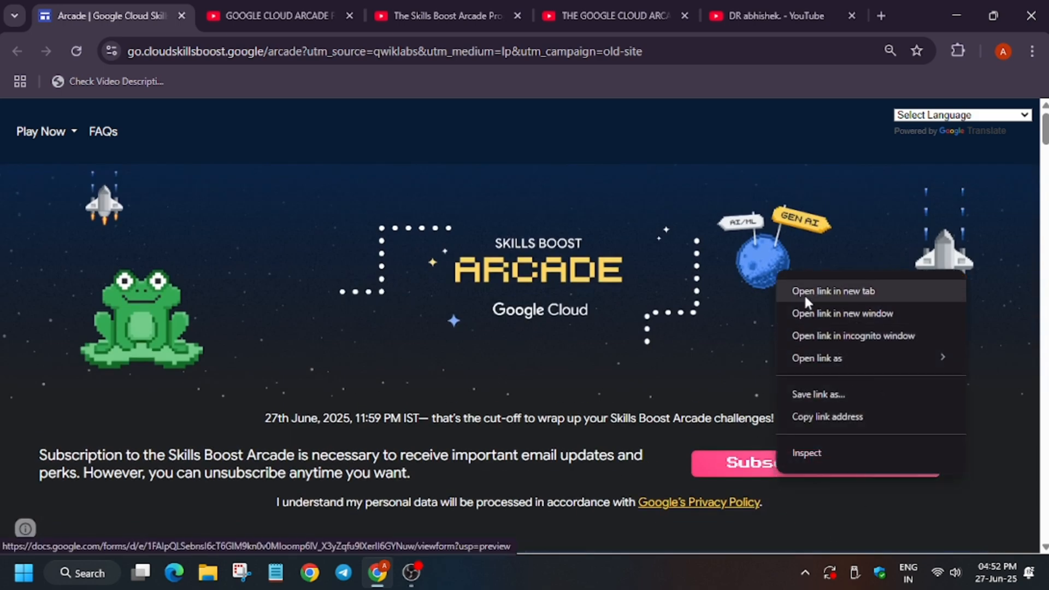
{"action": "left_click", "coordinate": [833, 290]}
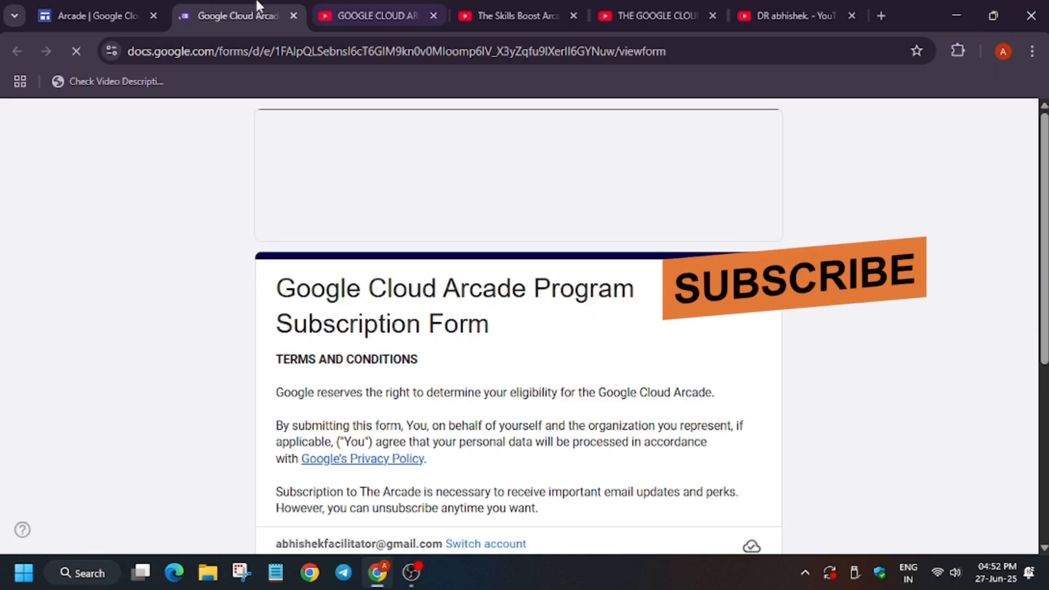
- Return to the Arcade page and bring the Certification Zone game card into view
{"action": "left_click", "coordinate": [94, 15]}
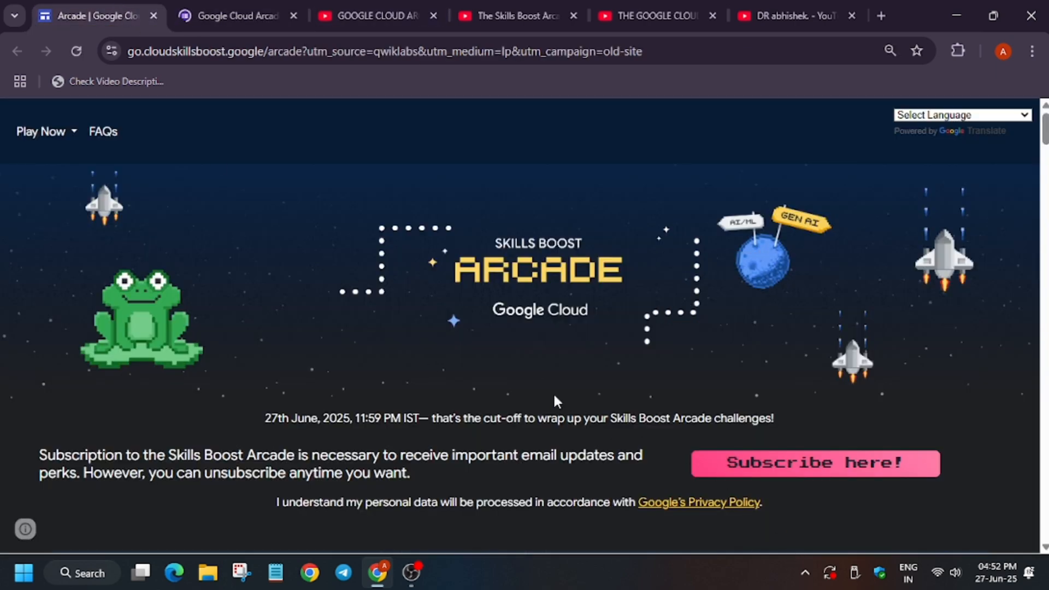
{"action": "scroll", "scroll_direction": "down", "scroll_amount": 3}
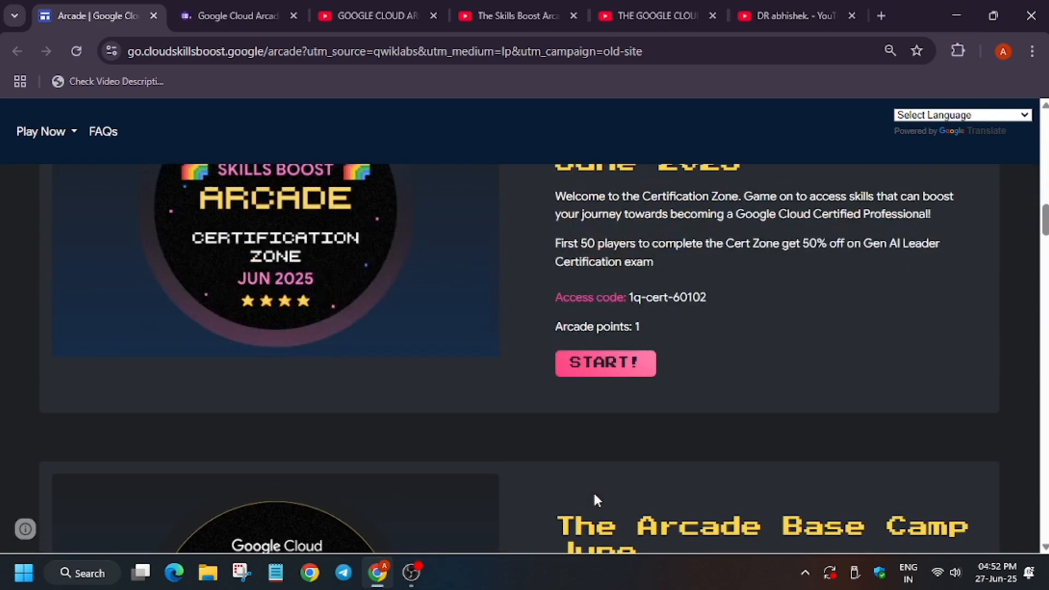
- Enter the Certification Zone game and sign in with the Google account
{"action": "left_click", "coordinate": [605, 362]}
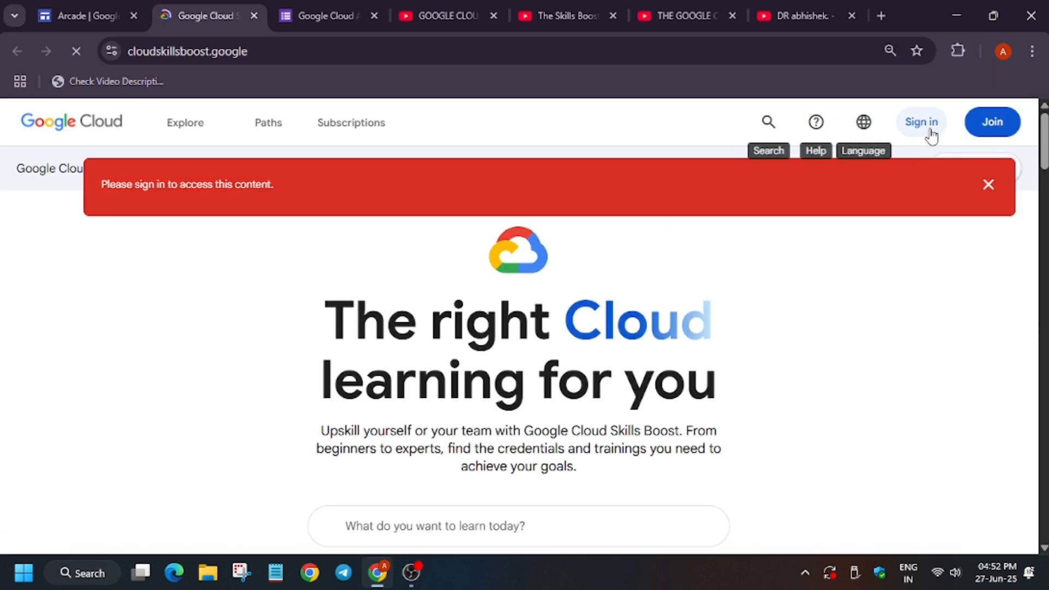
{"action": "left_click", "coordinate": [921, 121]}
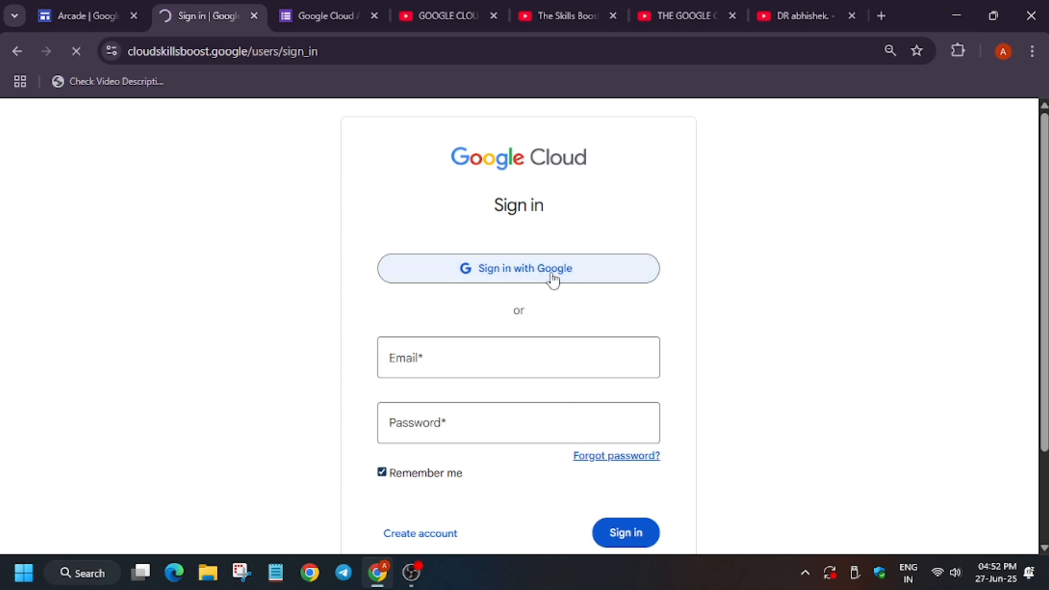
{"action": "left_click", "coordinate": [518, 269]}
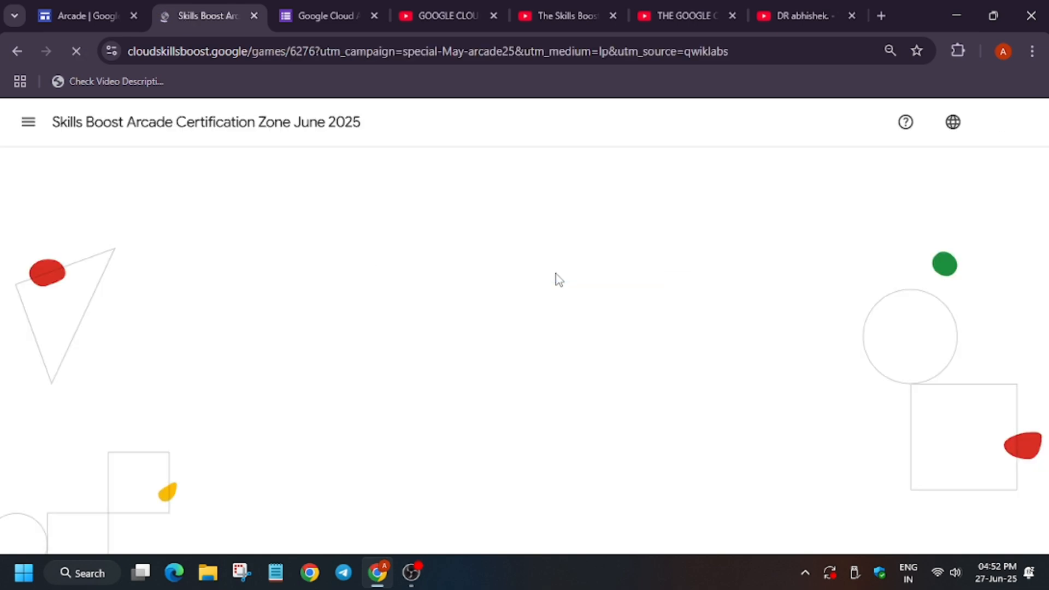
- Reach the general account Settings page from the avatar menu
{"action": "left_click", "coordinate": [1000, 122]}
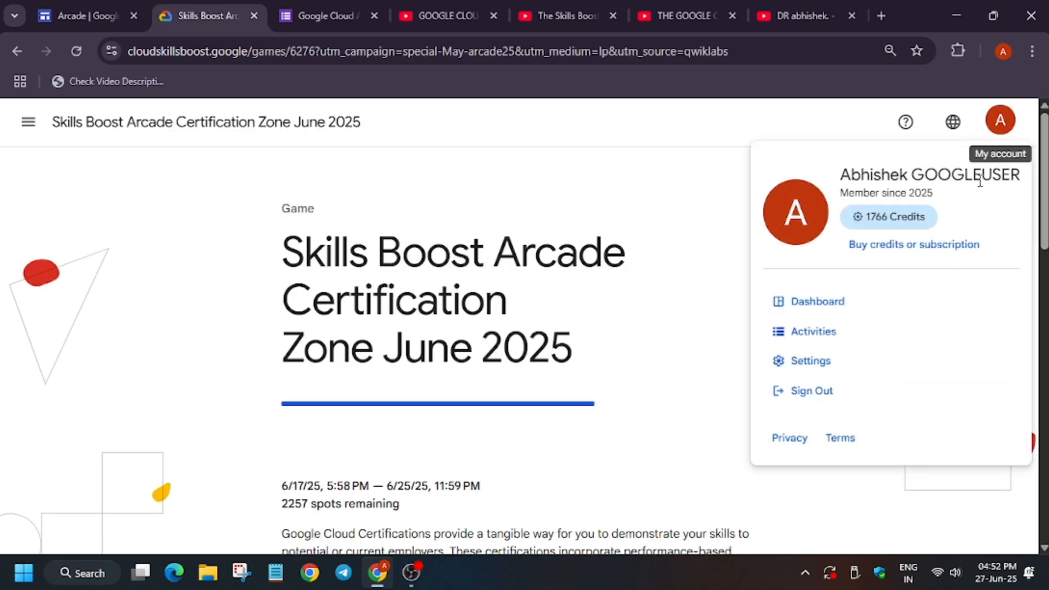
{"action": "left_click", "coordinate": [810, 361]}
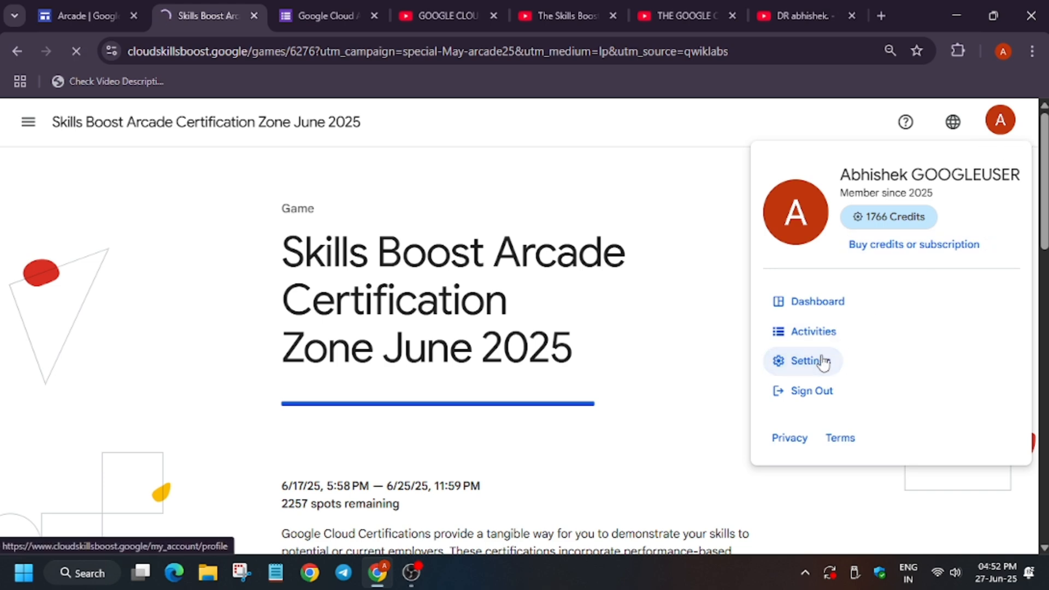
{"action": "left_click", "coordinate": [813, 361]}
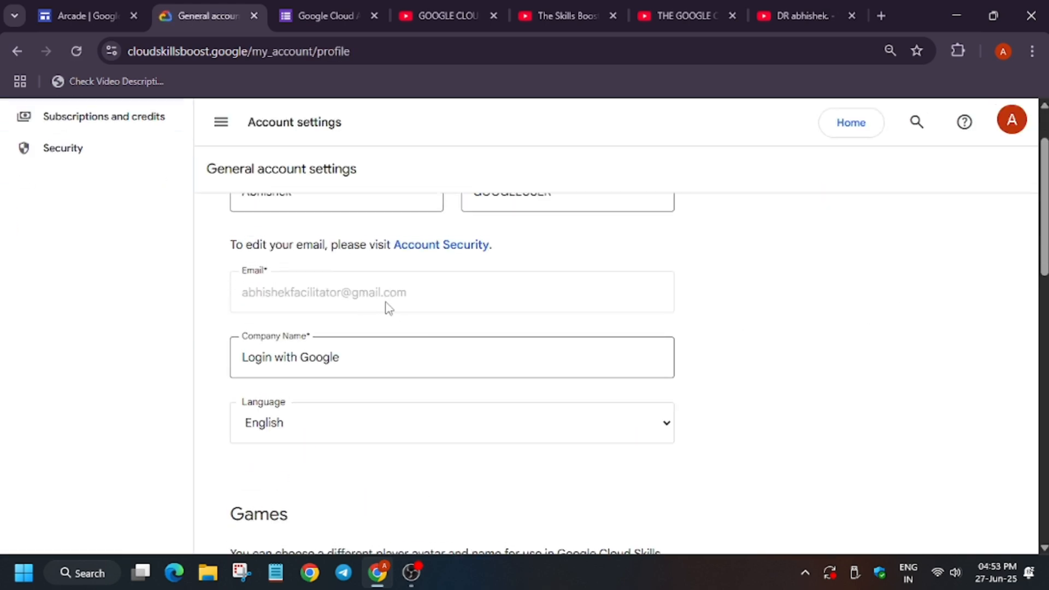
- Review the subscription form's first page with the email filled in, glancing at the settings and Arcade tabs
{"action": "left_click", "coordinate": [326, 16]}
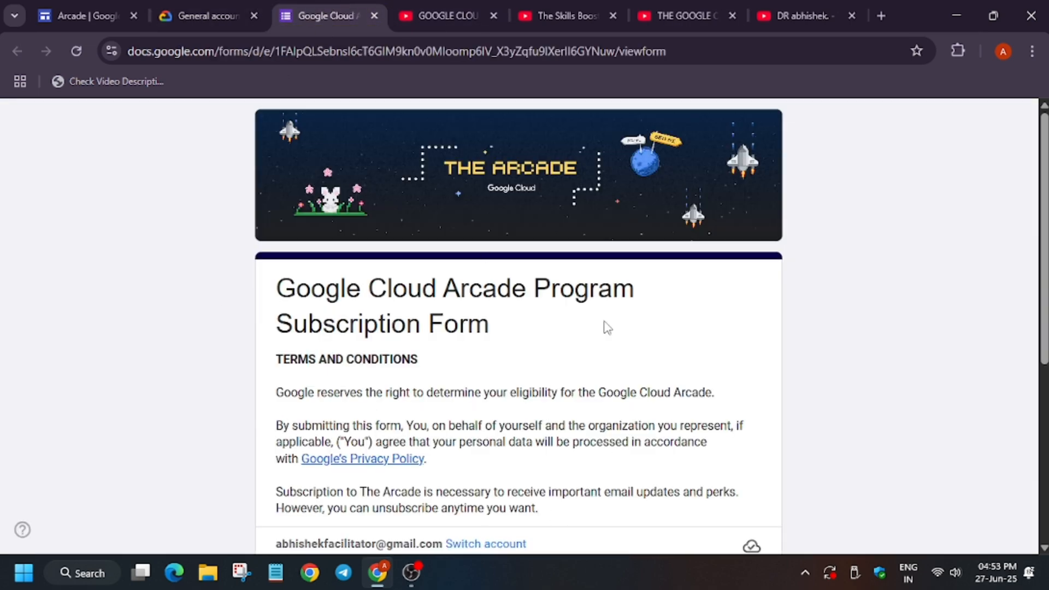
{"action": "left_click", "coordinate": [80, 15]}
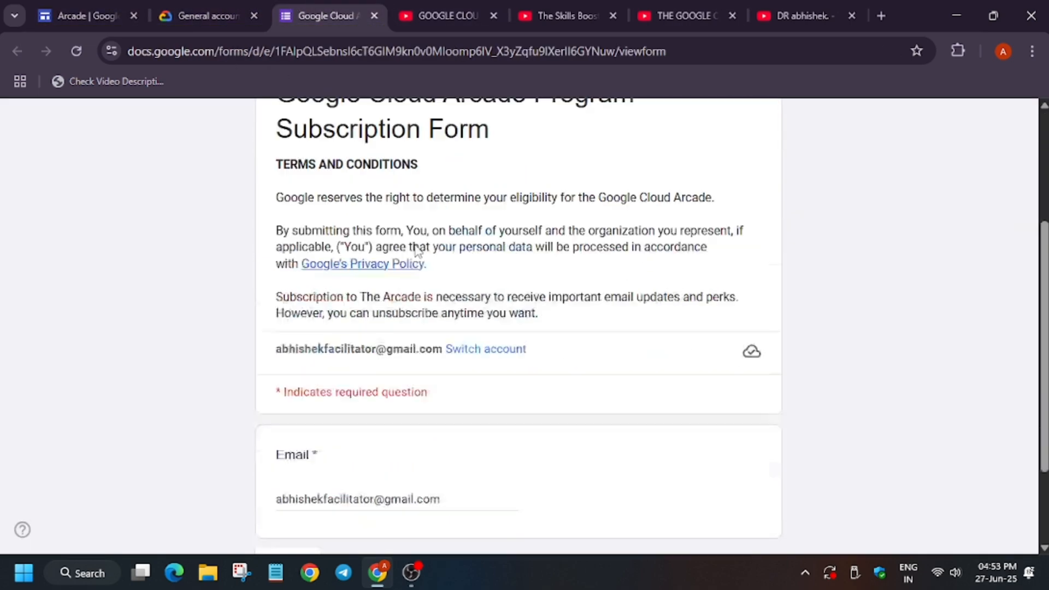
{"action": "scroll", "scroll_direction": "up", "scroll_amount": 3}
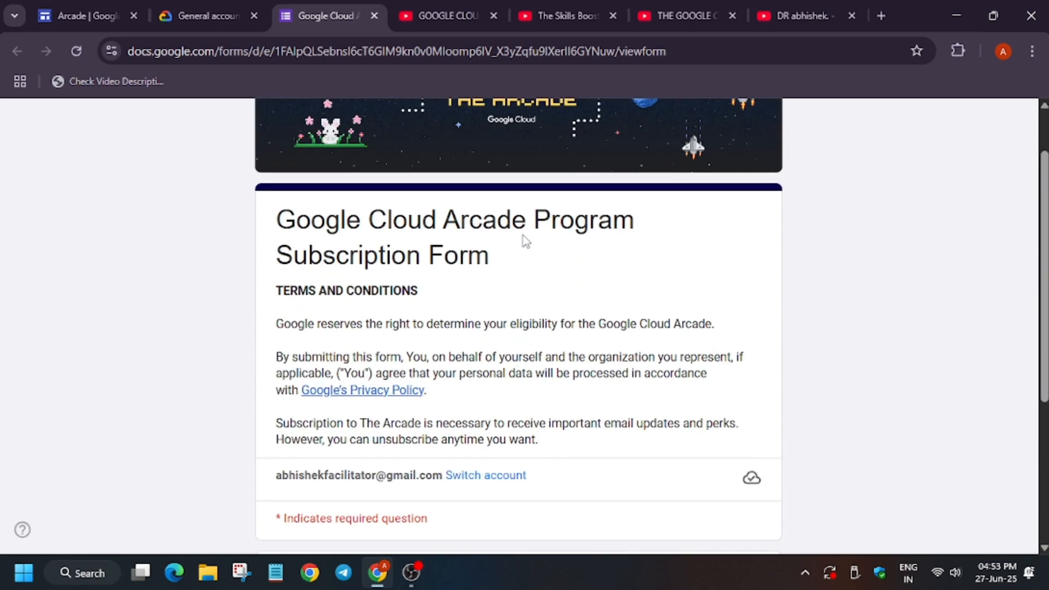
{"action": "mouse_move", "coordinate": [490, 368]}
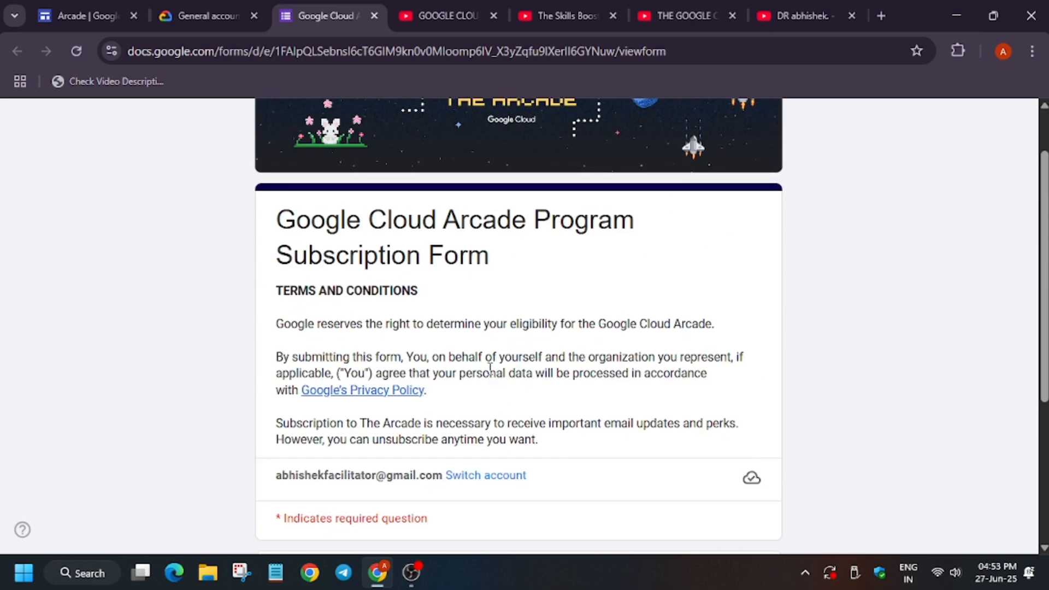
{"action": "scroll", "scroll_direction": "down", "scroll_amount": 3}
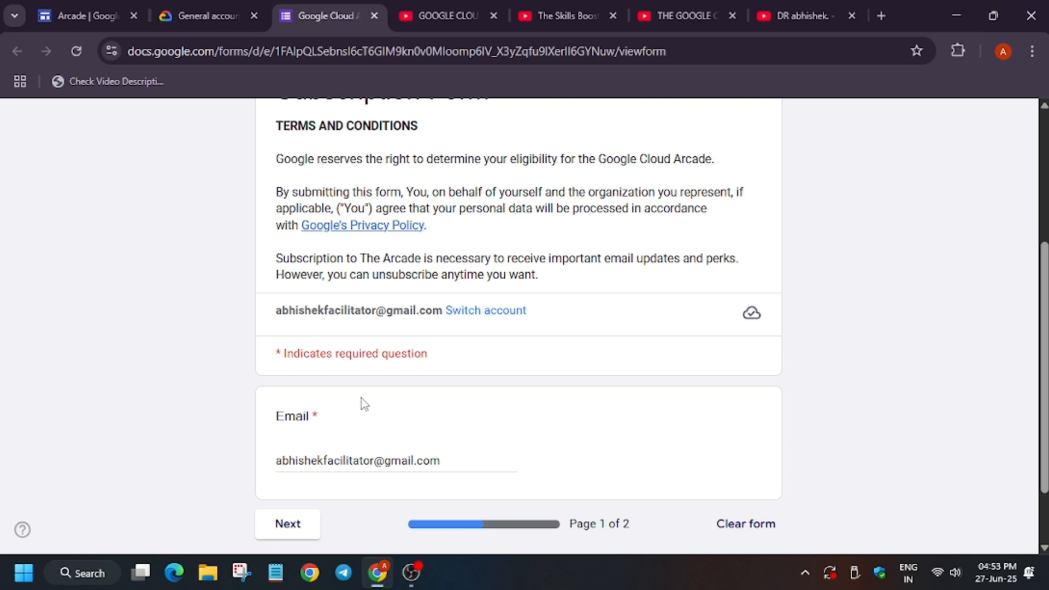
{"action": "left_click", "coordinate": [208, 16]}
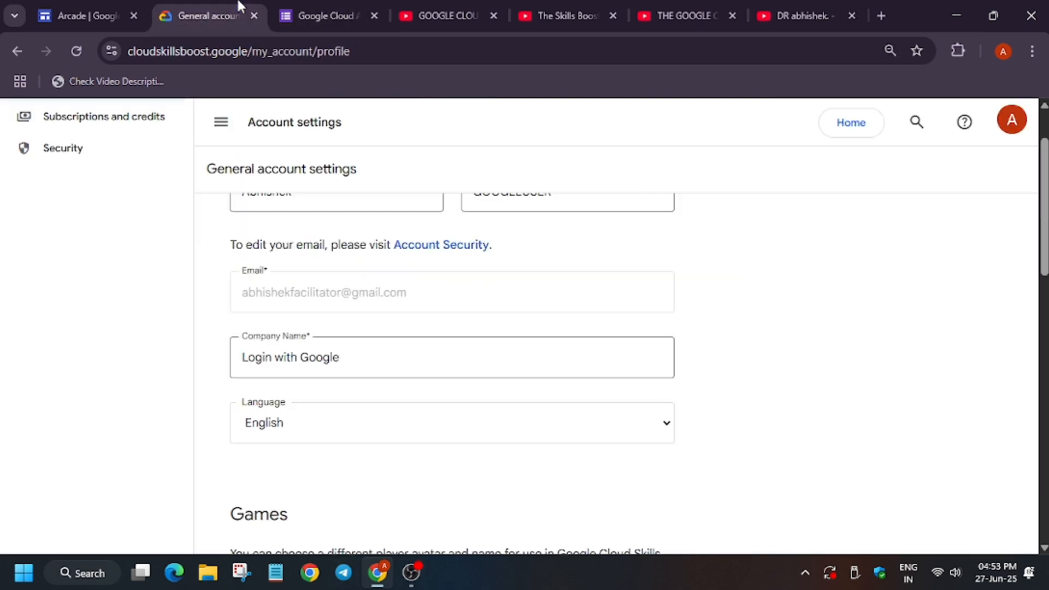
{"action": "mouse_move", "coordinate": [277, 320]}
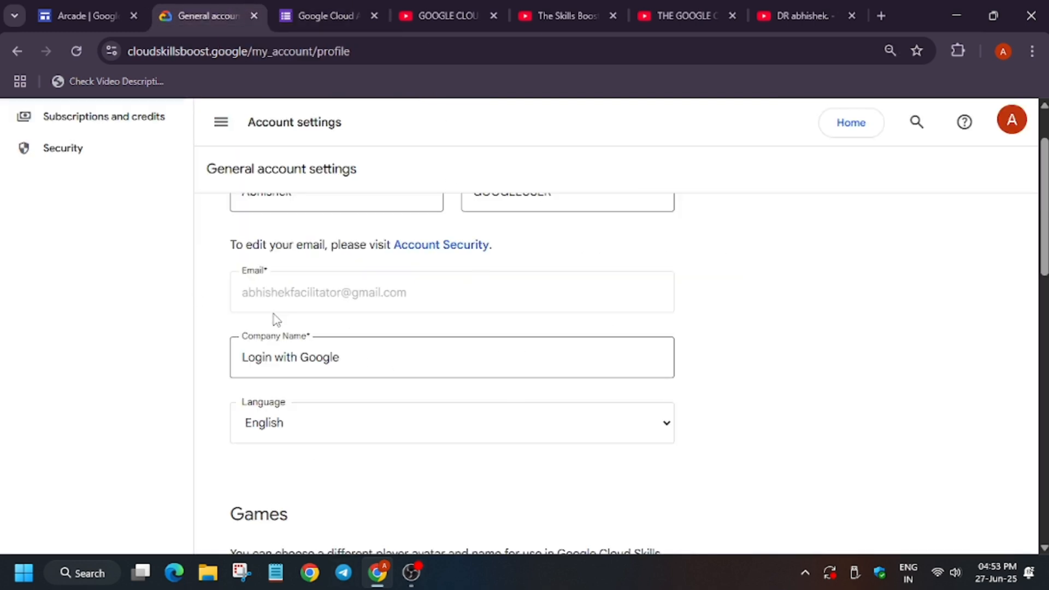
{"action": "left_click", "coordinate": [327, 16]}
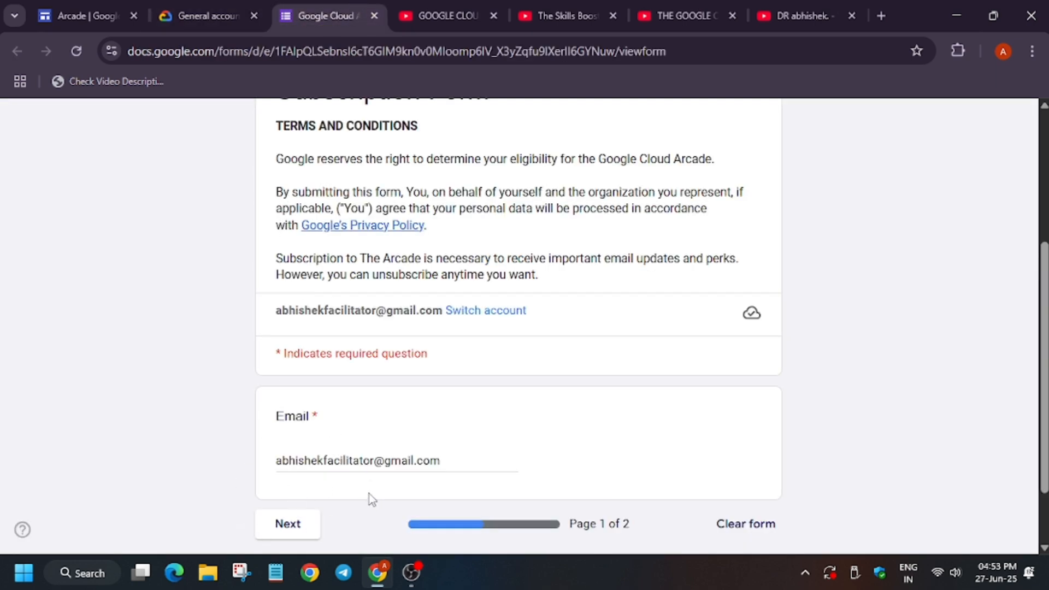
{"action": "mouse_move", "coordinate": [230, 425]}
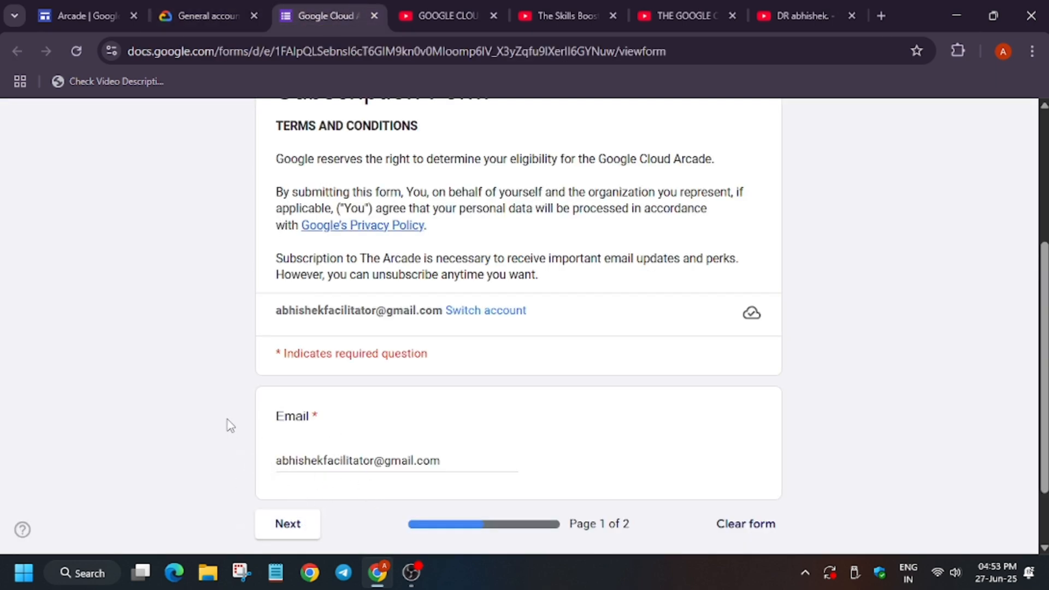
{"action": "mouse_move", "coordinate": [233, 407]}
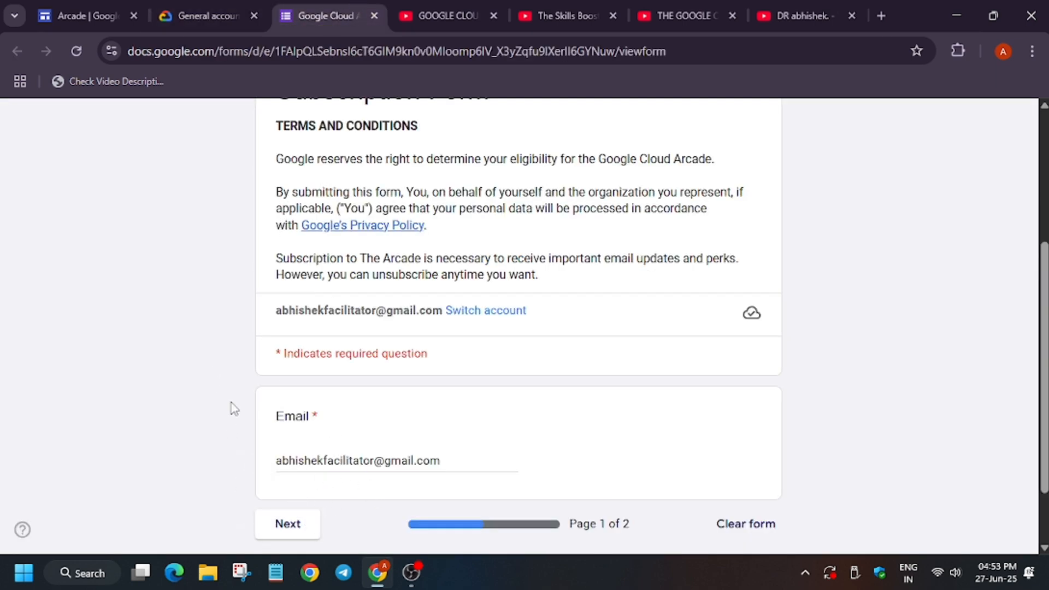
{"action": "mouse_move", "coordinate": [80, 15]}
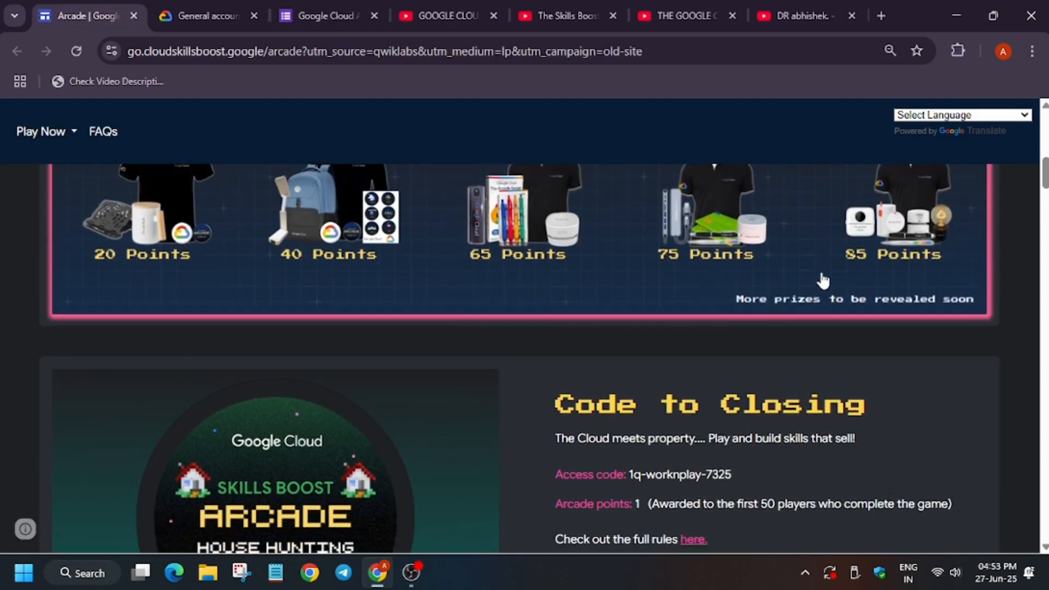
- Continue past the form's first page with Next
{"action": "scroll", "scroll_direction": "up", "scroll_amount": 3}
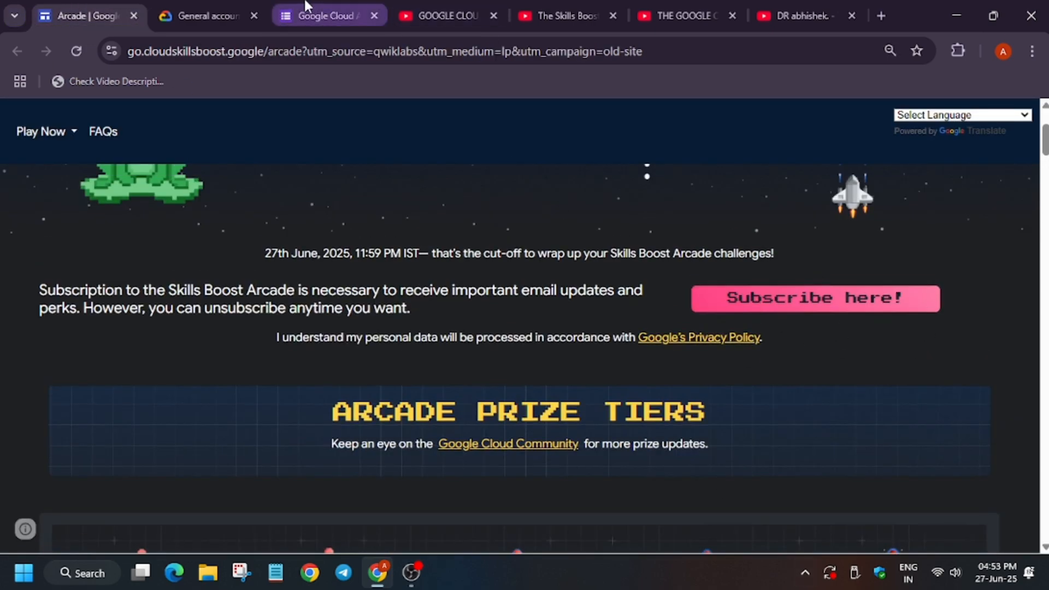
{"action": "left_click", "coordinate": [813, 298]}
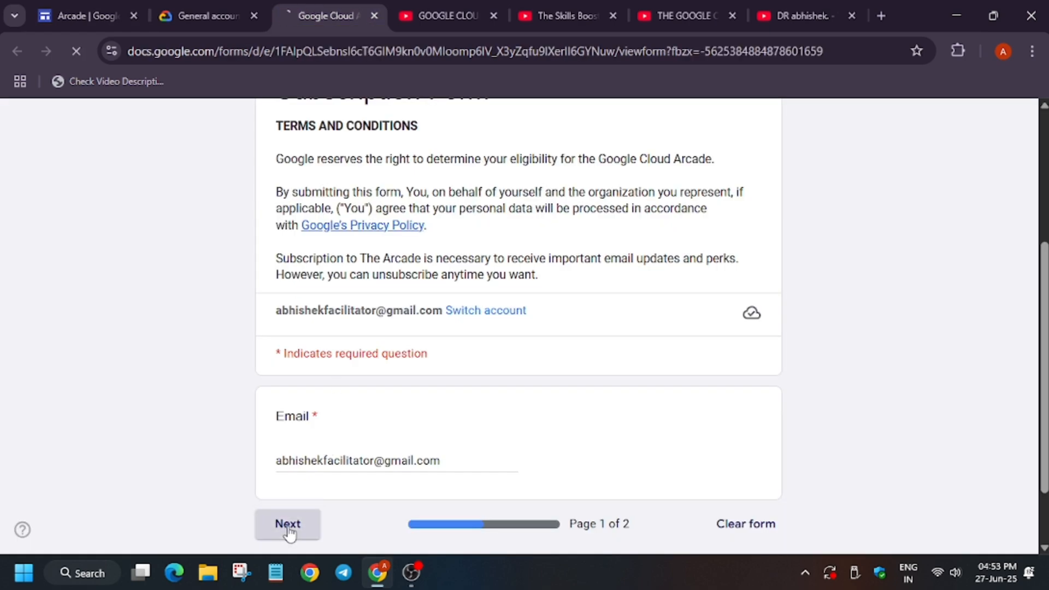
{"action": "left_click", "coordinate": [287, 524]}
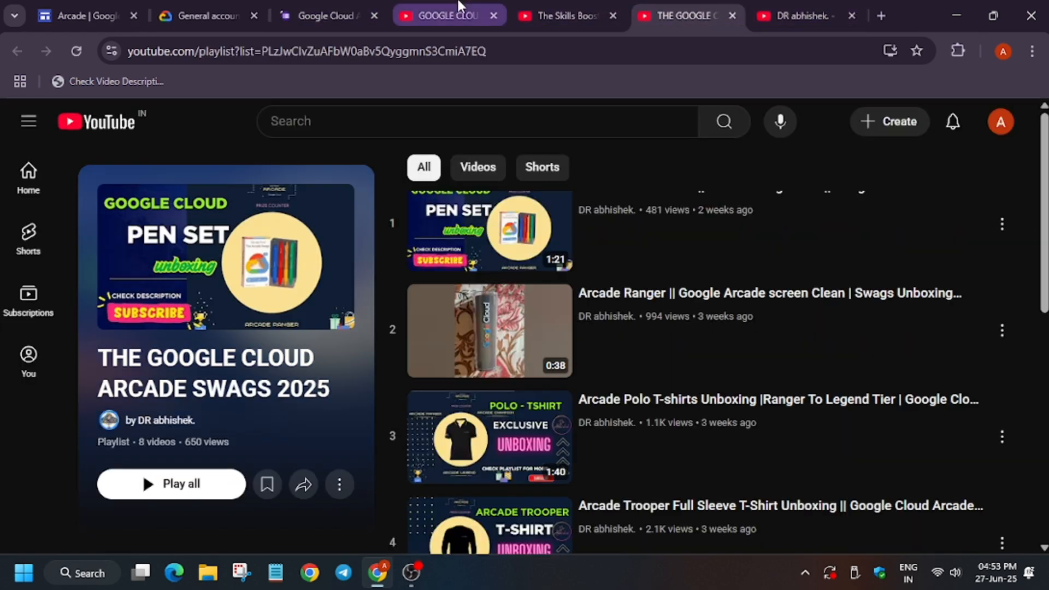
- Check the Arcade Legend Backpack channel post and the Skills Boost prize tiers
{"action": "left_click", "coordinate": [797, 15]}
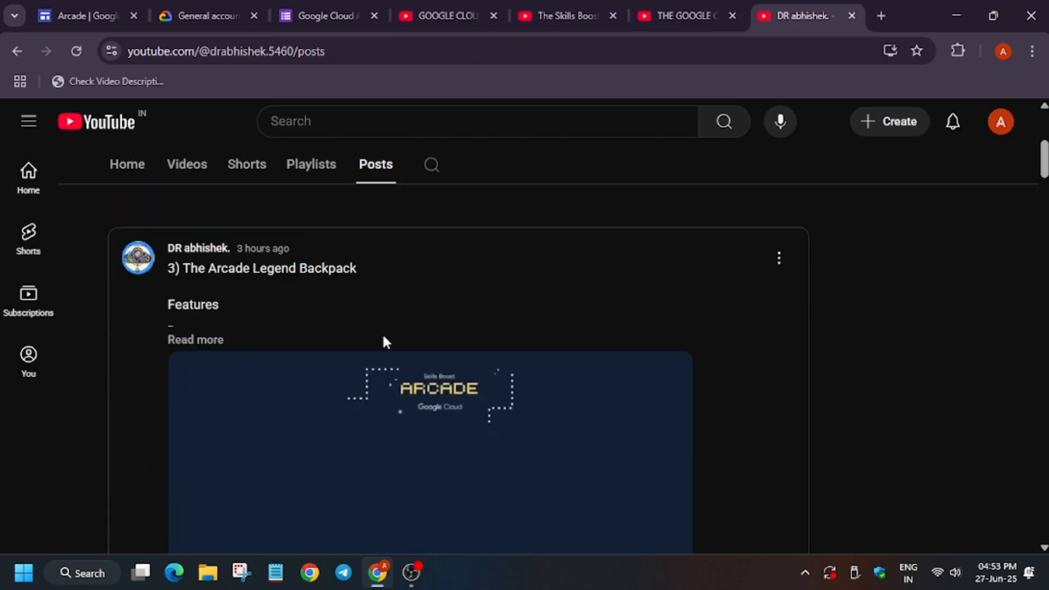
{"action": "scroll", "scroll_direction": "down", "scroll_amount": 3}
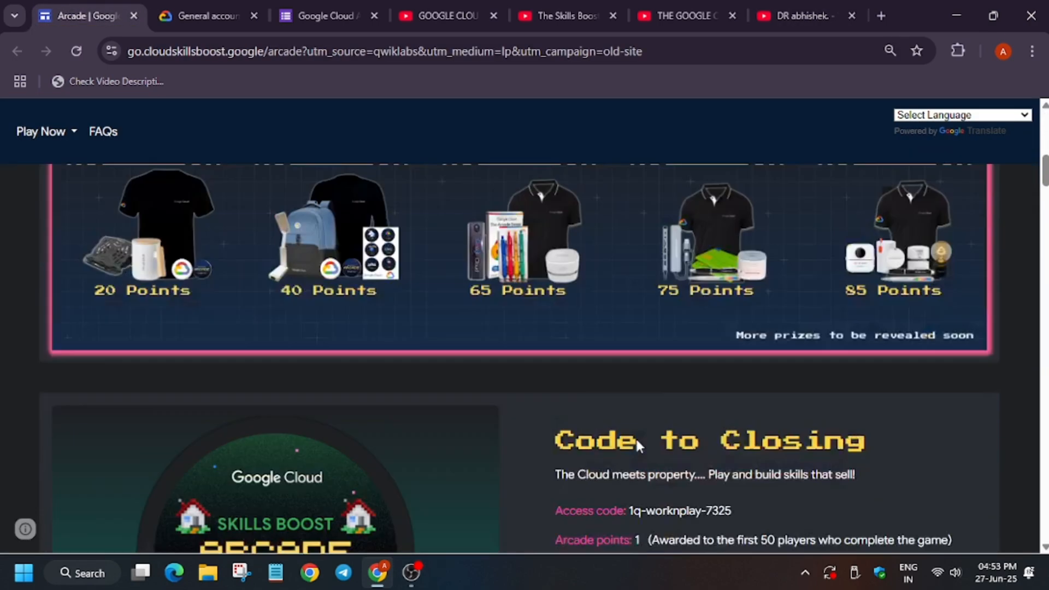
{"action": "scroll", "scroll_direction": "up", "scroll_amount": 3}
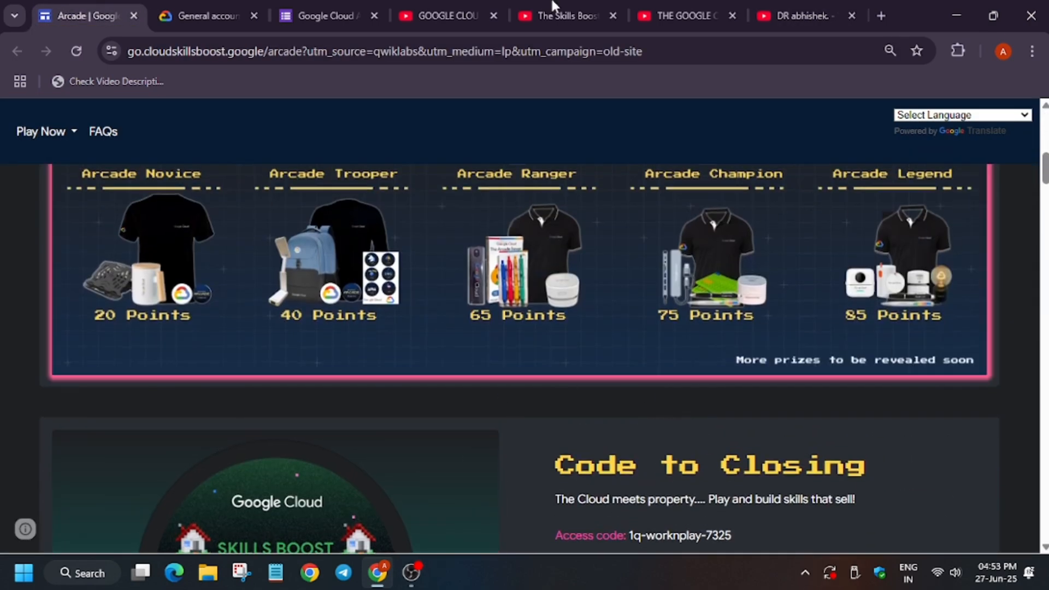
{"action": "mouse_move", "coordinate": [722, 334]}
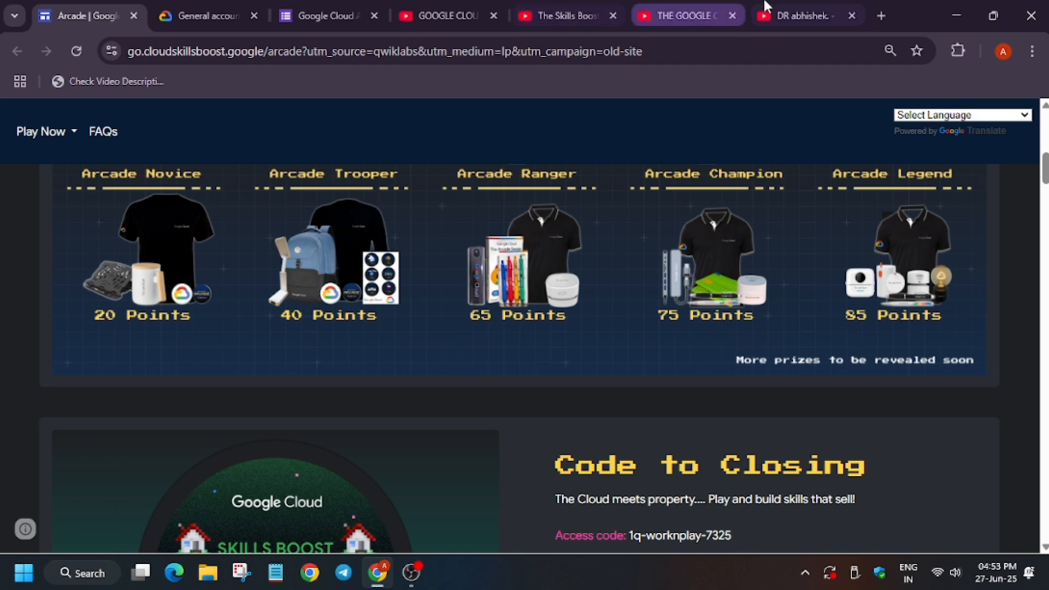
{"action": "left_click", "coordinate": [800, 15]}
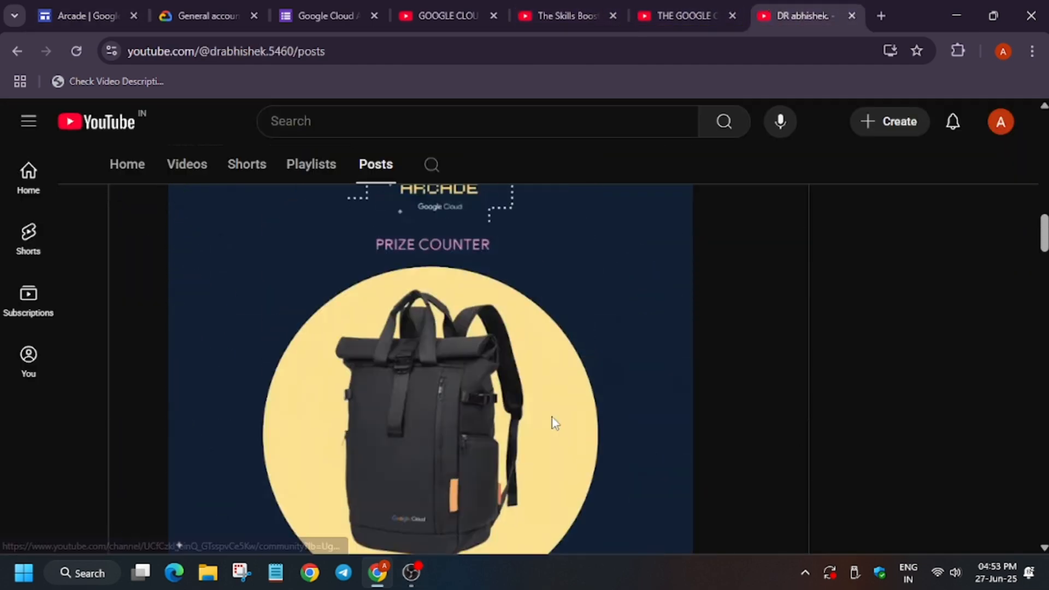
- Switch the YouTube channel to its Videos listing
{"action": "scroll", "scroll_direction": "up", "scroll_amount": 3}
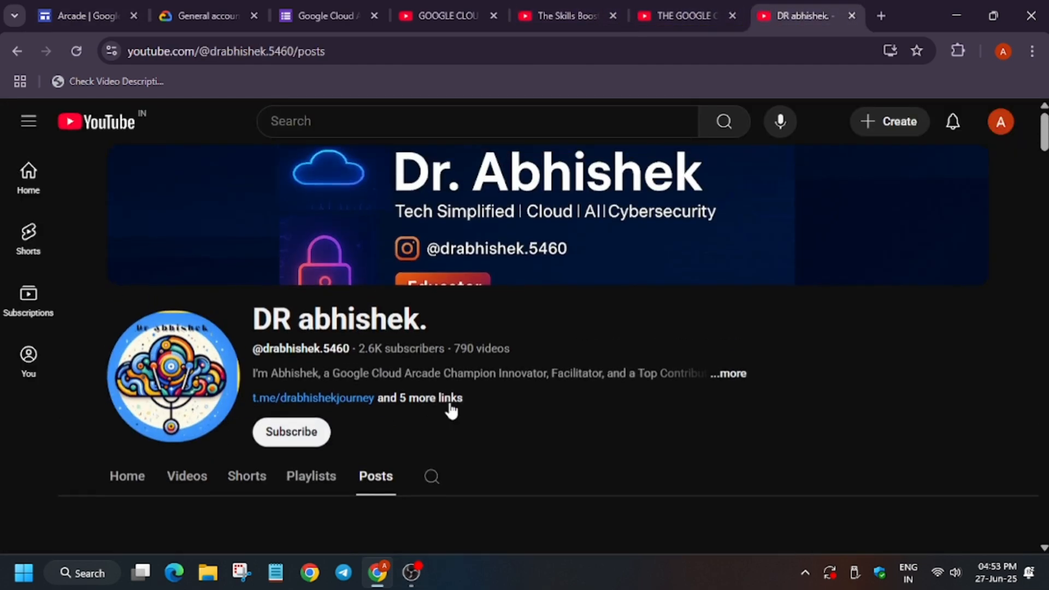
{"action": "scroll", "scroll_direction": "down", "scroll_amount": 3}
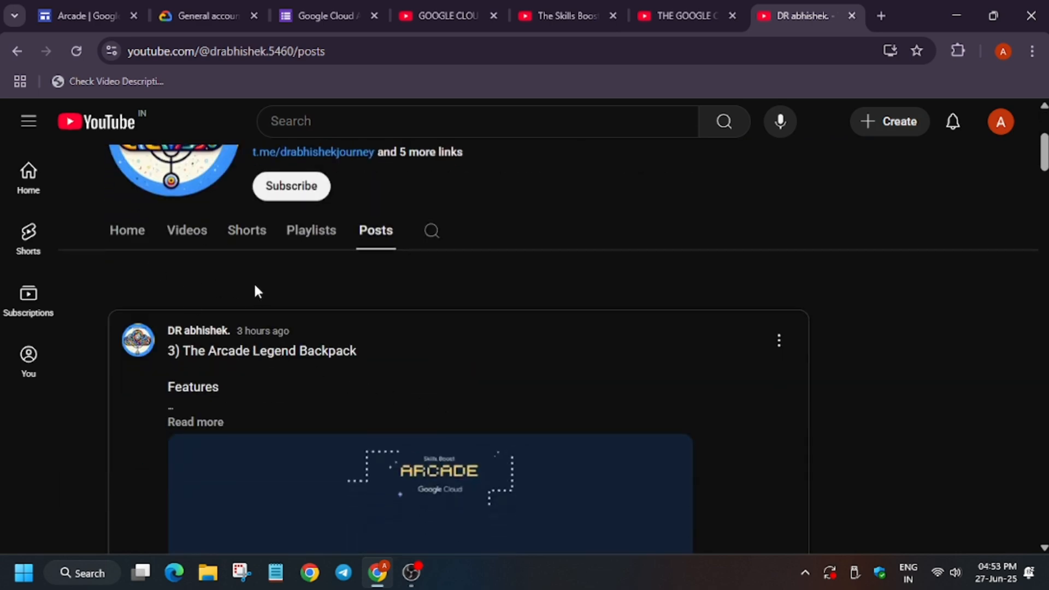
{"action": "left_click", "coordinate": [187, 231]}
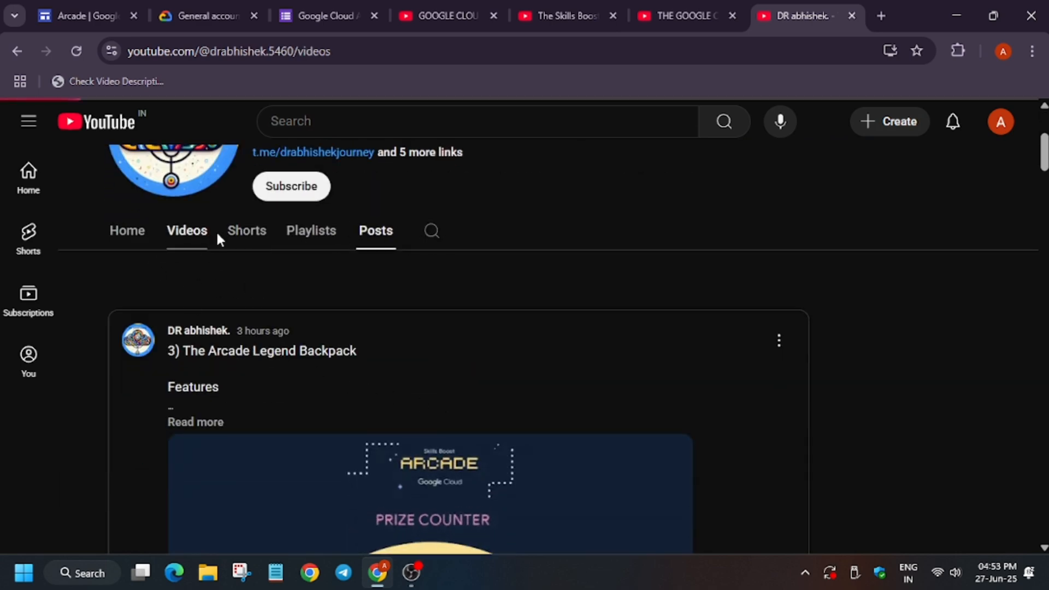
- Search the channel for 'arcade insider' and browse the June, May and April Arcade Insider videos
{"action": "left_click", "coordinate": [186, 231]}
{"action": "type", "text": "ar"}
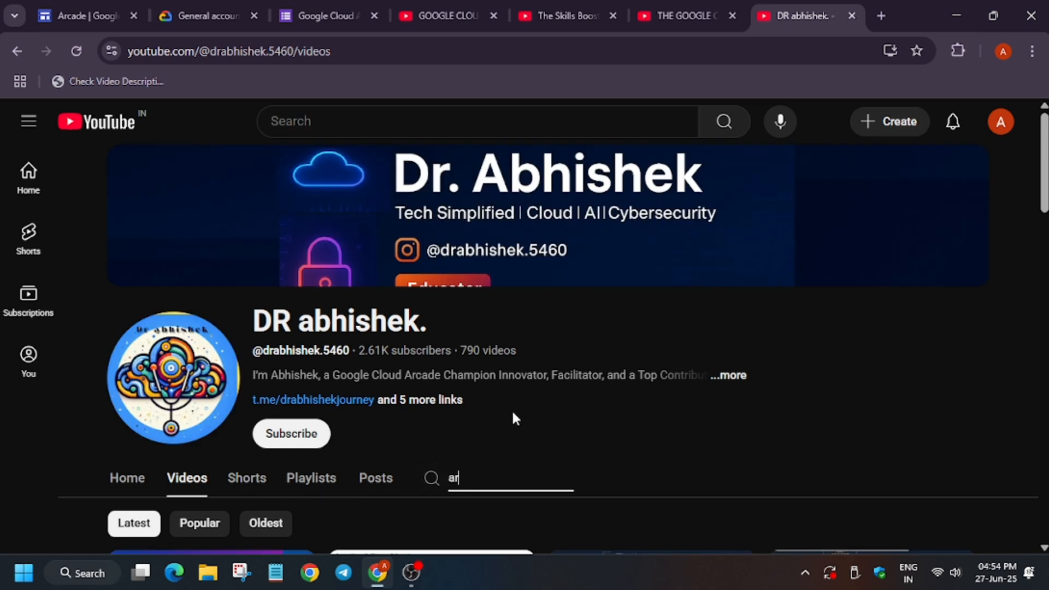
{"action": "type", "text": "cade insider"}
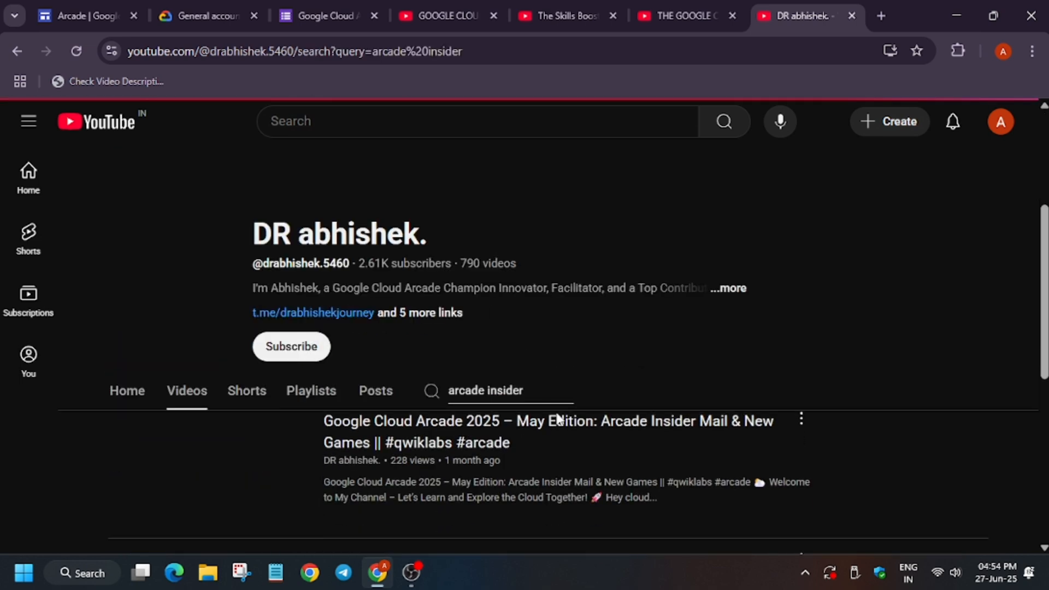
{"action": "scroll", "scroll_direction": "down", "scroll_amount": 3}
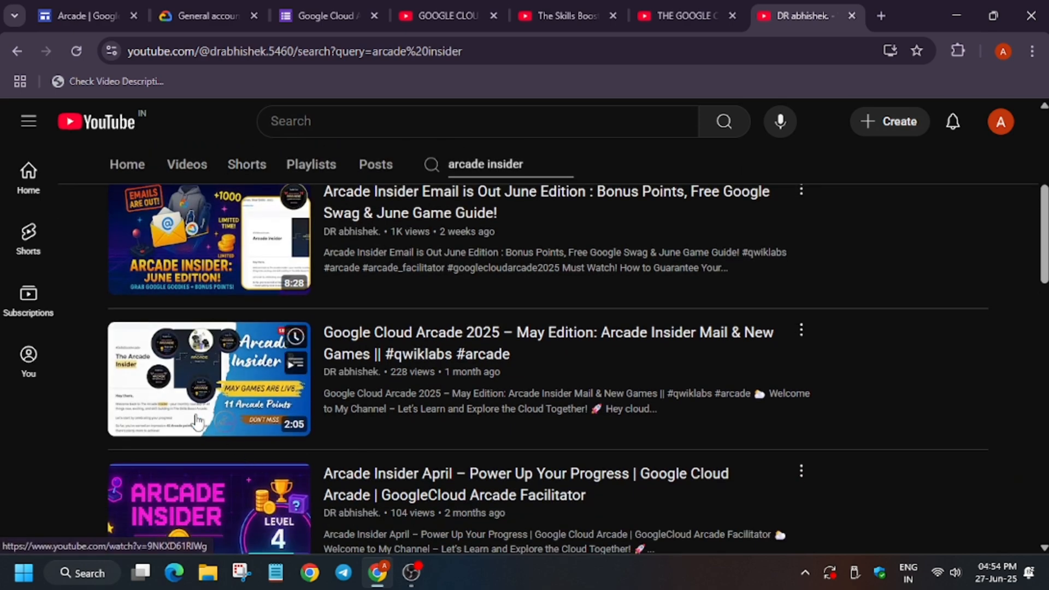
{"action": "scroll", "scroll_direction": "down", "scroll_amount": 3}
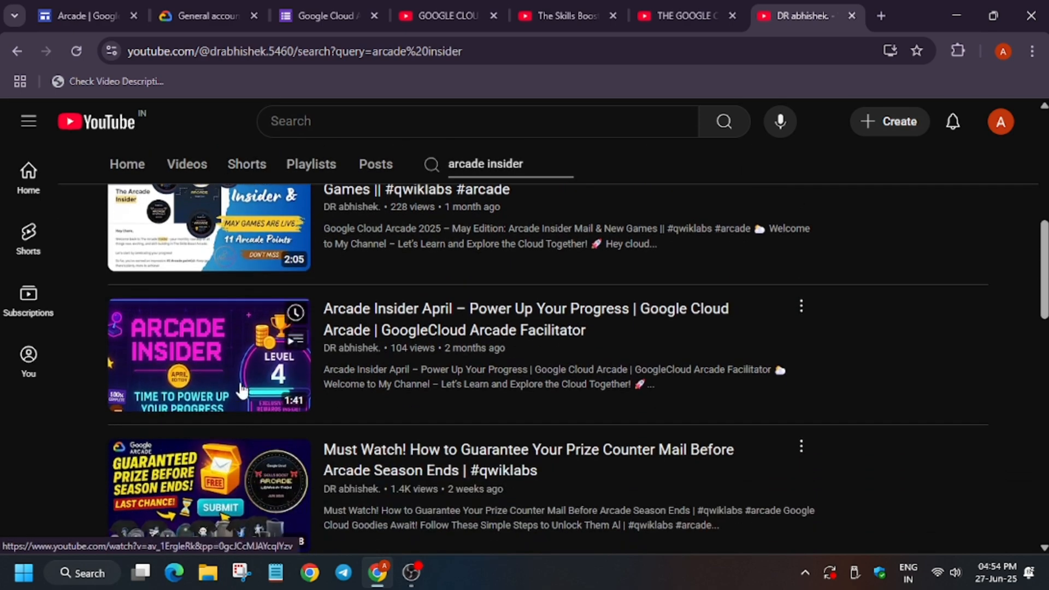
{"action": "mouse_move", "coordinate": [177, 338]}
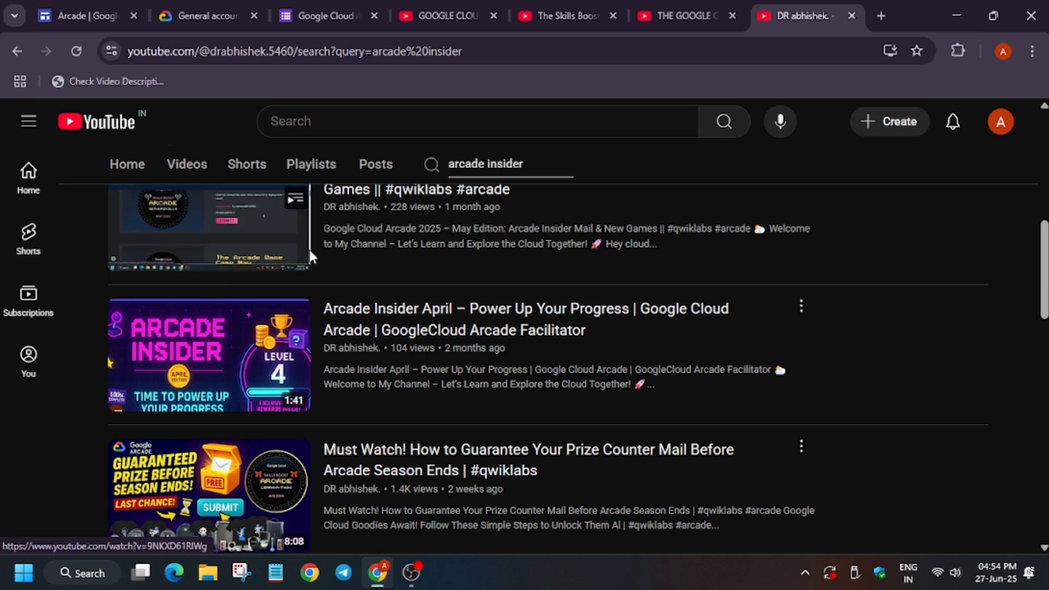
{"action": "scroll", "scroll_direction": "up", "scroll_amount": 3}
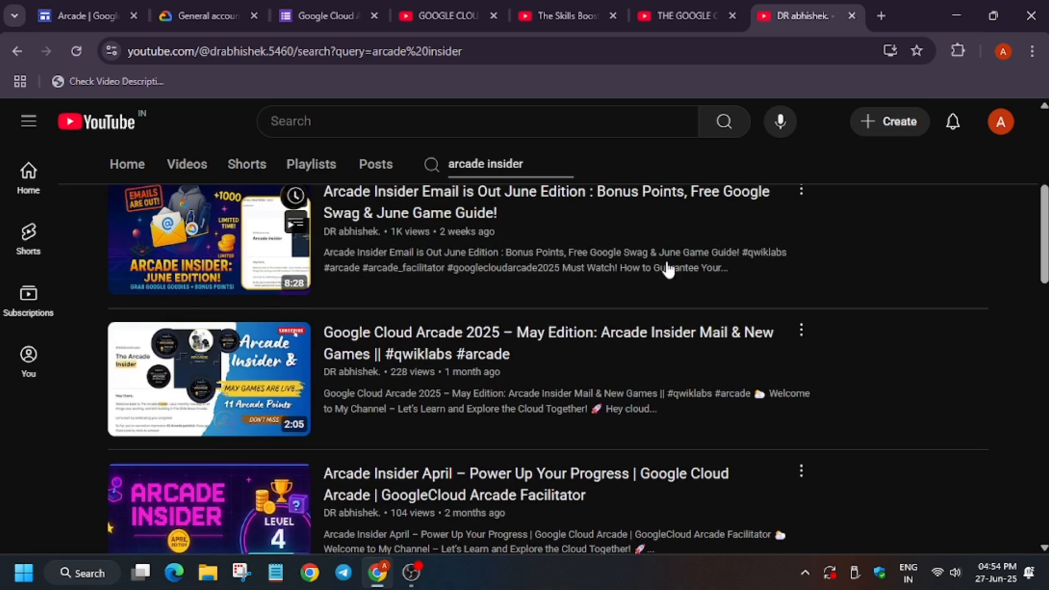
{"action": "mouse_move", "coordinate": [209, 239]}
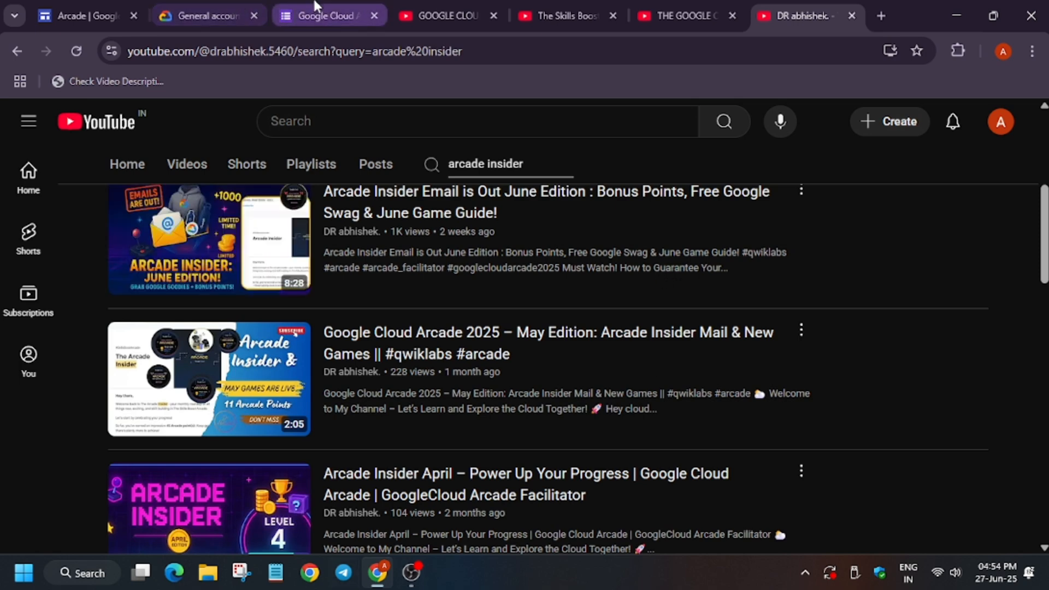
- Return to the subscription form's agreements page after checking the Skills Boost profile settings
{"action": "left_click", "coordinate": [321, 15]}
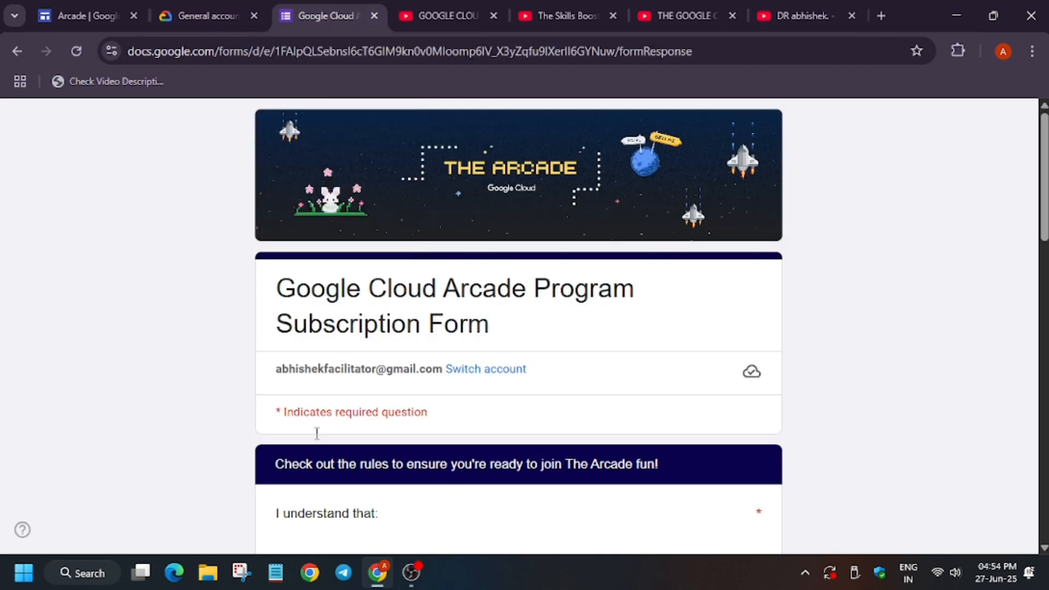
{"action": "mouse_move", "coordinate": [567, 512]}
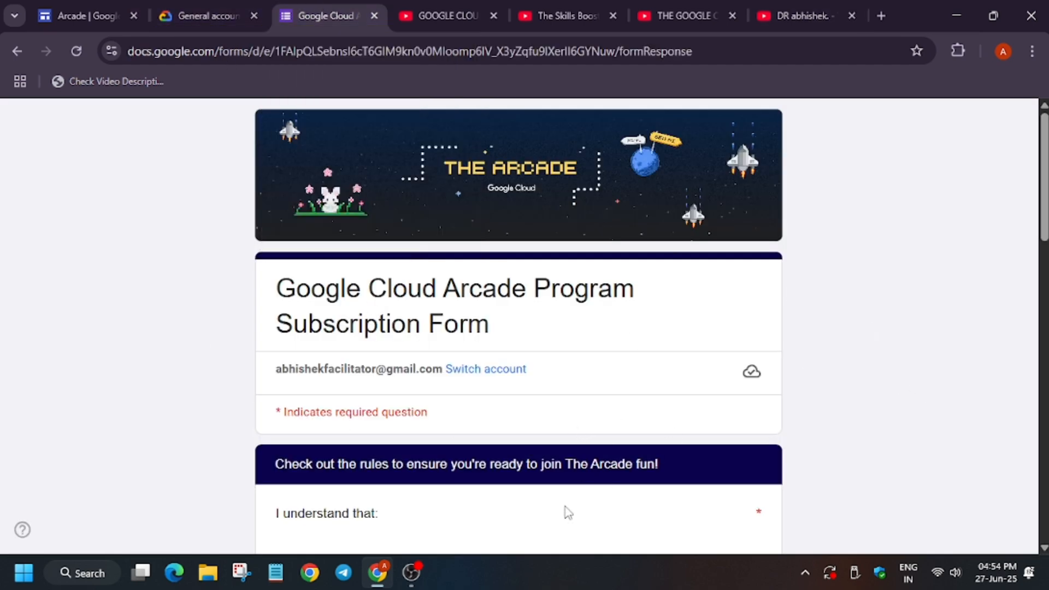
{"action": "mouse_move", "coordinate": [648, 416]}
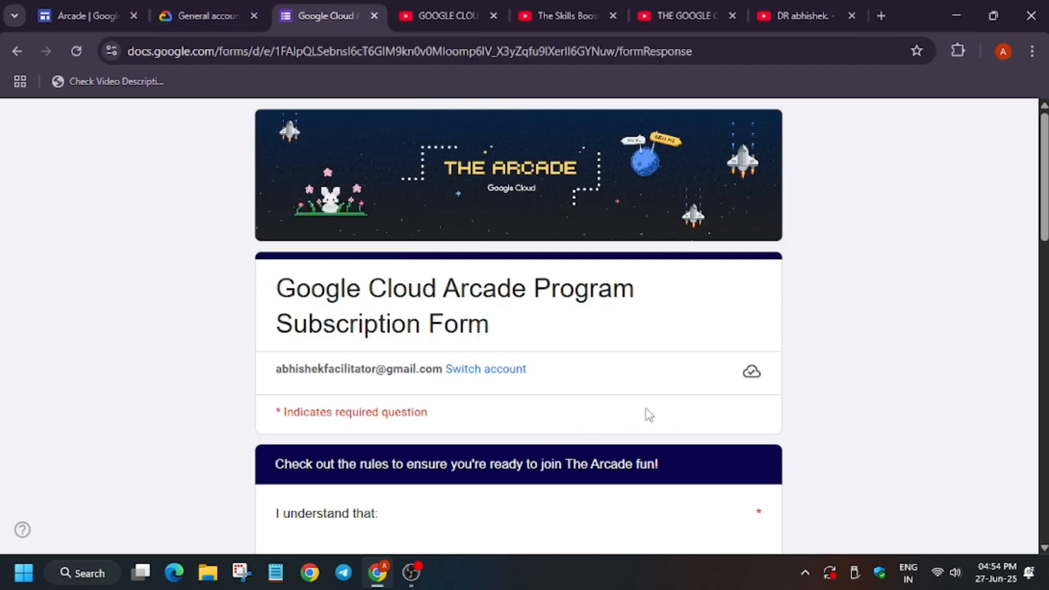
{"action": "mouse_move", "coordinate": [629, 403]}
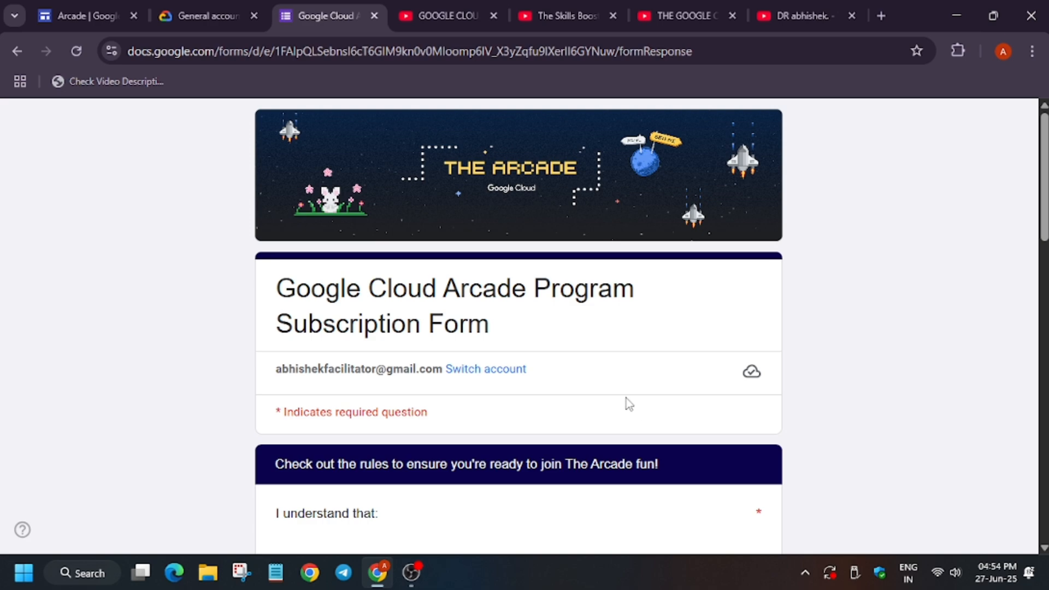
{"action": "mouse_move", "coordinate": [630, 417]}
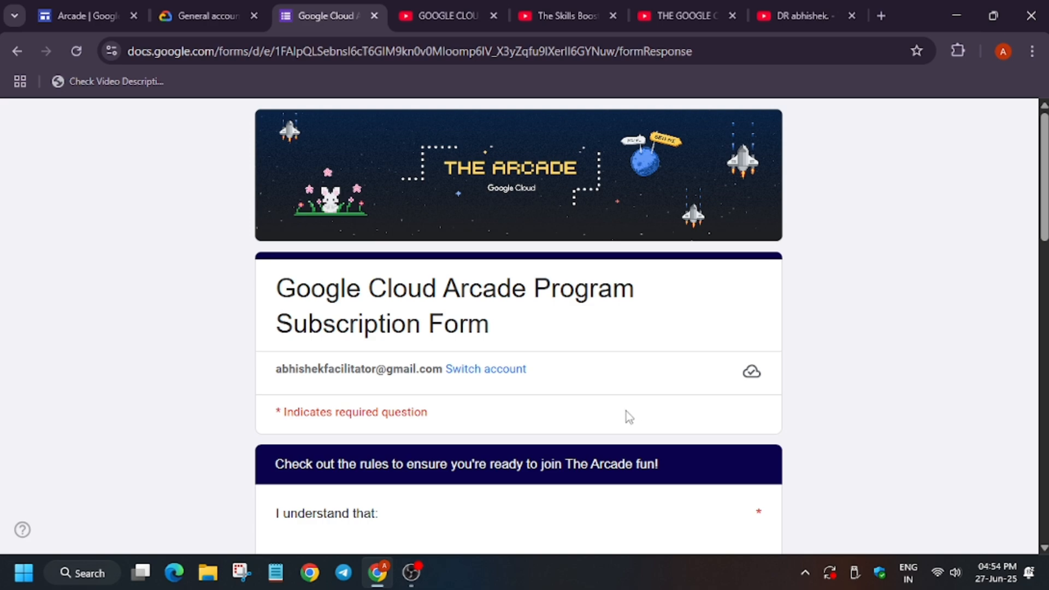
{"action": "scroll", "scroll_direction": "down", "scroll_amount": 3}
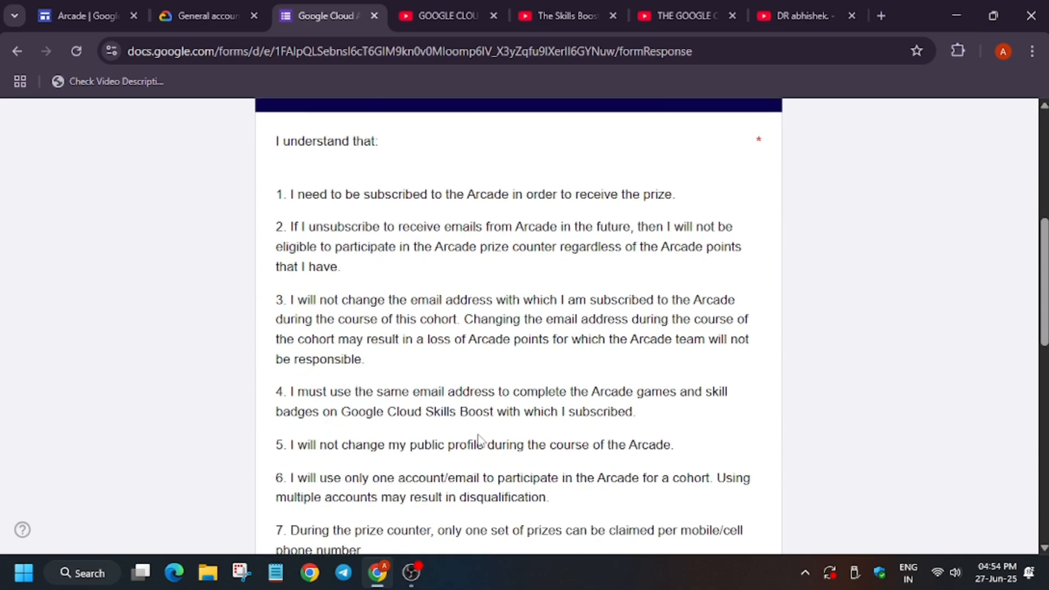
{"action": "left_click", "coordinate": [202, 15]}
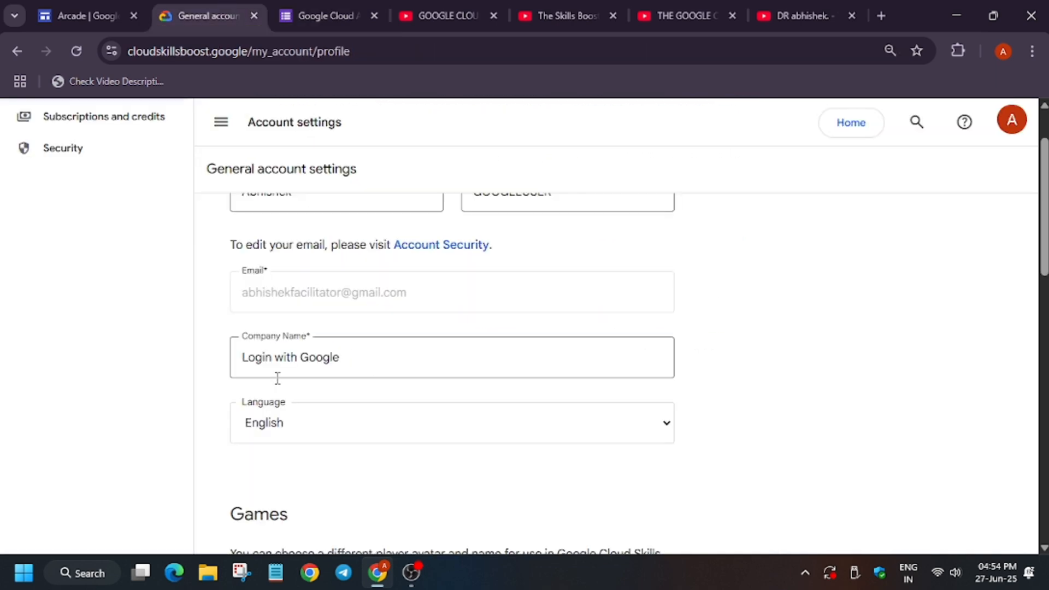
{"action": "mouse_move", "coordinate": [925, 467]}
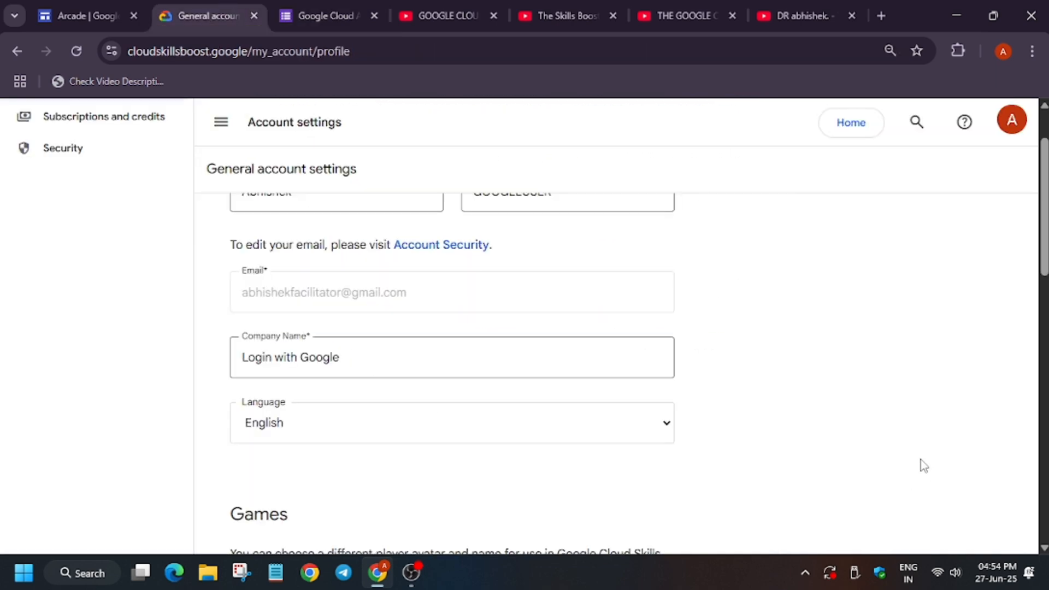
{"action": "left_click", "coordinate": [326, 15]}
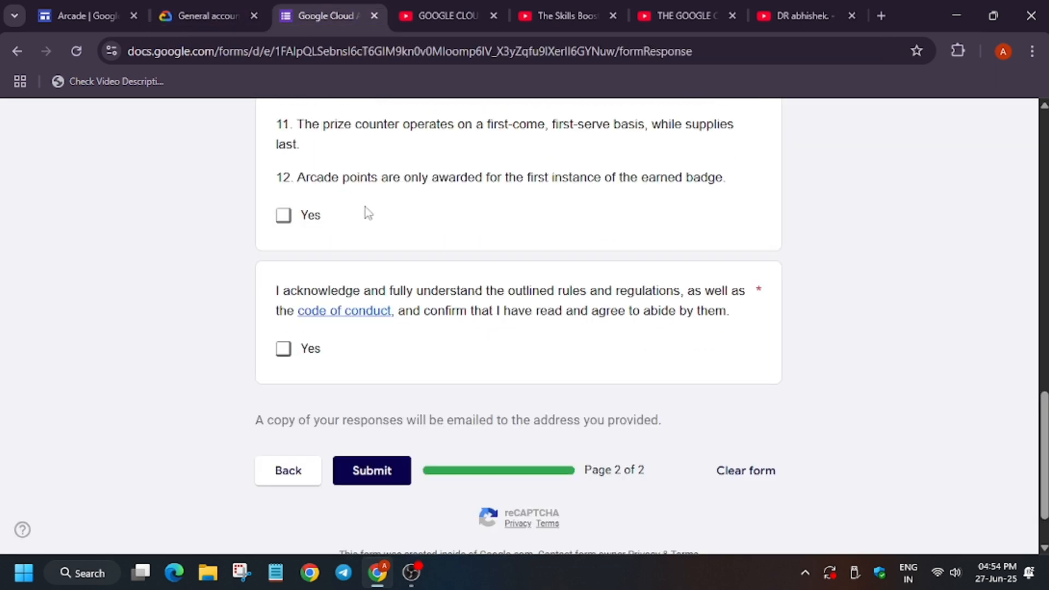
- Accept the Arcade rules and code of conduct, submit the form, then reopen the response for editing
{"action": "left_click", "coordinate": [283, 216]}
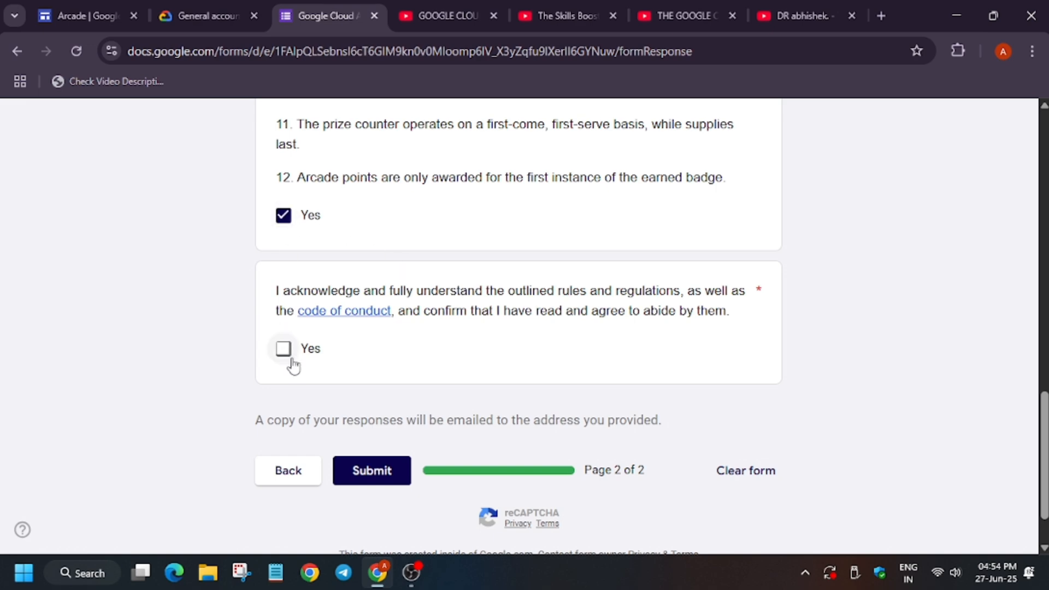
{"action": "left_click", "coordinate": [283, 349]}
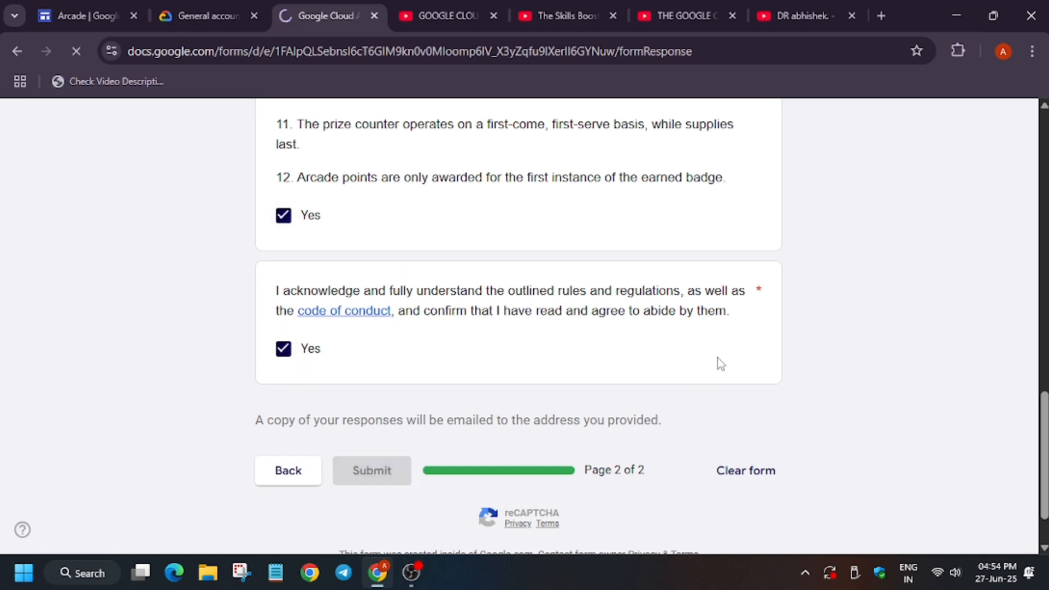
{"action": "left_click", "coordinate": [371, 470]}
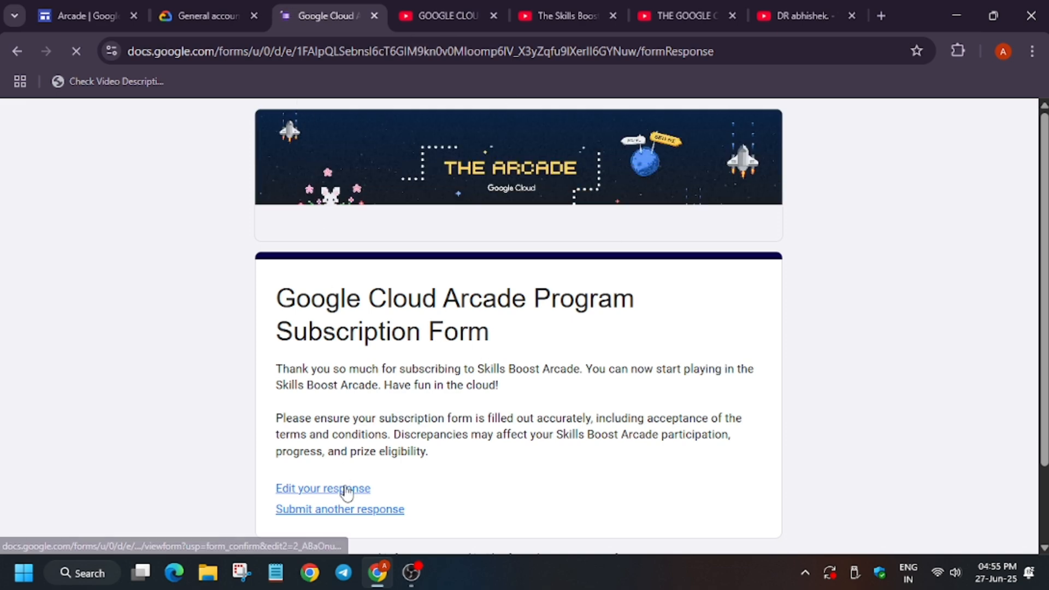
{"action": "left_click", "coordinate": [323, 488]}
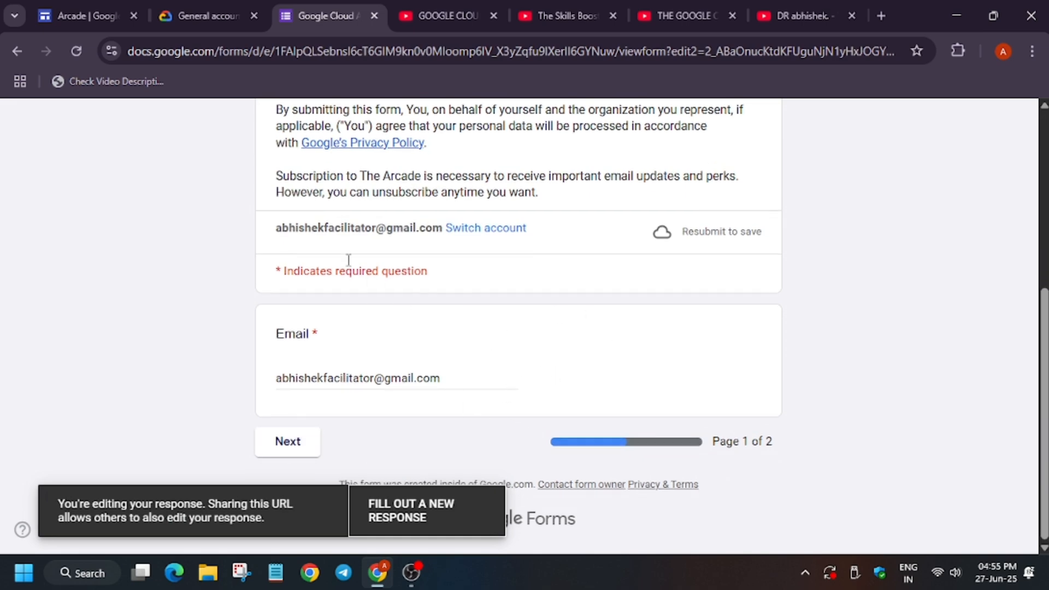
{"action": "mouse_move", "coordinate": [314, 223]}
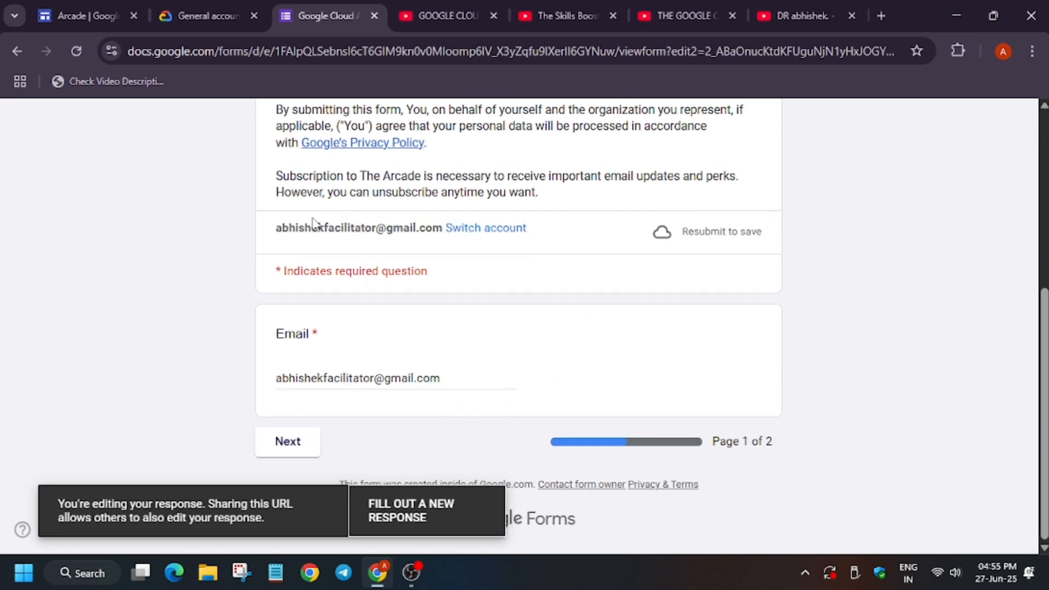
{"action": "mouse_move", "coordinate": [315, 224]}
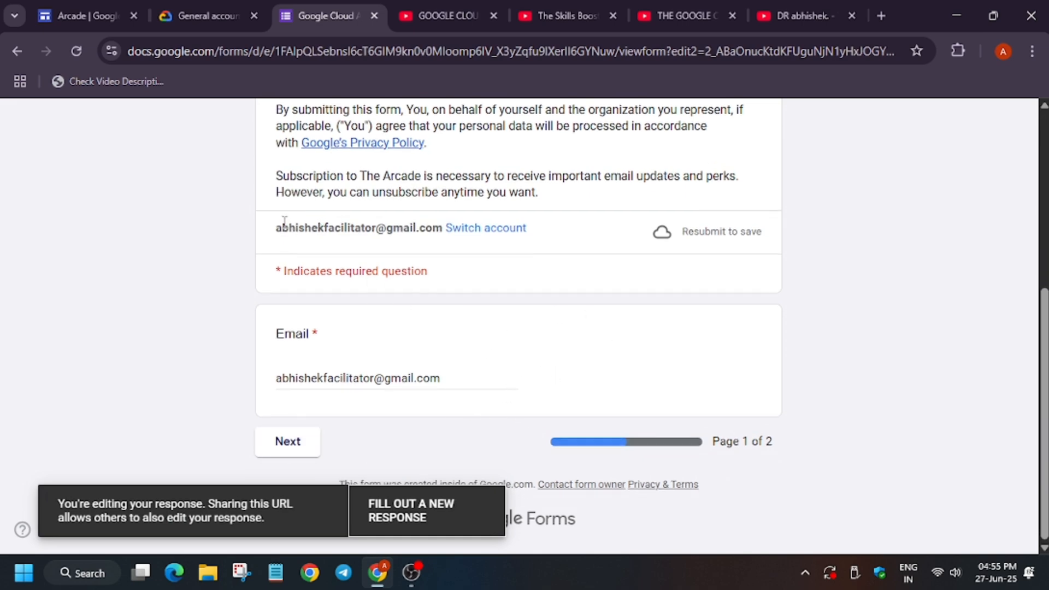
- Show the Arcade page's prize tiers and the 27 June subscription cut-off notice
{"action": "left_click", "coordinate": [80, 15]}
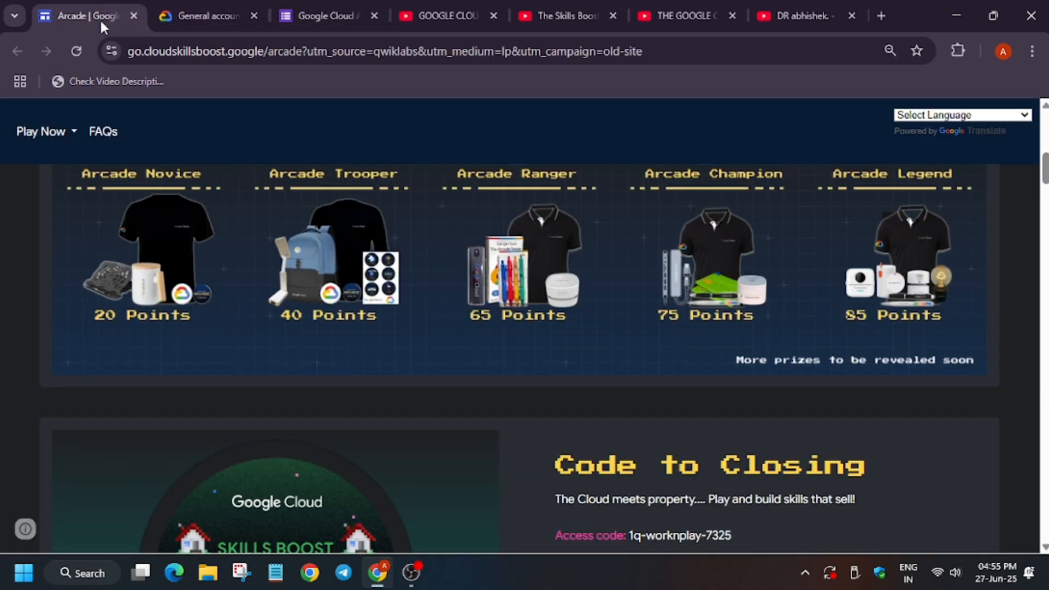
{"action": "scroll", "scroll_direction": "up", "scroll_amount": 3}
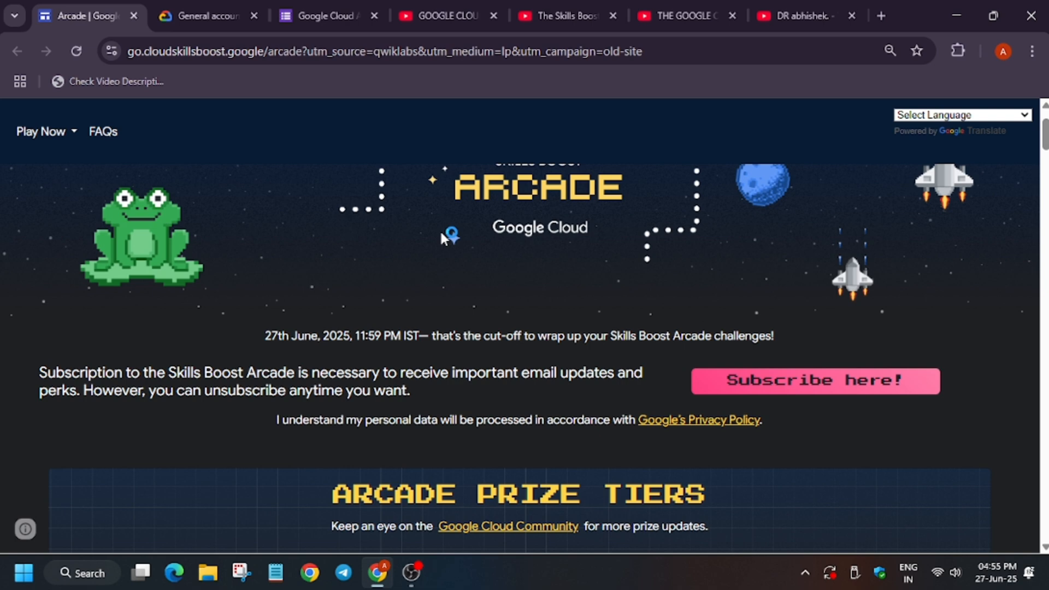
{"action": "mouse_move", "coordinate": [450, 238]}
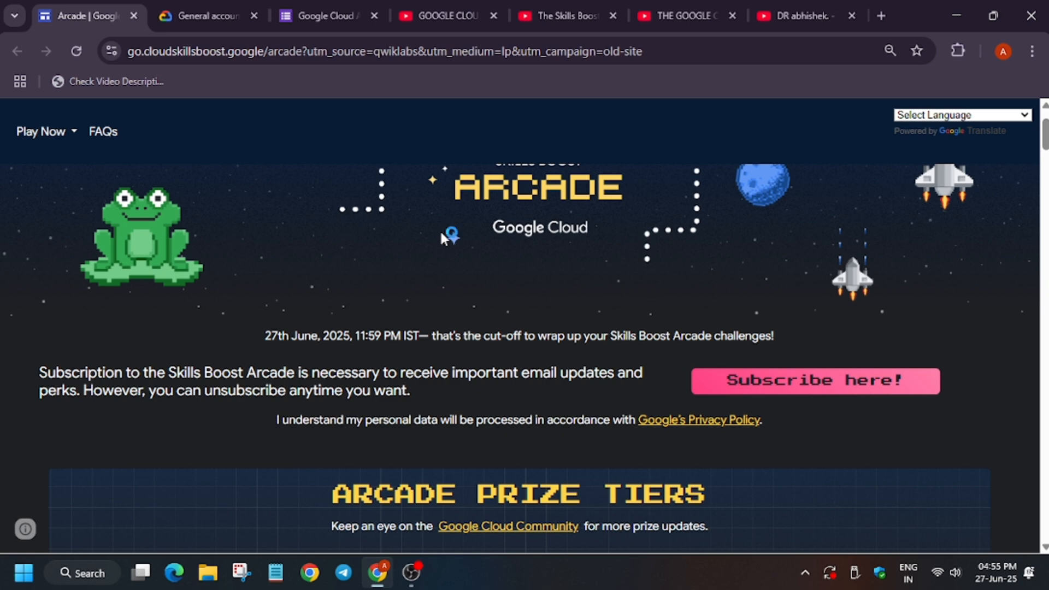
{"action": "mouse_move", "coordinate": [449, 236]}
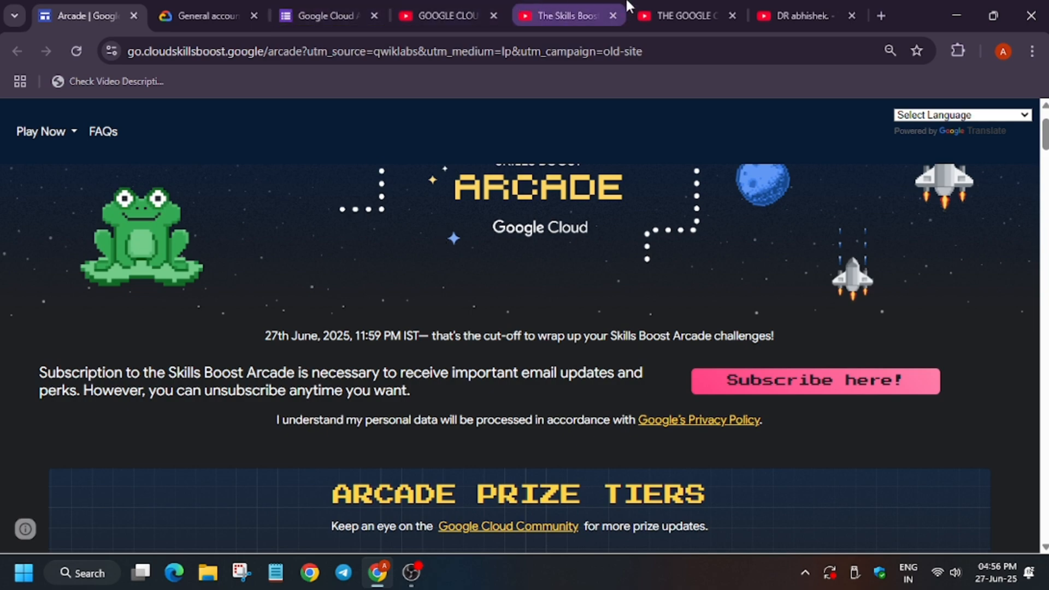
- List the channel's latest uploads, including Arcade swag drop and challenge lab videos
{"action": "left_click", "coordinate": [797, 15]}
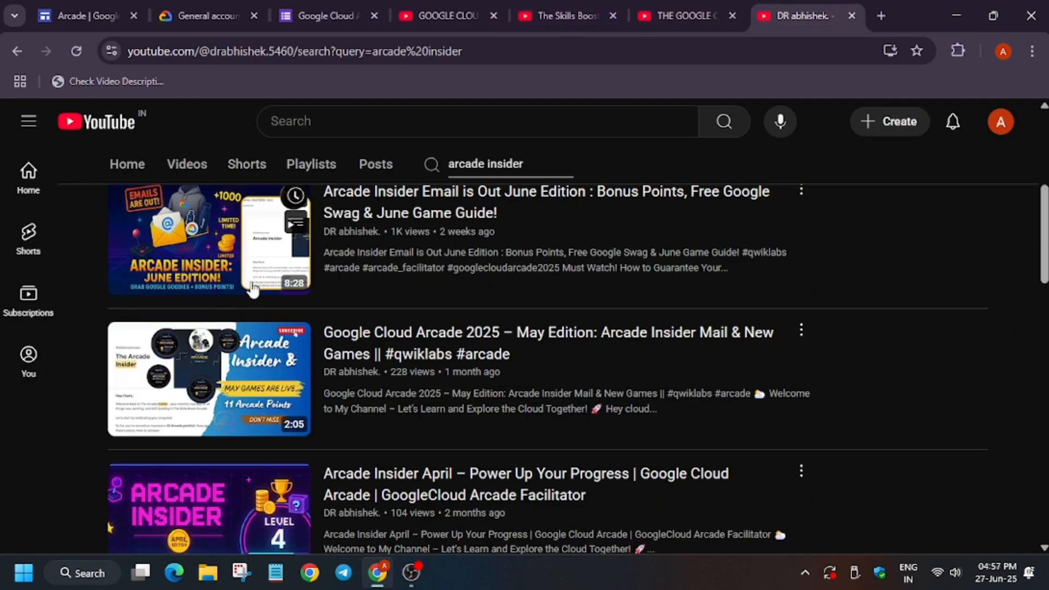
{"action": "left_click", "coordinate": [186, 164]}
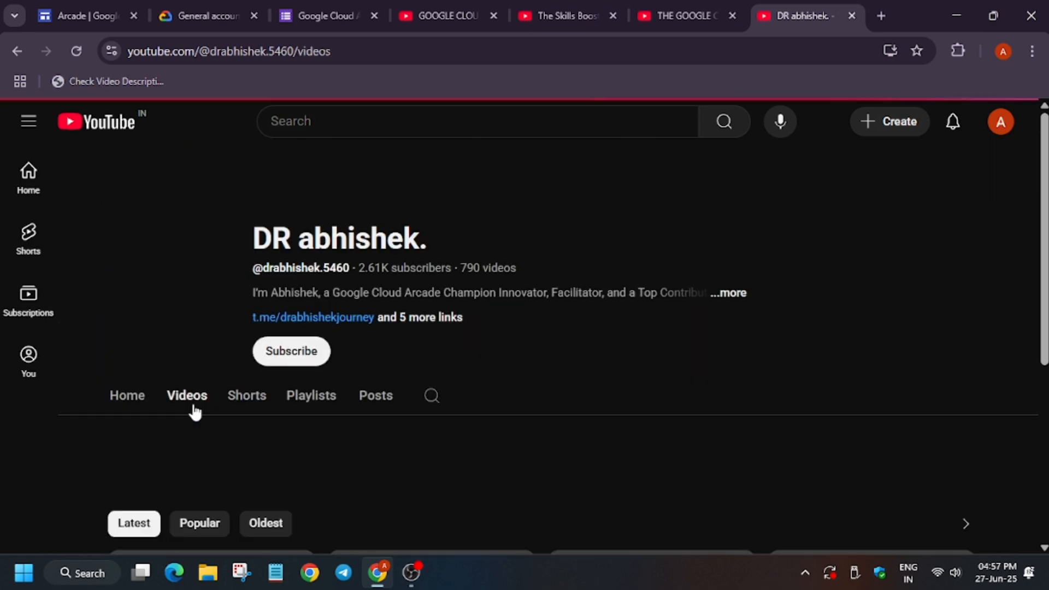
{"action": "scroll", "scroll_direction": "down", "scroll_amount": 3}
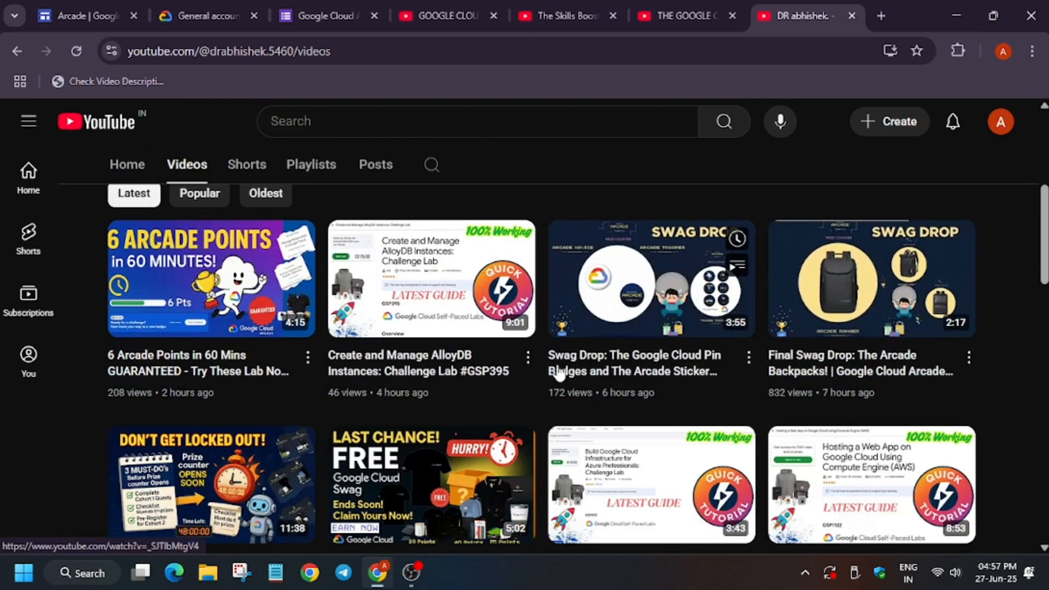
{"action": "scroll", "scroll_direction": "down", "scroll_amount": 3}
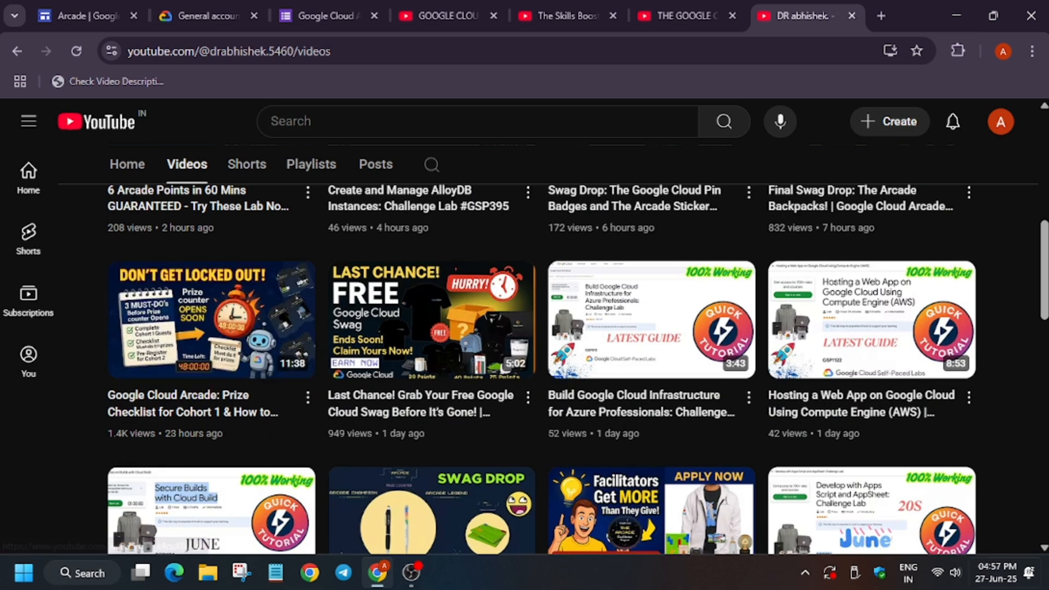
{"action": "mouse_move", "coordinate": [659, 526]}
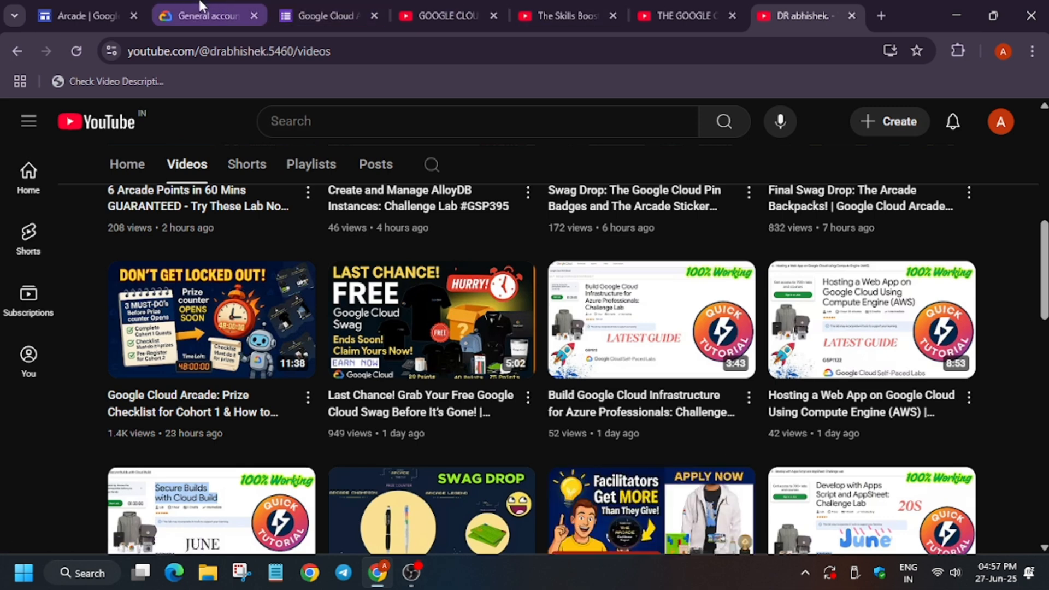
- Reopen the general account settings from the avatar menu
{"action": "left_click", "coordinate": [204, 15]}
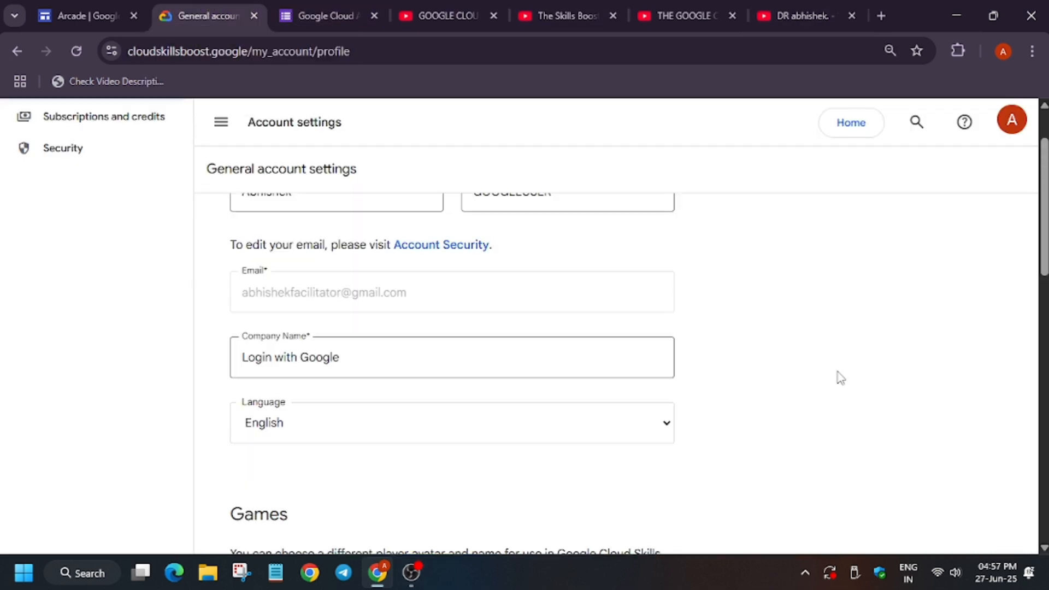
{"action": "scroll", "scroll_direction": "up", "scroll_amount": 3}
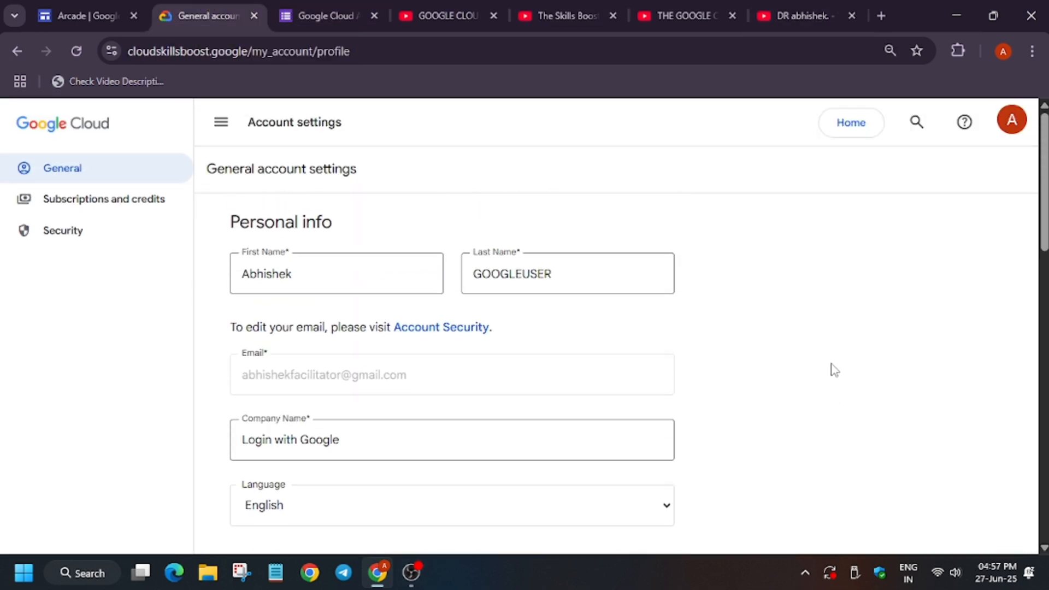
{"action": "left_click", "coordinate": [1011, 121]}
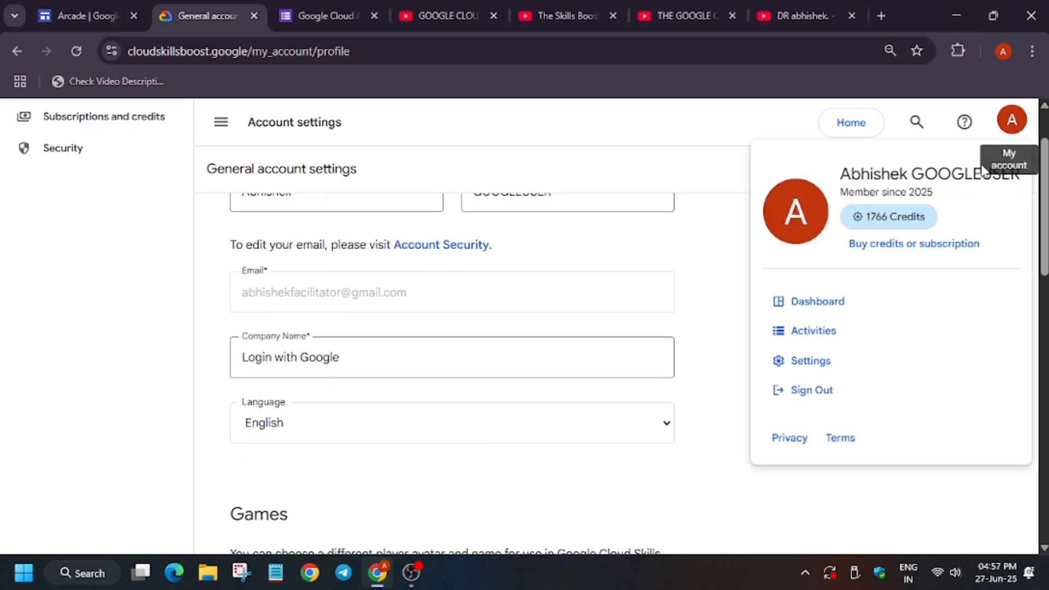
{"action": "left_click", "coordinate": [810, 361]}
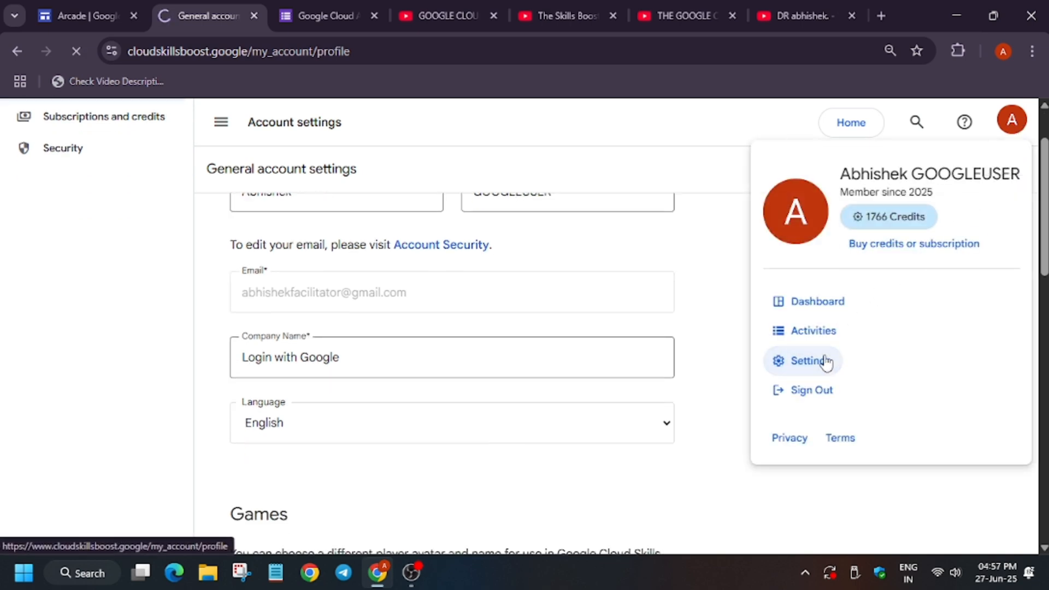
{"action": "mouse_move", "coordinate": [599, 328]}
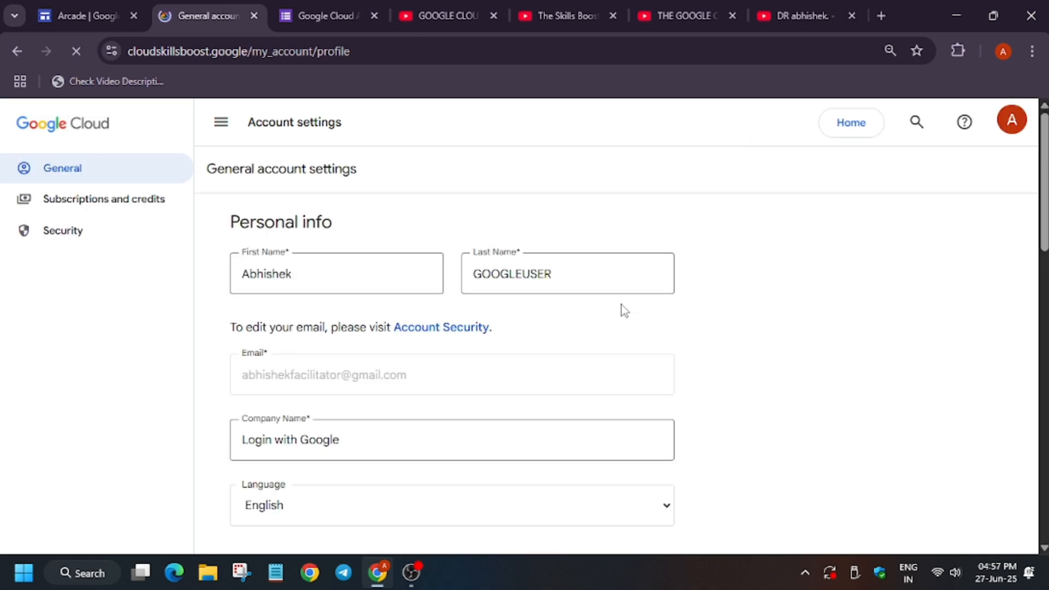
- In Public Profile, toggle 'Make profile public' off and back on so the profile is public
{"action": "scroll", "scroll_direction": "down", "scroll_amount": 3}
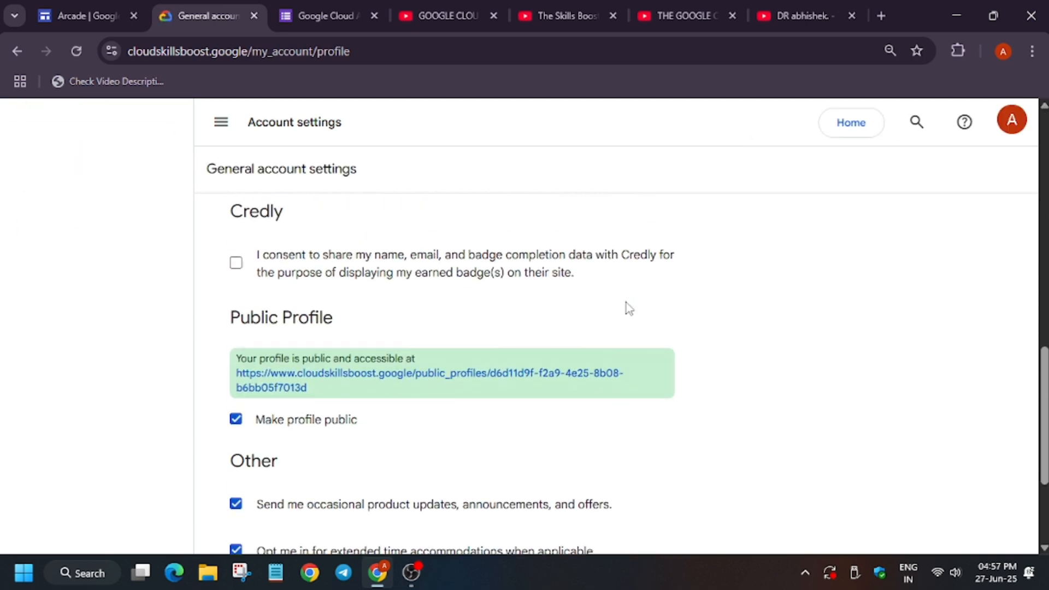
{"action": "scroll", "scroll_direction": "down", "scroll_amount": 3}
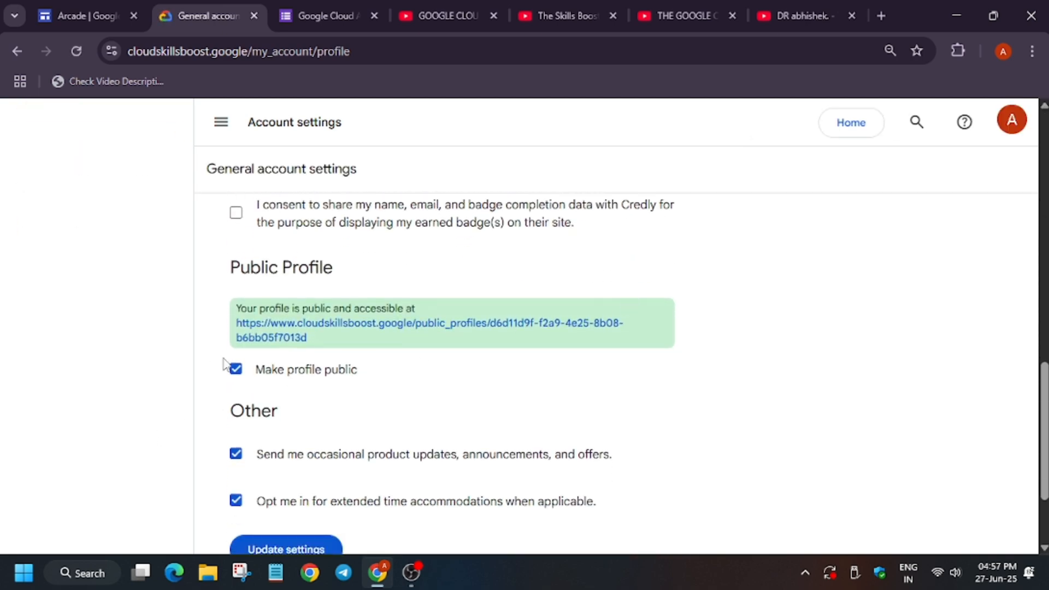
{"action": "left_click", "coordinate": [235, 370]}
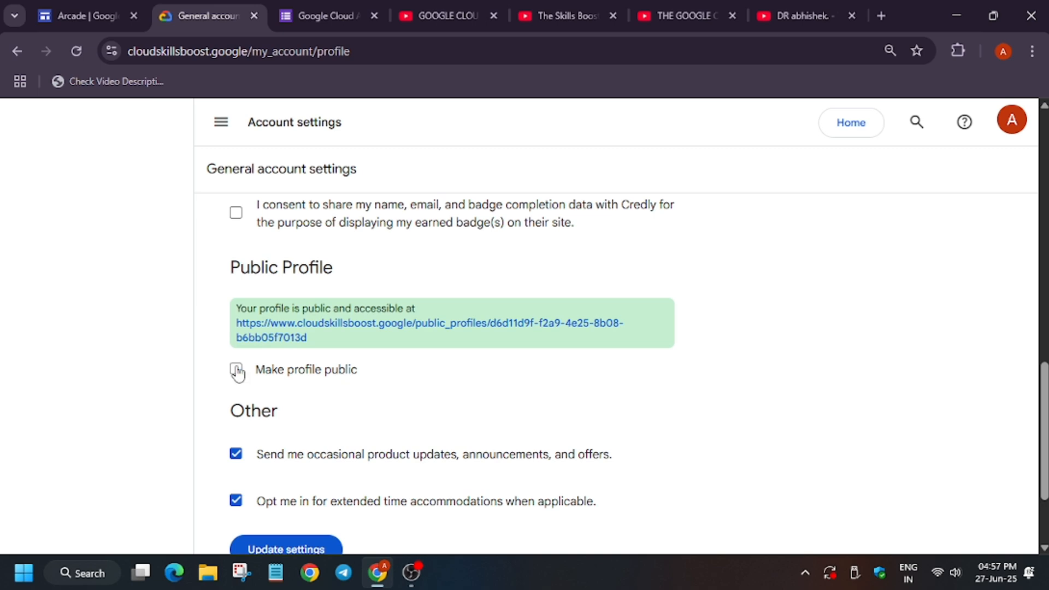
{"action": "left_click", "coordinate": [236, 371]}
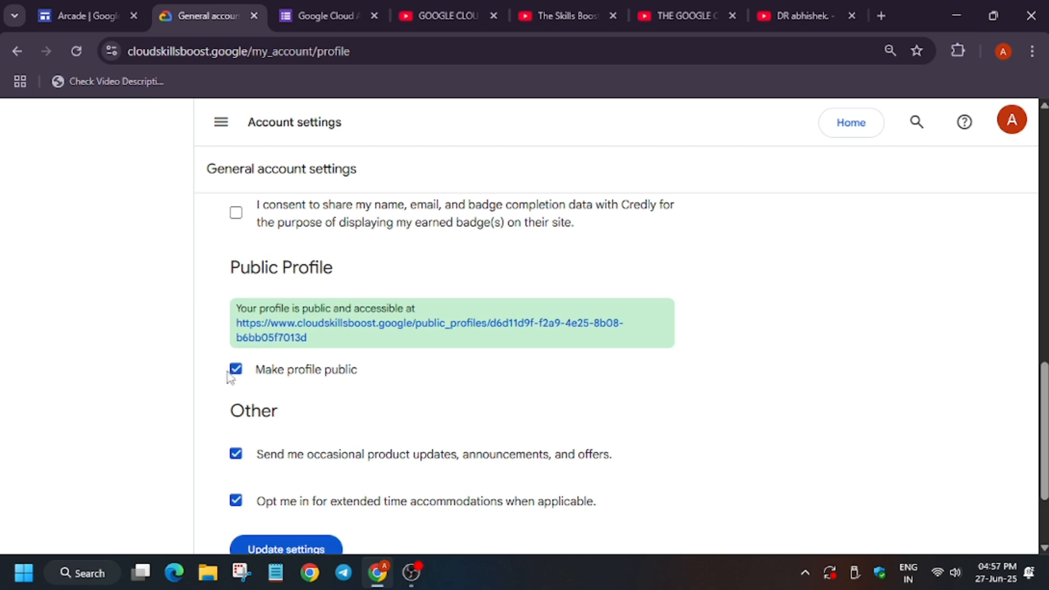
{"action": "mouse_move", "coordinate": [356, 314]}
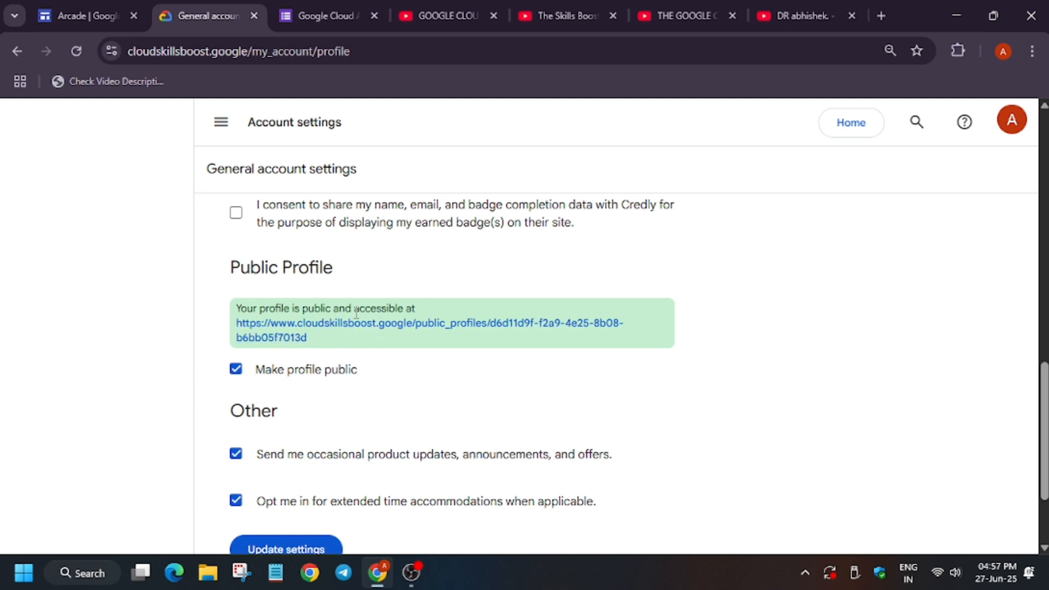
{"action": "mouse_move", "coordinate": [354, 370]}
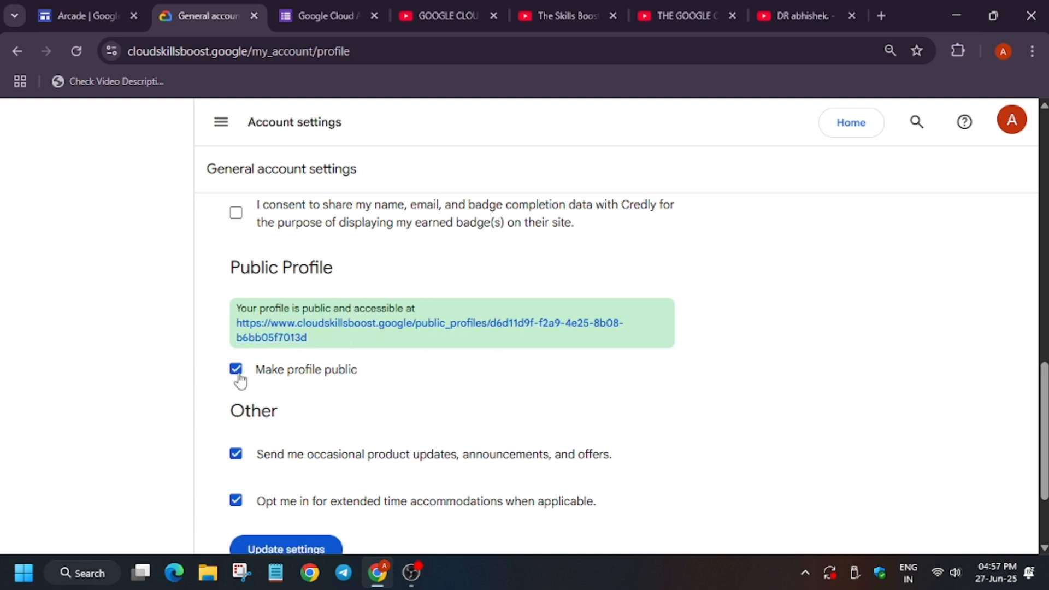
{"action": "mouse_move", "coordinate": [245, 524]}
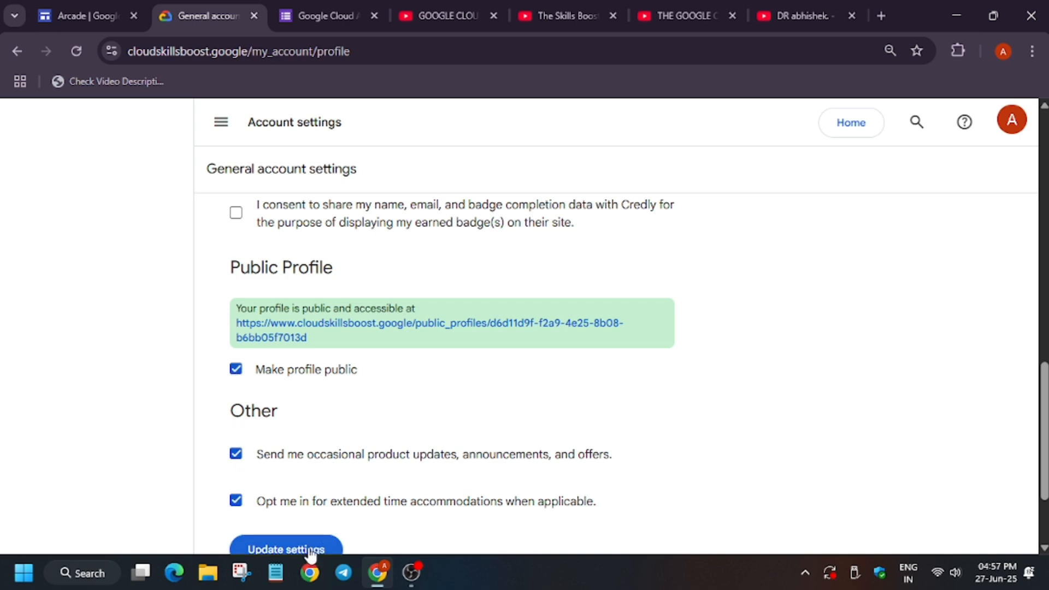
{"action": "mouse_move", "coordinate": [798, 490]}
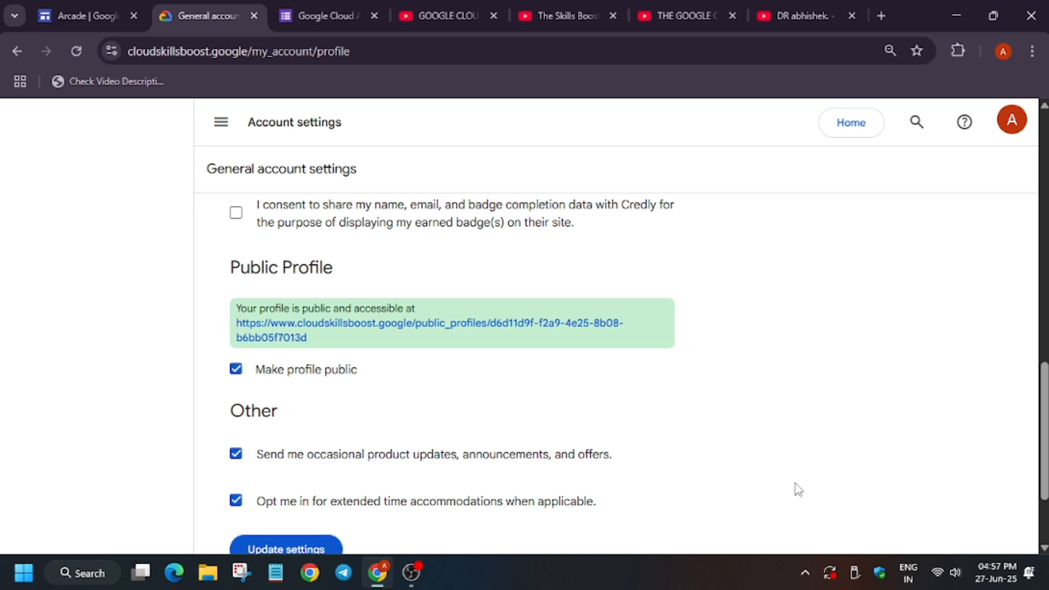
{"action": "mouse_move", "coordinate": [787, 483]}
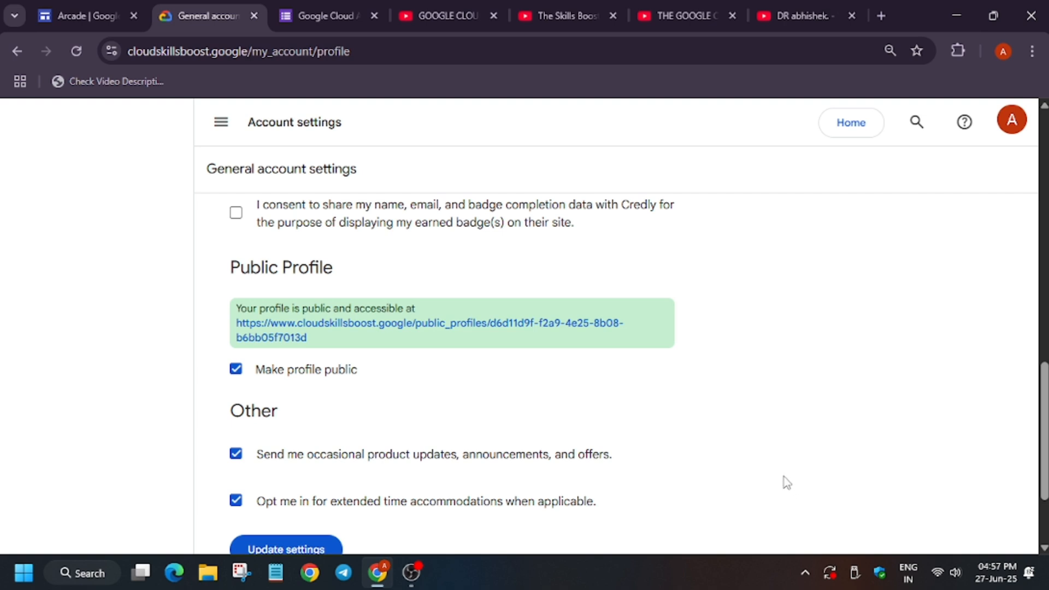
{"action": "mouse_move", "coordinate": [434, 324]}
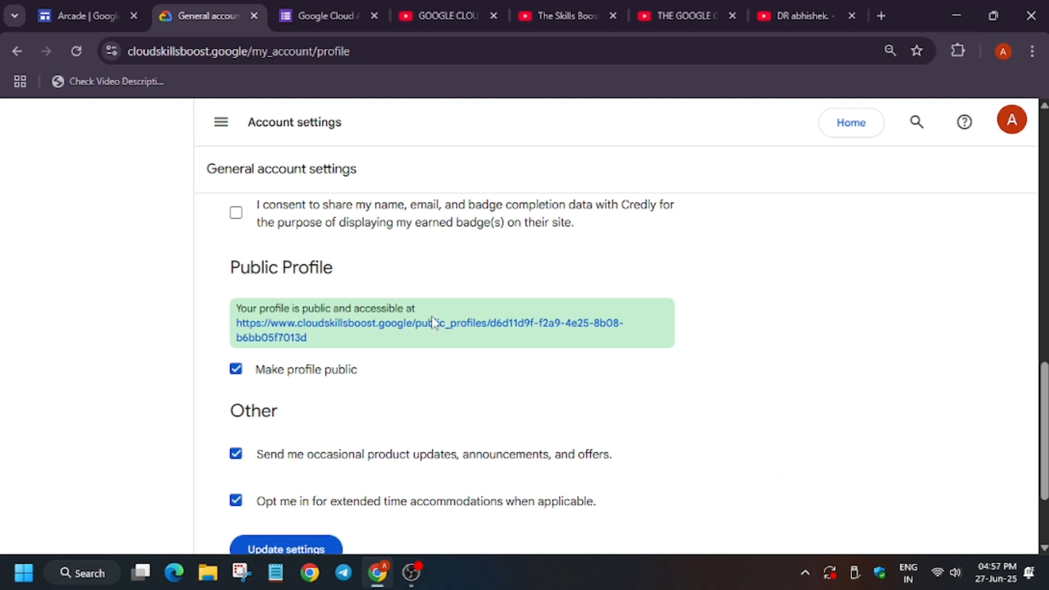
- Open the public profile page with earned skill badges in its own tab, then return to the Arcade page
{"action": "left_click", "coordinate": [429, 324]}
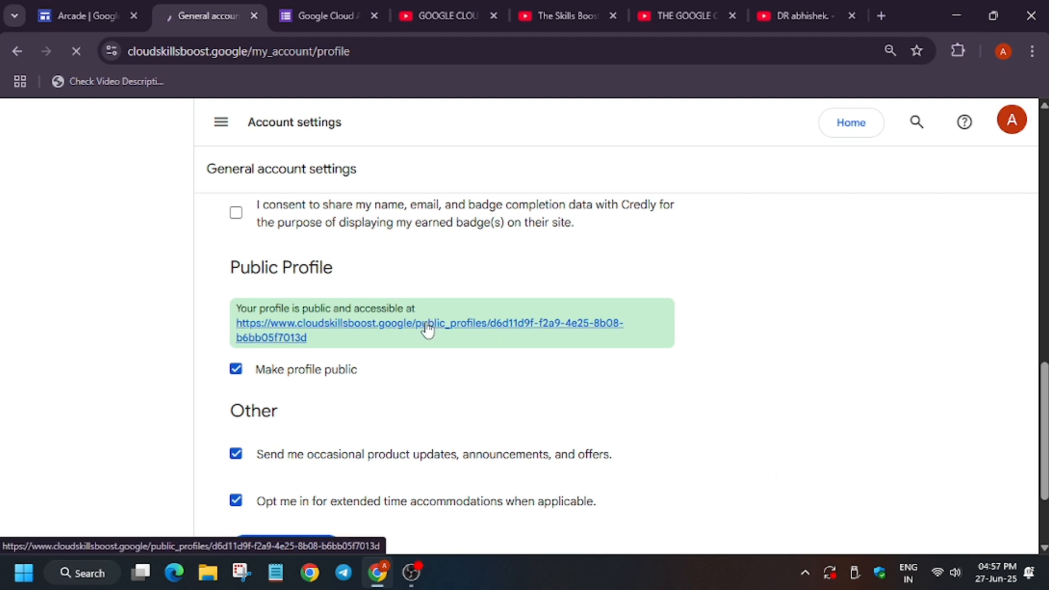
{"action": "left_click", "coordinate": [430, 324]}
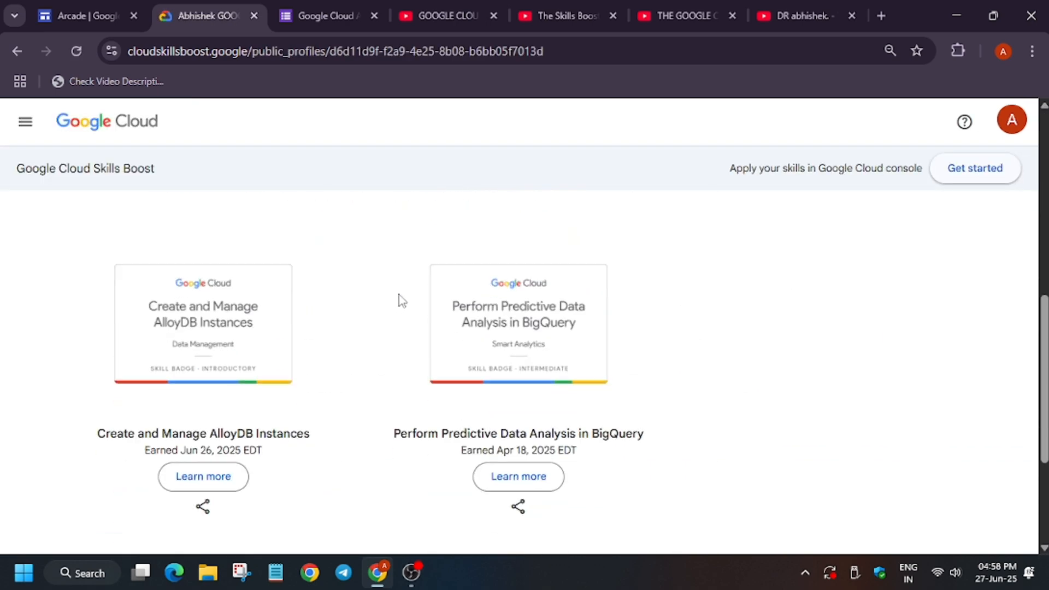
{"action": "left_click", "coordinate": [79, 16]}
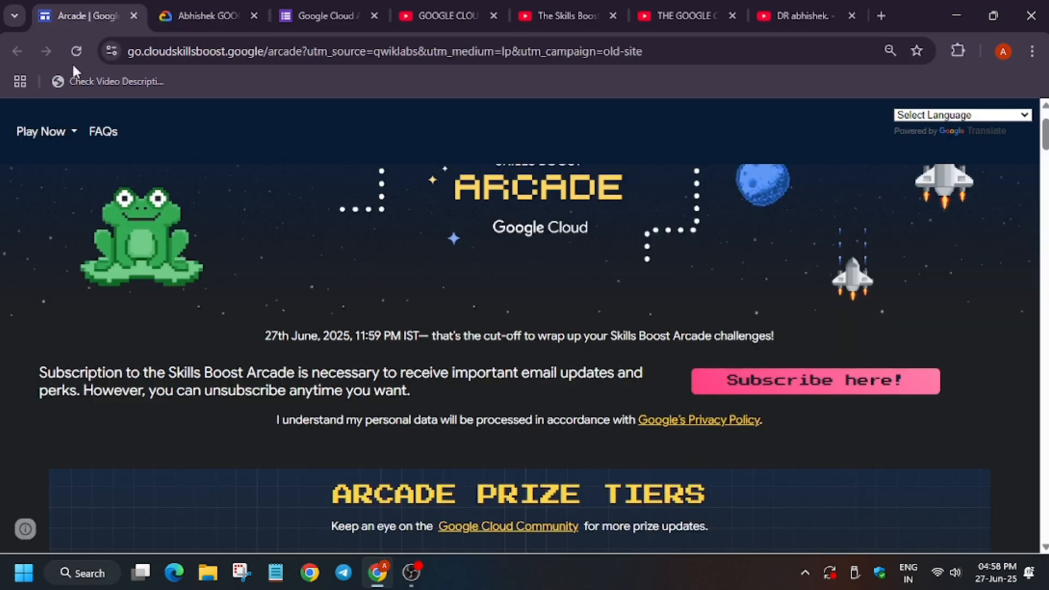
- Scroll the Arcade page down to the prize tiers, Arcade Novice 20 points through Arcade Legend 85 points
{"action": "scroll", "scroll_direction": "down", "scroll_amount": 3}
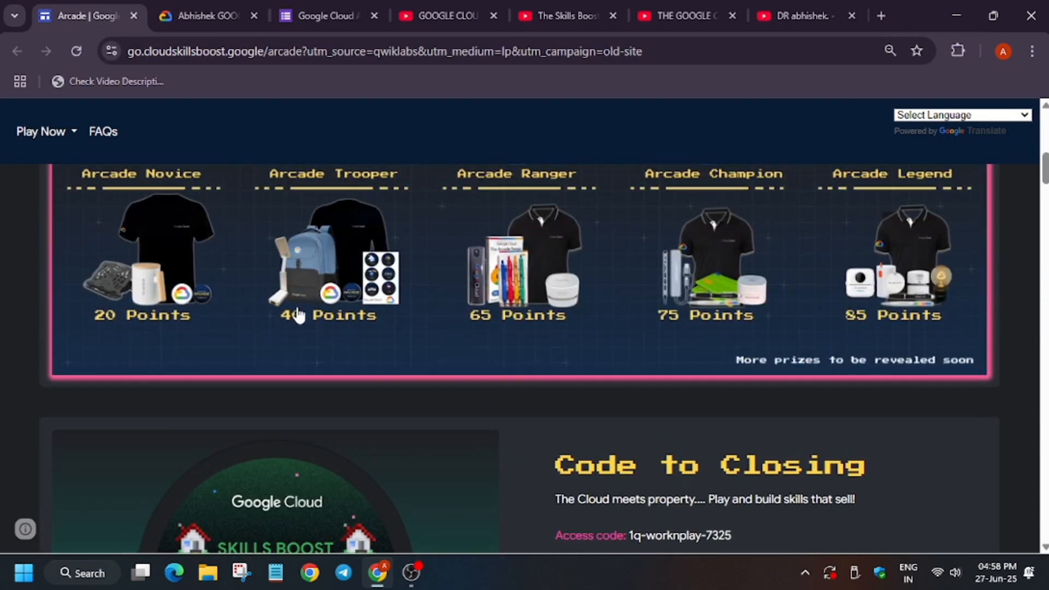
{"action": "mouse_move", "coordinate": [526, 305]}
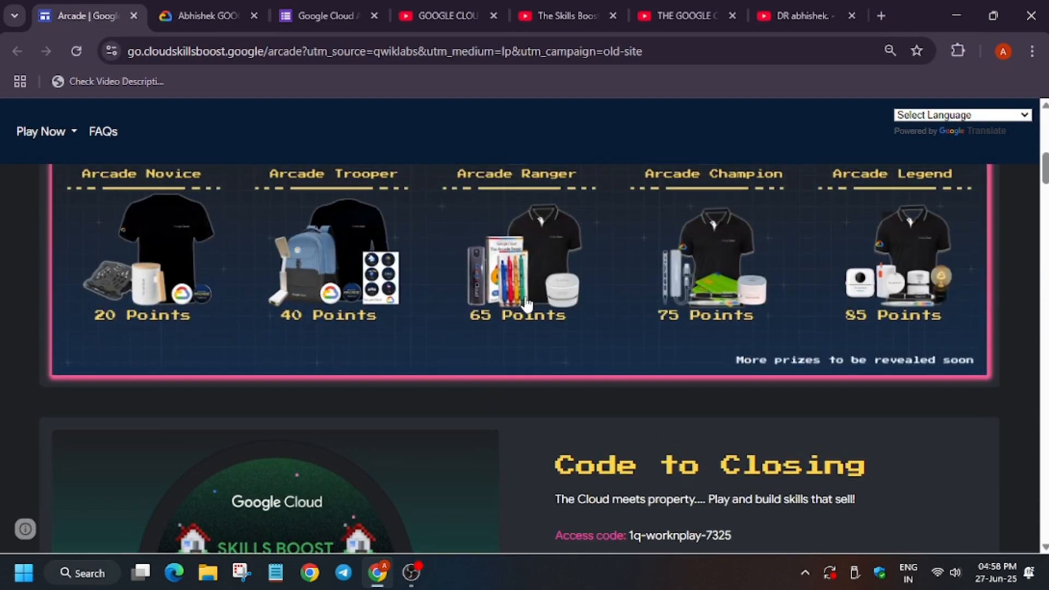
{"action": "mouse_move", "coordinate": [408, 305]}
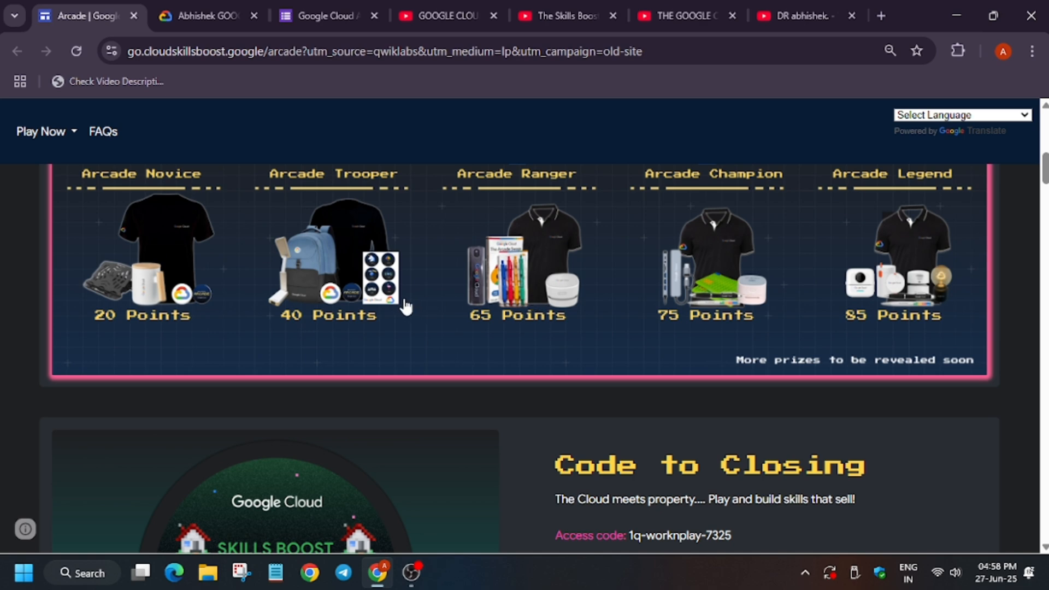
{"action": "mouse_move", "coordinate": [410, 303]}
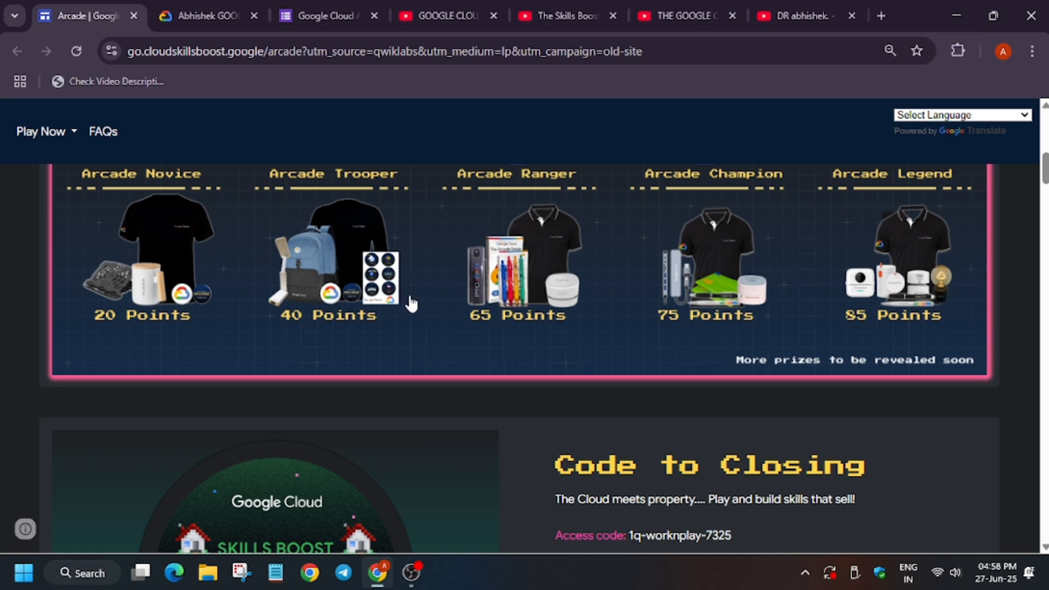
{"action": "mouse_move", "coordinate": [403, 305]}
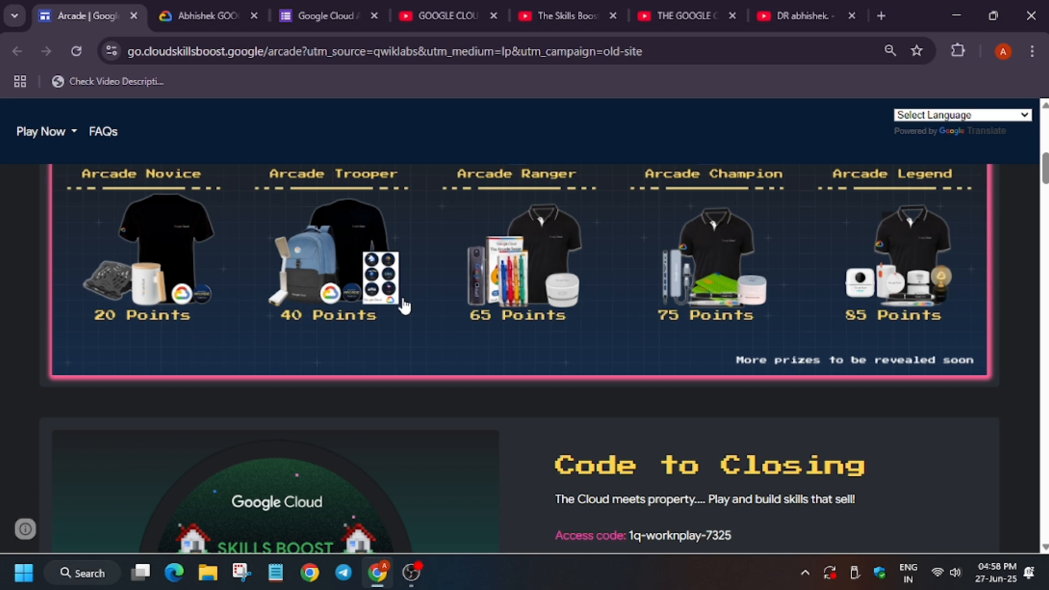
{"action": "mouse_move", "coordinate": [164, 319]}
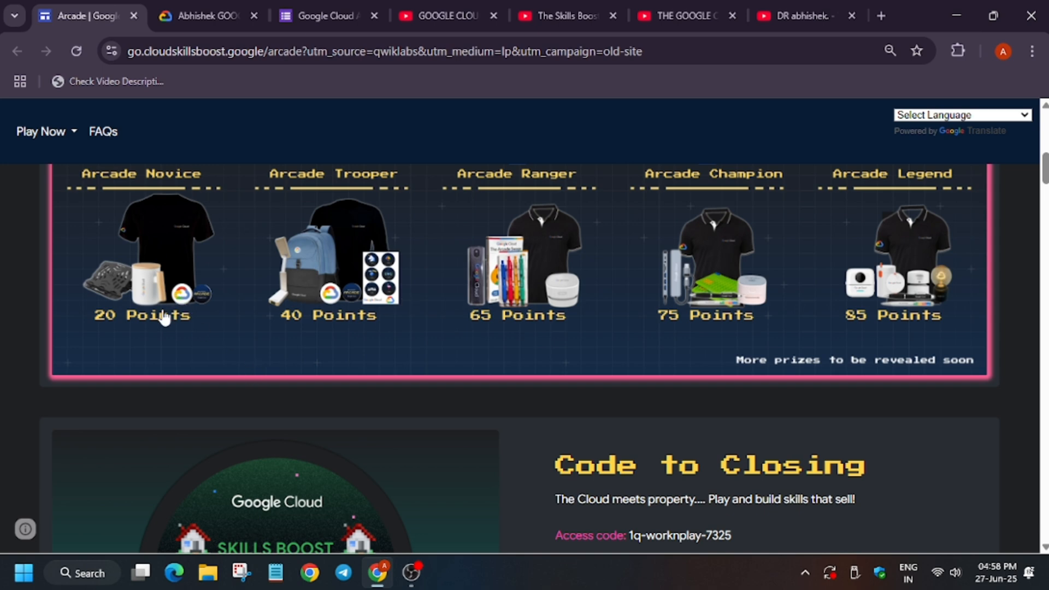
{"action": "mouse_move", "coordinate": [413, 270]}
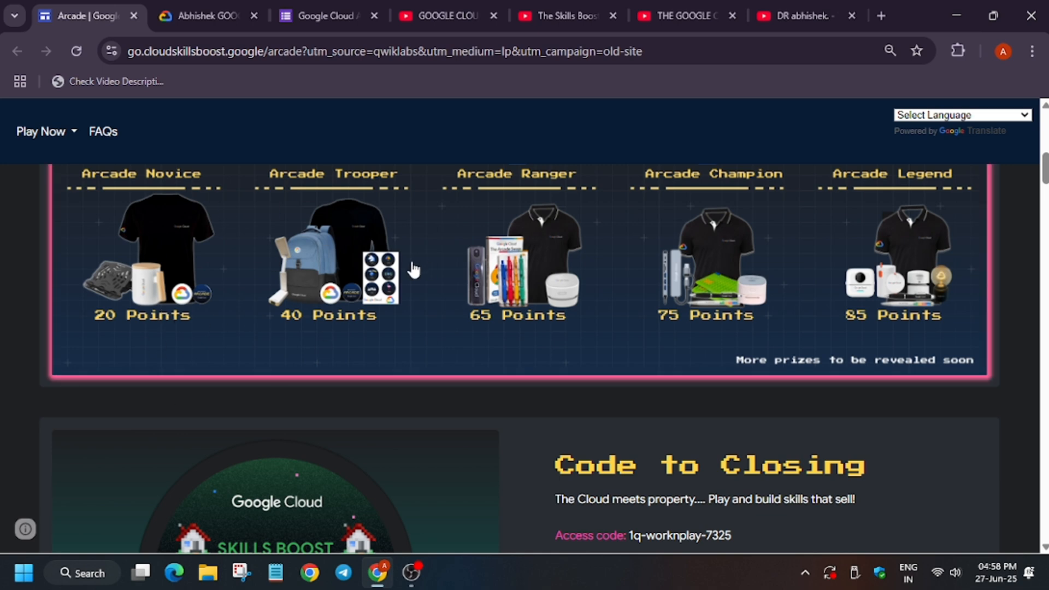
{"action": "mouse_move", "coordinate": [221, 324]}
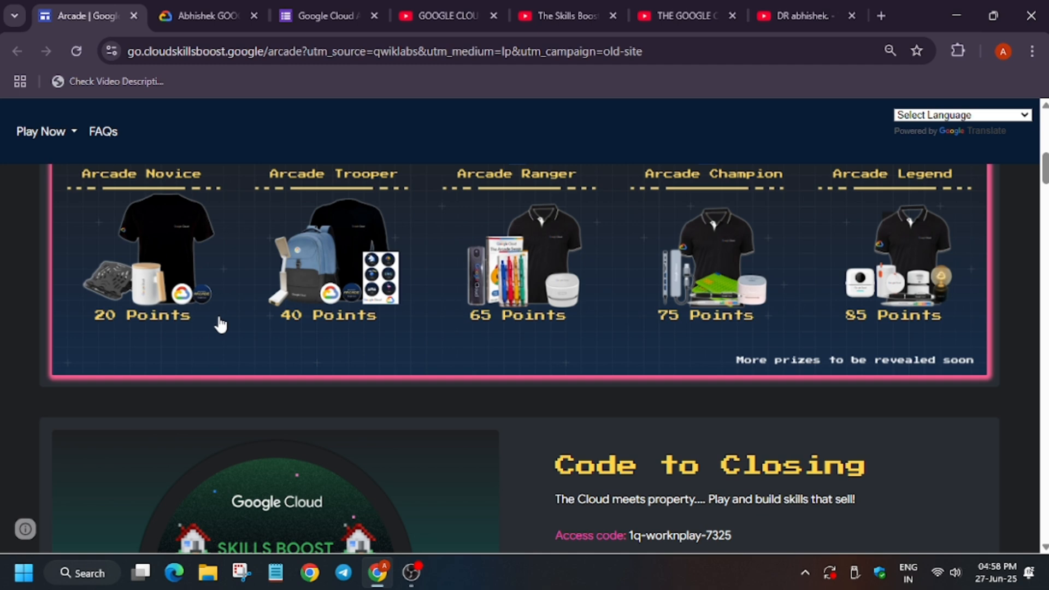
- Scroll down through the Arcade games list and the How It Works steps
{"action": "scroll", "scroll_direction": "down", "scroll_amount": 3}
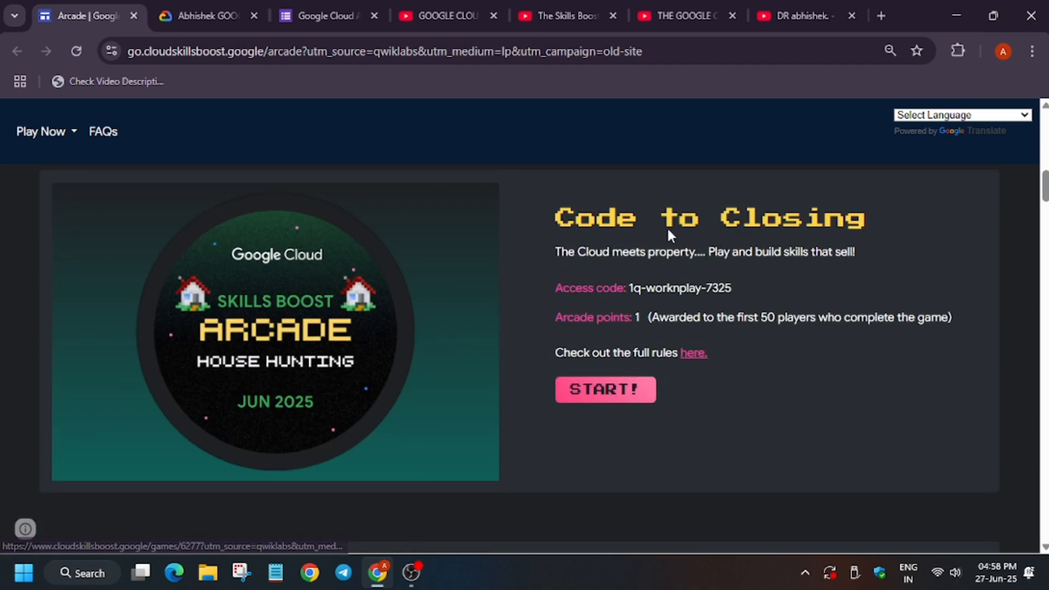
{"action": "mouse_move", "coordinate": [805, 321]}
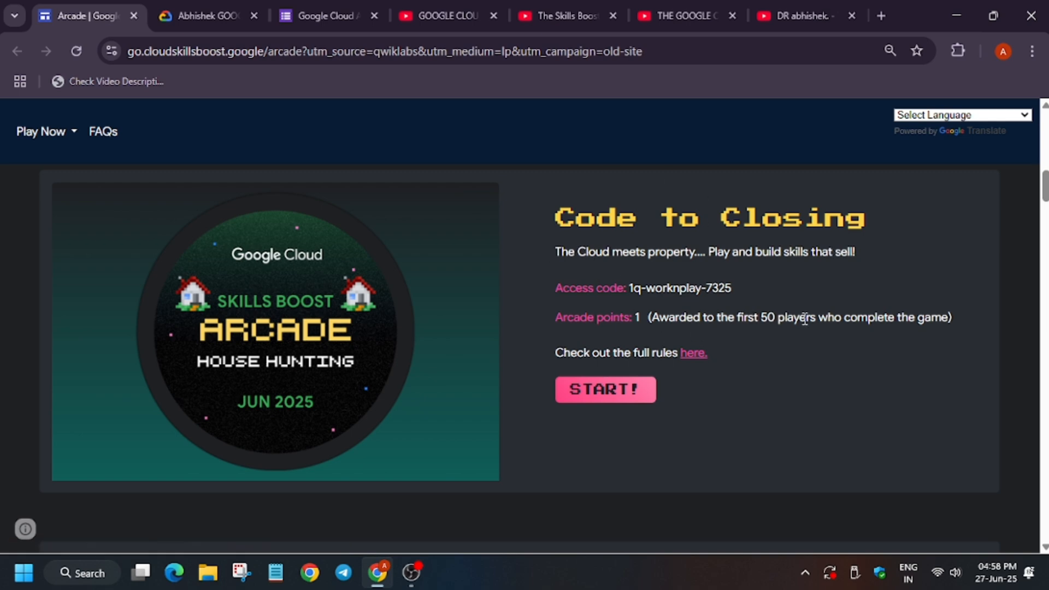
{"action": "scroll", "scroll_direction": "up", "scroll_amount": 3}
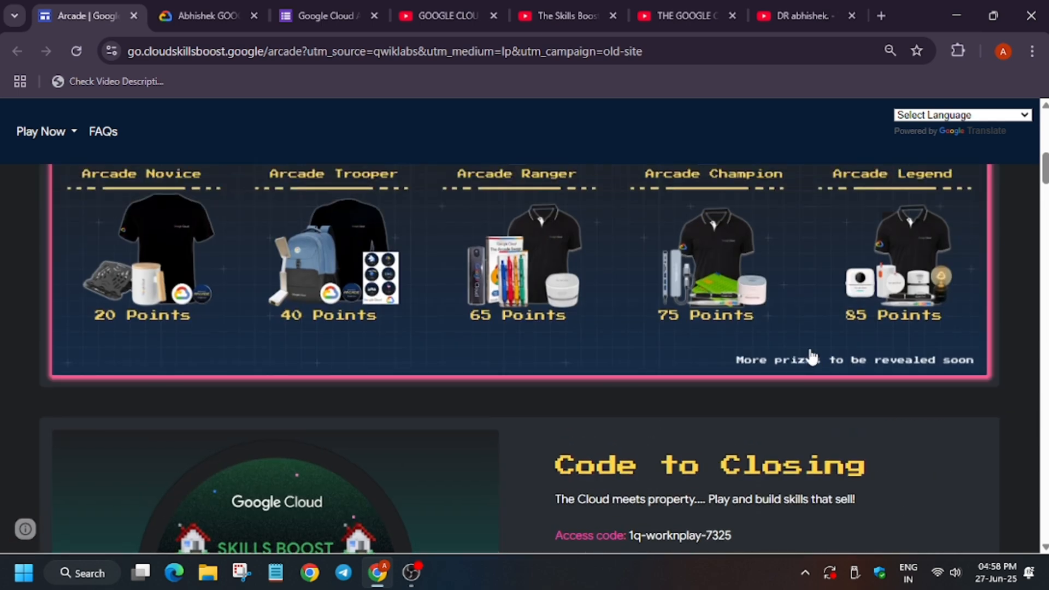
{"action": "scroll", "scroll_direction": "down", "scroll_amount": 3}
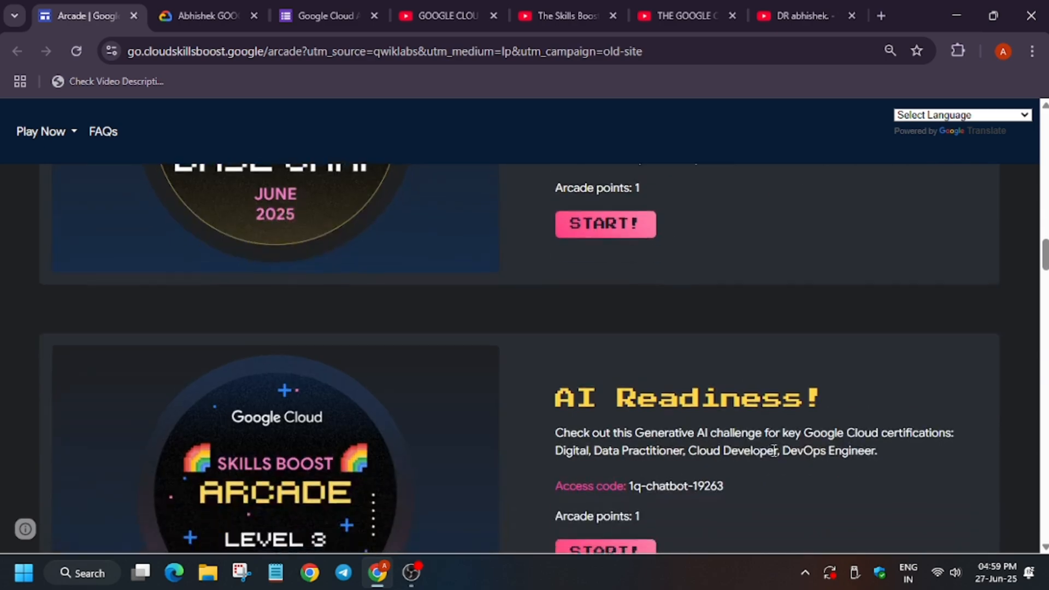
{"action": "scroll", "scroll_direction": "down", "scroll_amount": 3}
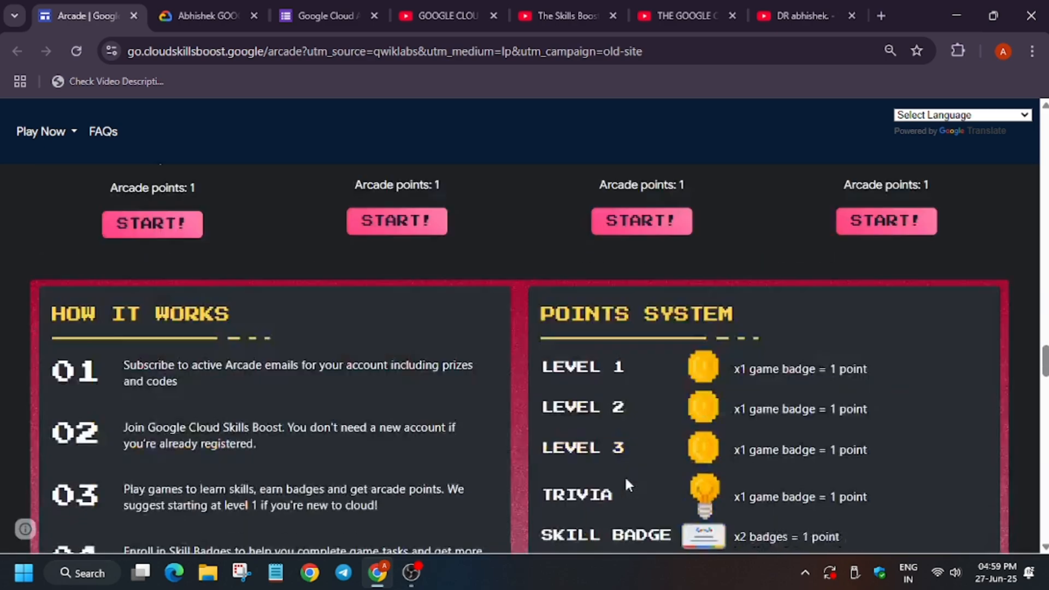
{"action": "scroll", "scroll_direction": "down", "scroll_amount": 3}
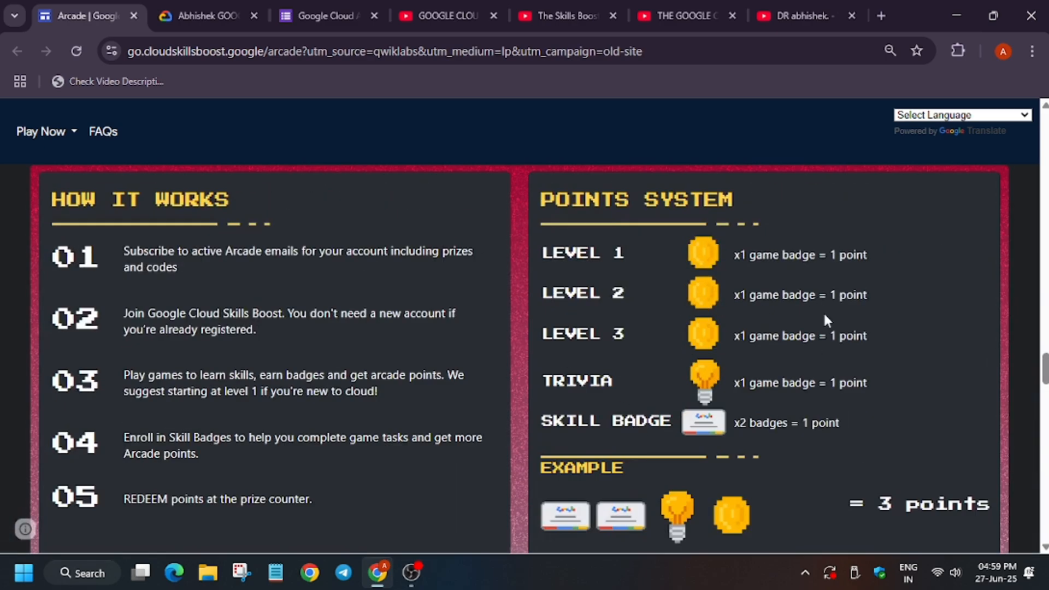
{"action": "mouse_move", "coordinate": [908, 375]}
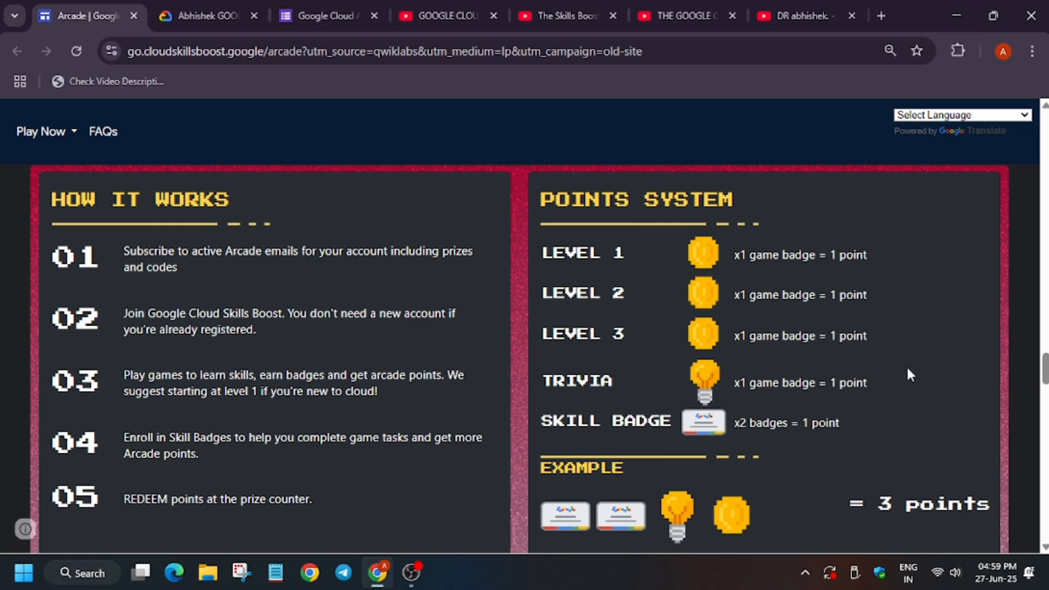
- Continue through the Points System and past games, ending on the AI Readiness Level 3 game and its access code
{"action": "scroll", "scroll_direction": "down", "scroll_amount": 3}
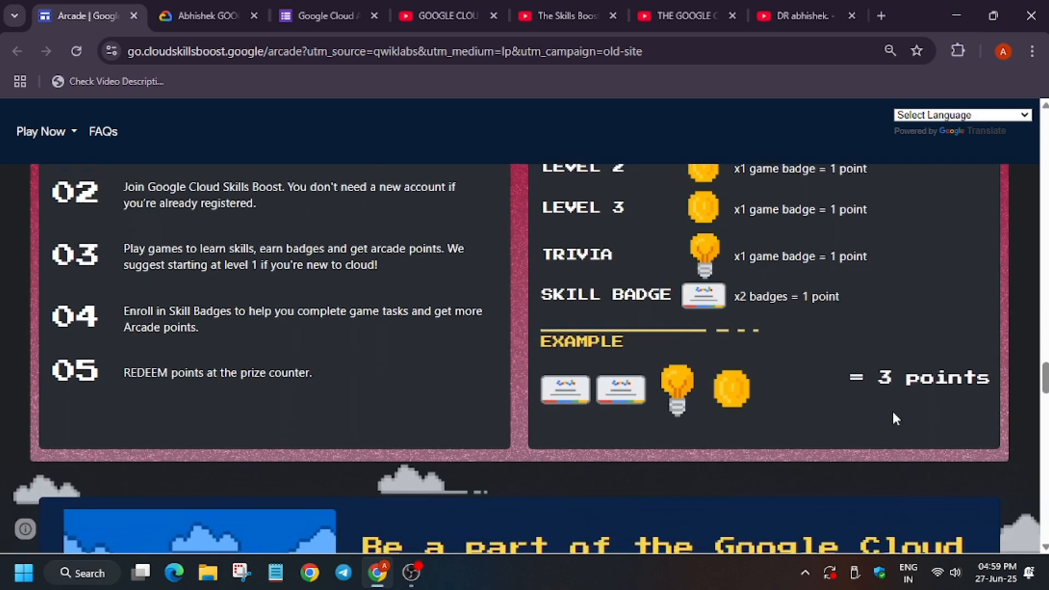
{"action": "scroll", "scroll_direction": "down", "scroll_amount": 3}
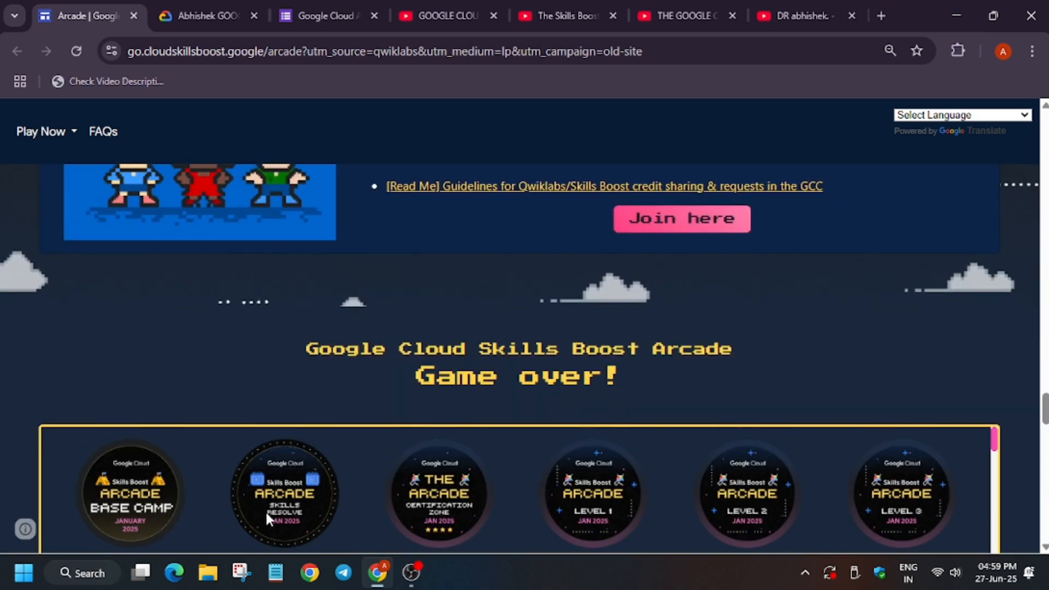
{"action": "scroll", "scroll_direction": "down", "scroll_amount": 3}
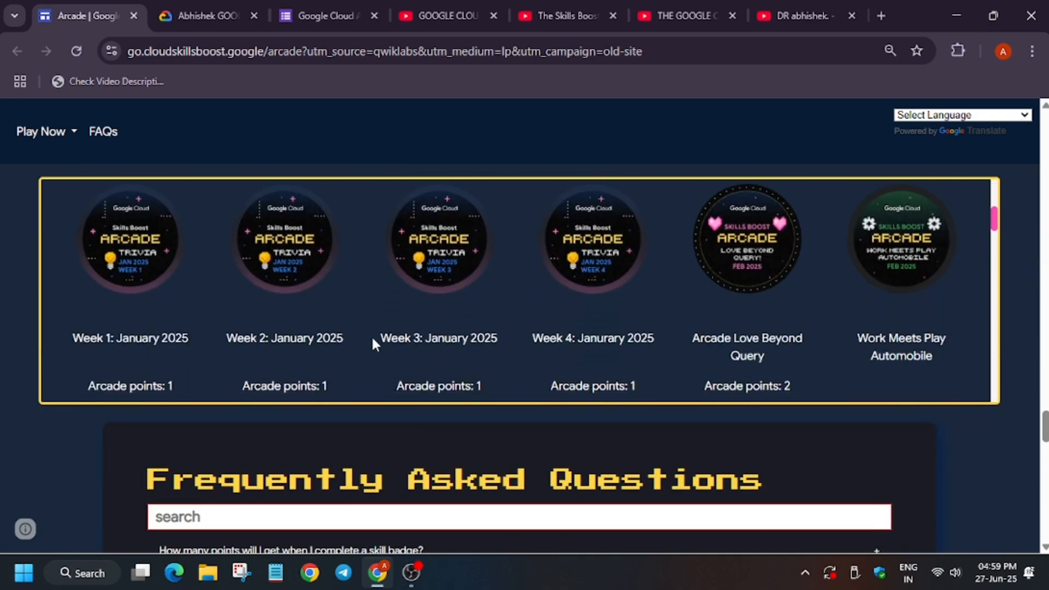
{"action": "mouse_move", "coordinate": [786, 414]}
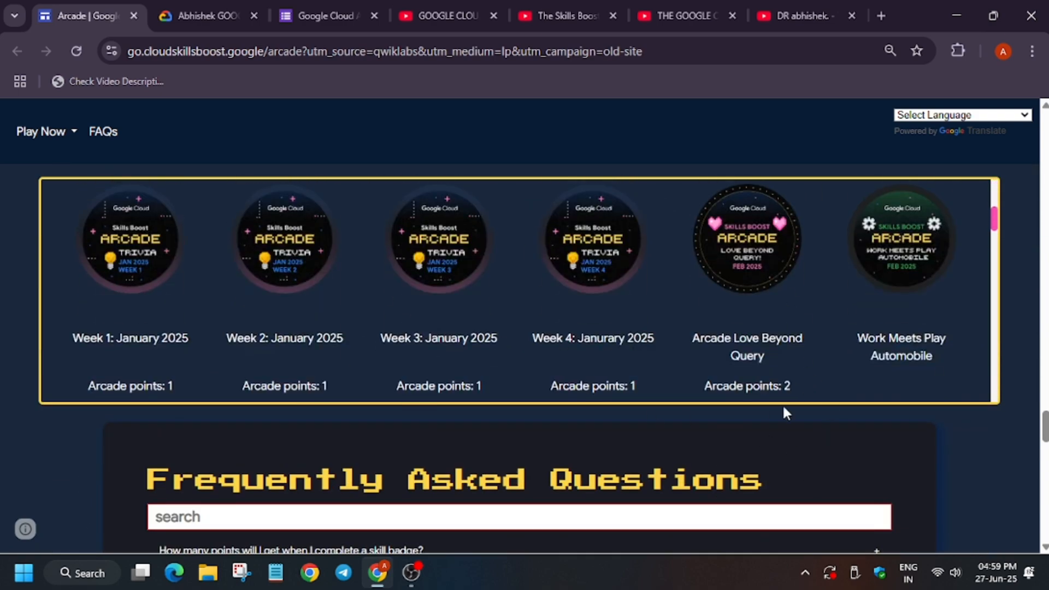
{"action": "scroll", "scroll_direction": "up", "scroll_amount": 3}
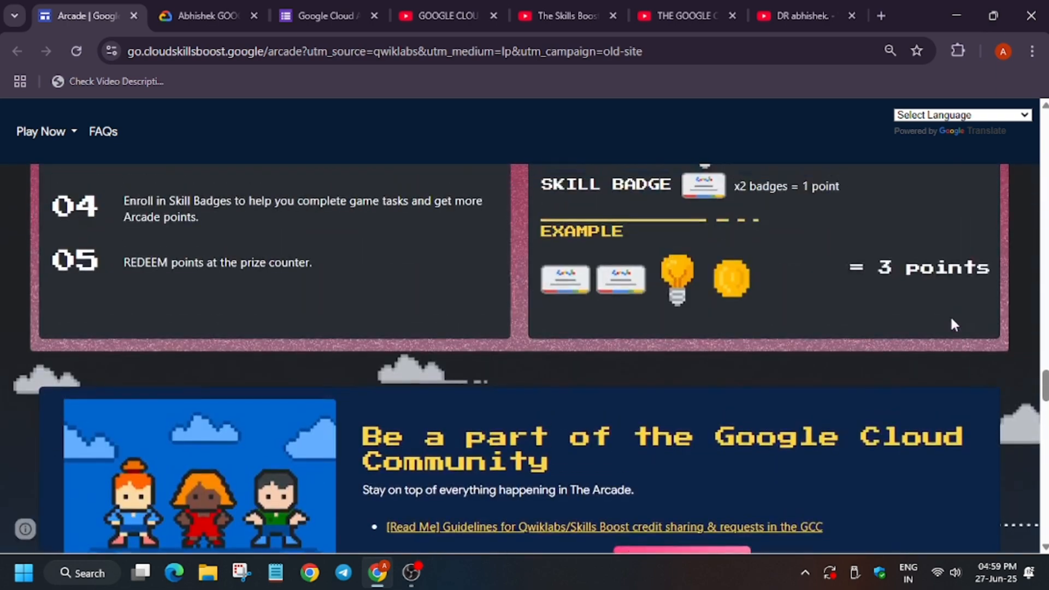
{"action": "scroll", "scroll_direction": "down", "scroll_amount": 3}
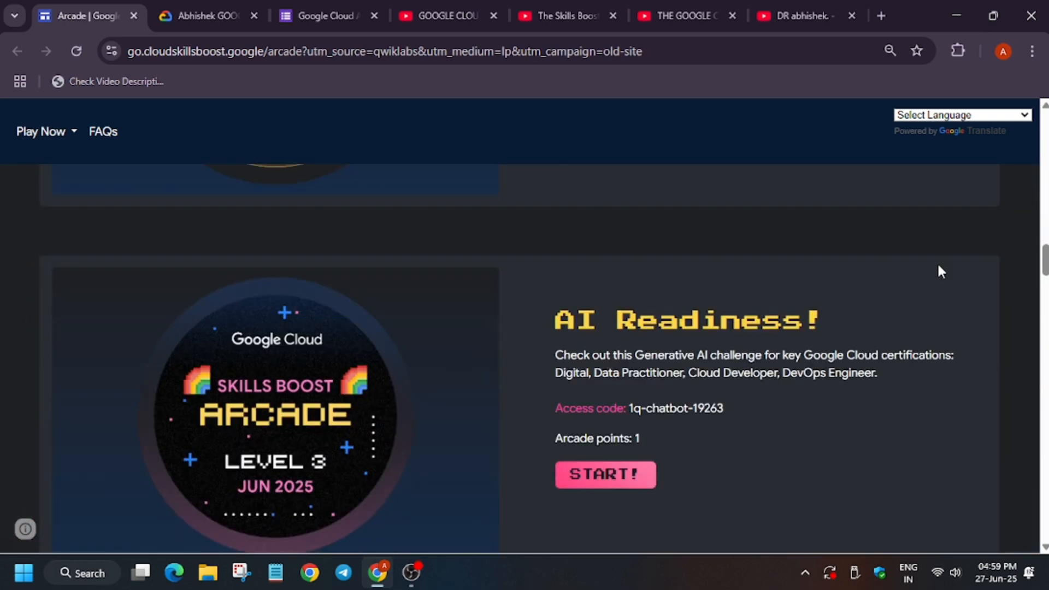
{"action": "mouse_move", "coordinate": [945, 275]}
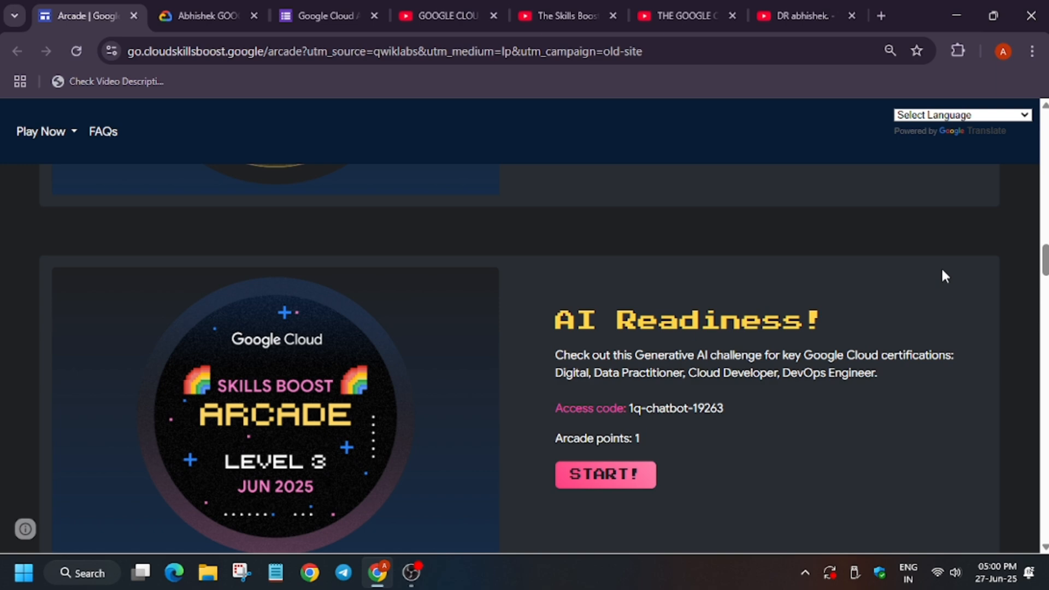
- Scroll the Arcade page back to the prize tiers and the Code to Closing card with its access code
{"action": "scroll", "scroll_direction": "down", "scroll_amount": 3}
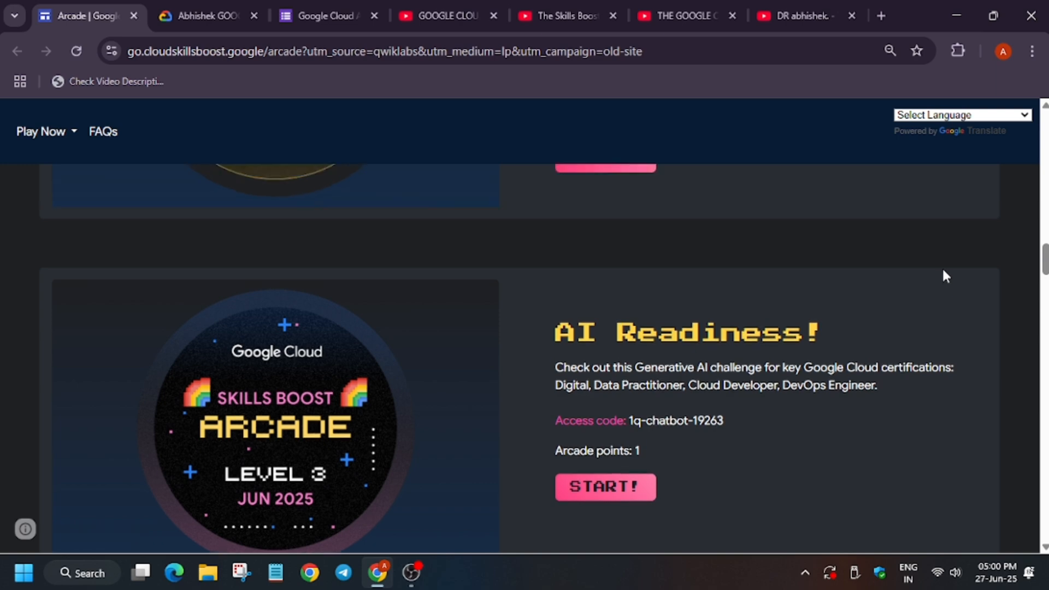
{"action": "scroll", "scroll_direction": "down", "scroll_amount": 3}
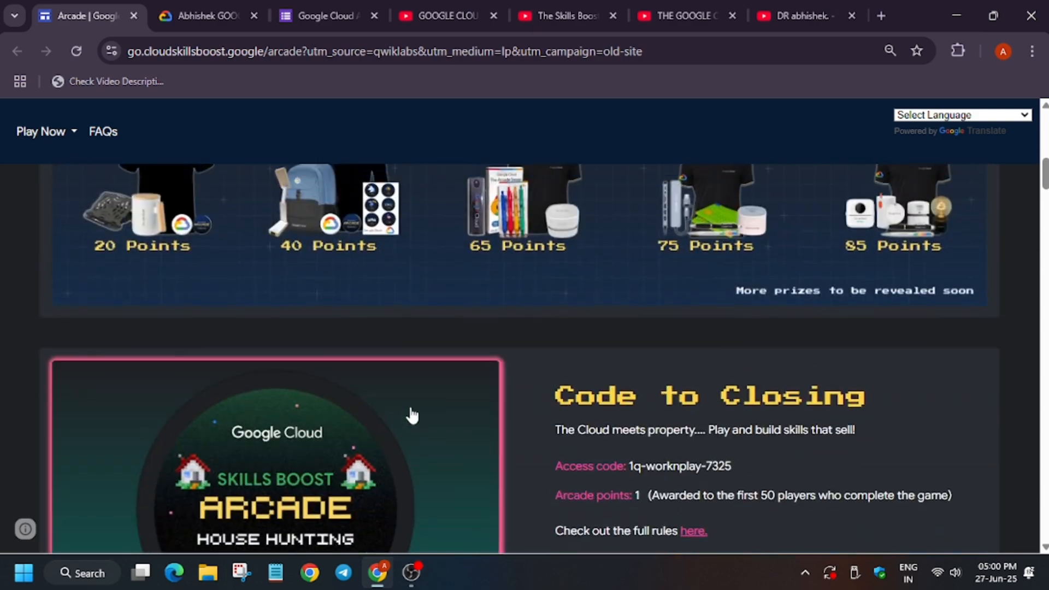
- Scroll through the five Arcade prize tiers and back up to the top of the Arcade page
{"action": "scroll", "scroll_direction": "up", "scroll_amount": 3}
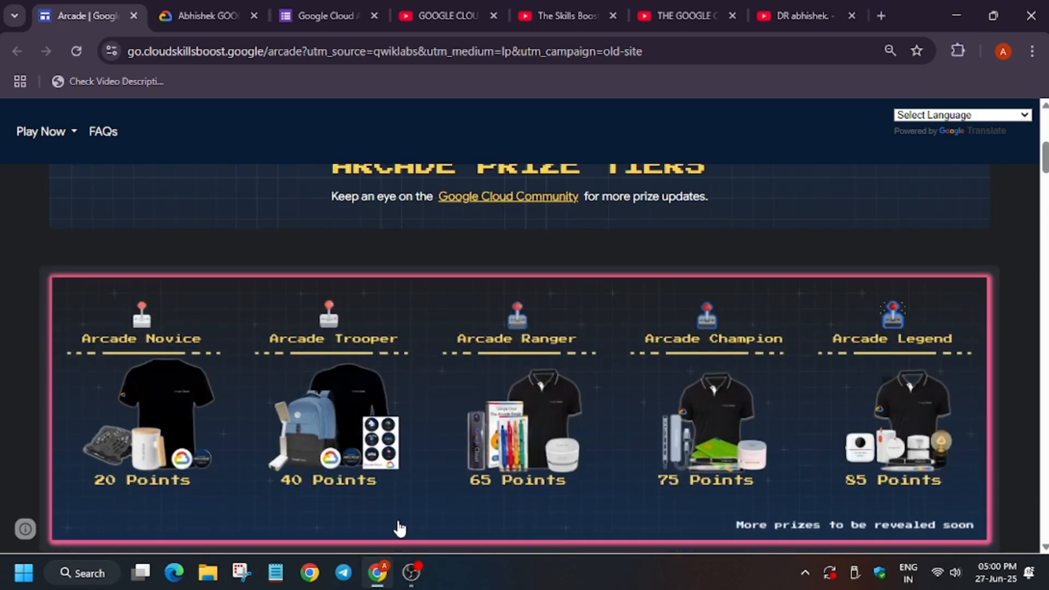
{"action": "mouse_move", "coordinate": [192, 534]}
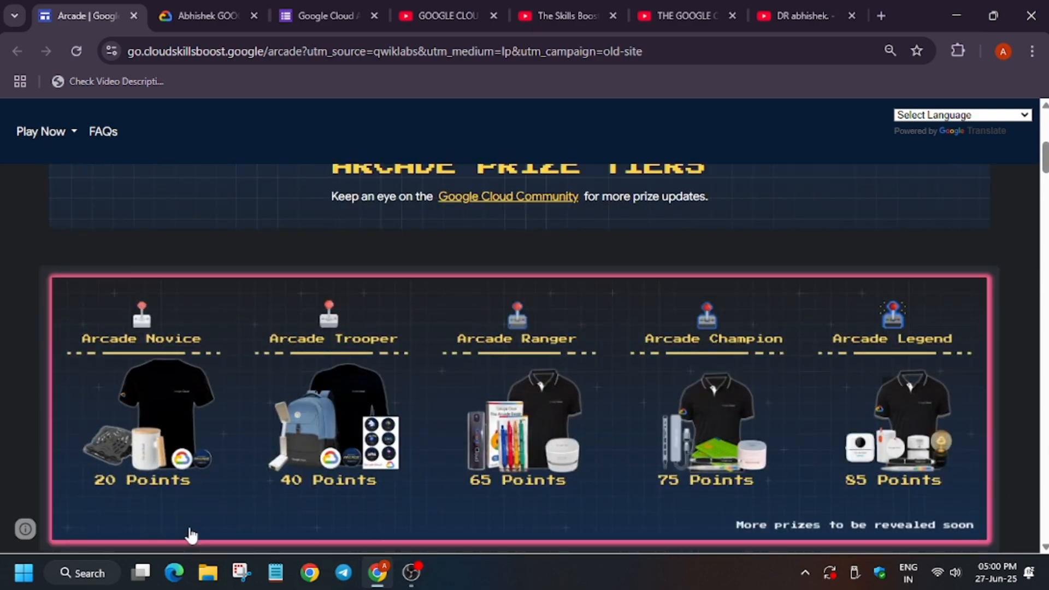
{"action": "mouse_move", "coordinate": [392, 412]}
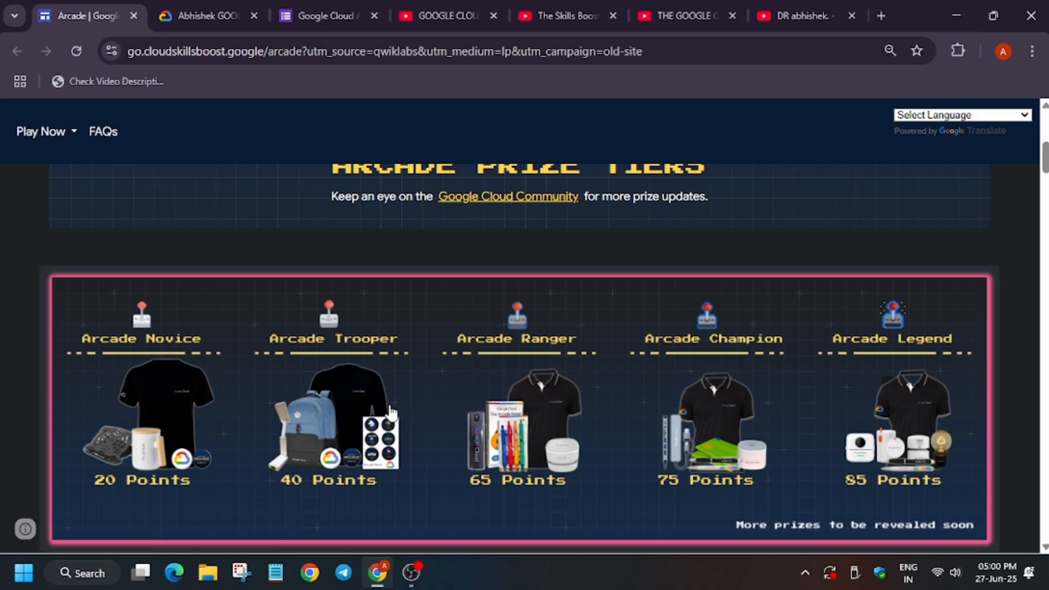
{"action": "mouse_move", "coordinate": [955, 473]}
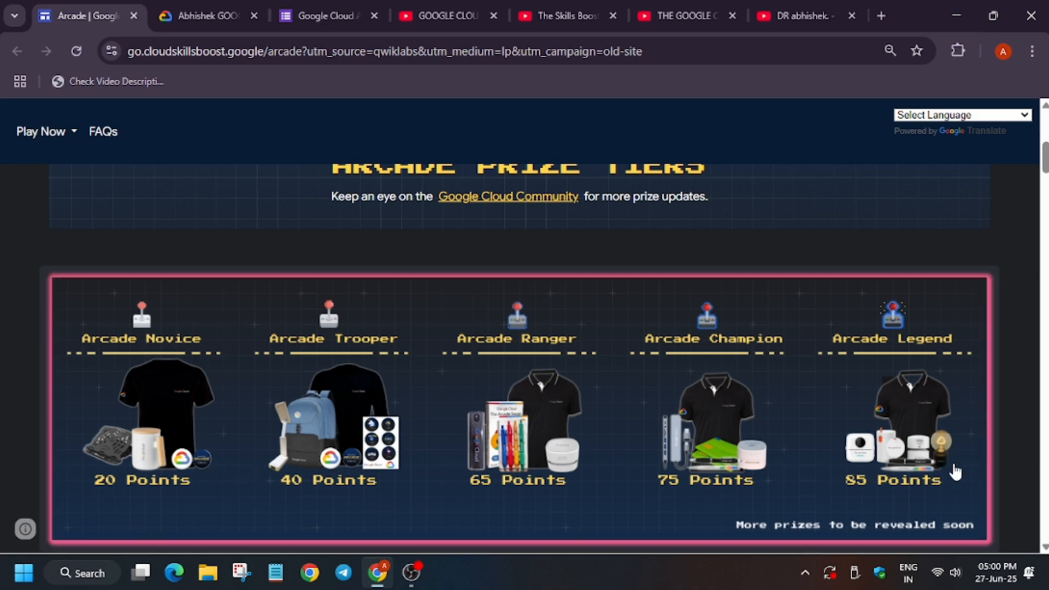
{"action": "mouse_move", "coordinate": [505, 452]}
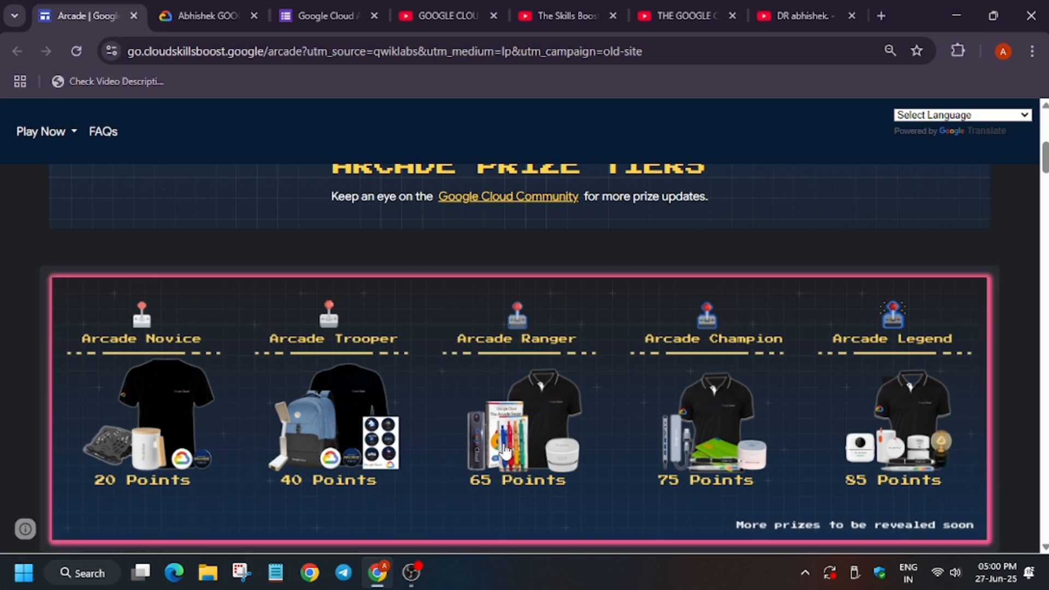
{"action": "mouse_move", "coordinate": [776, 344]}
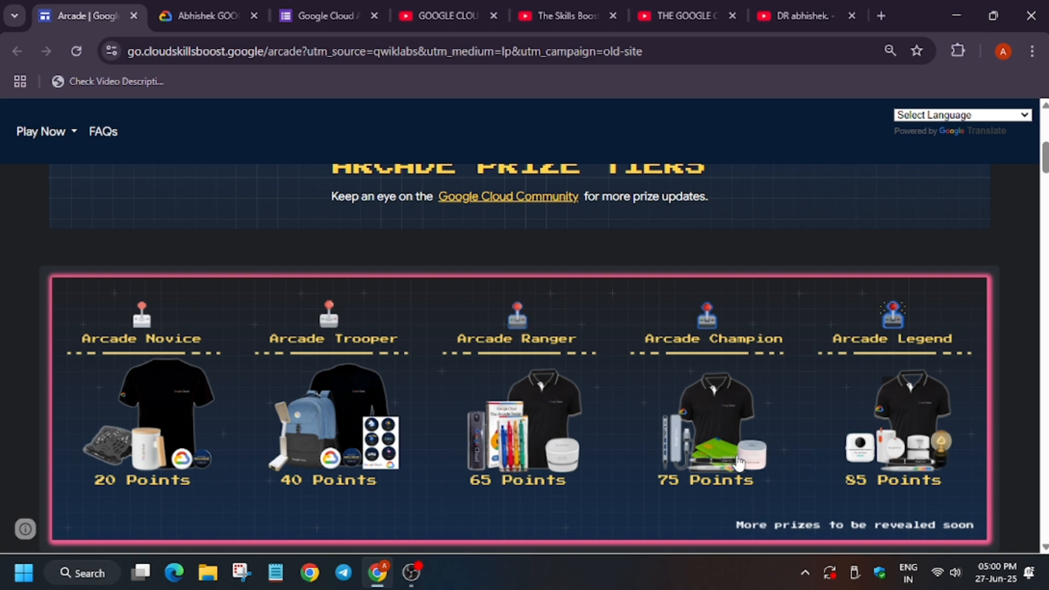
{"action": "mouse_move", "coordinate": [736, 461]}
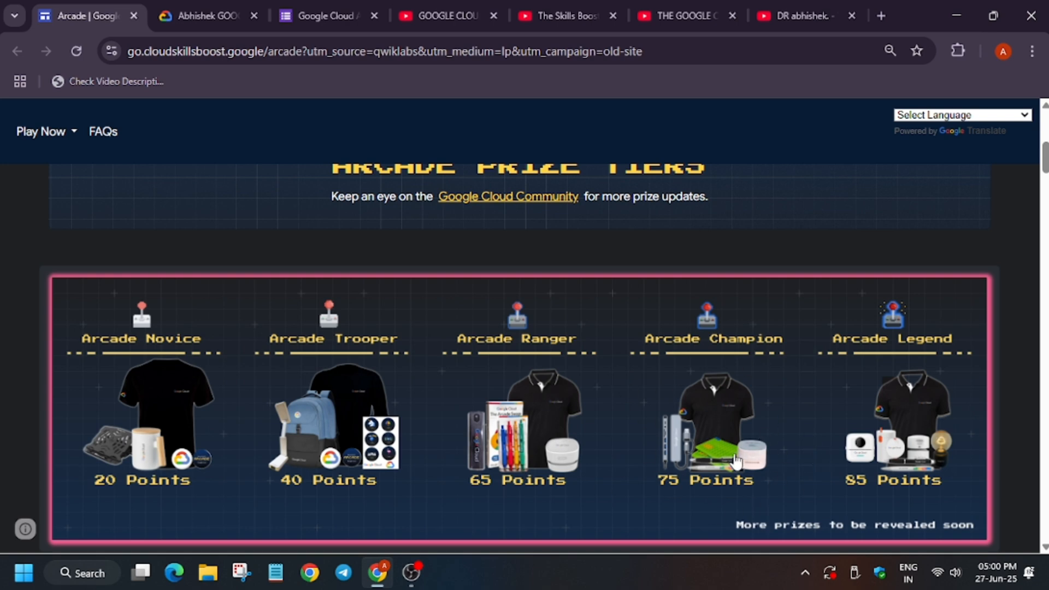
{"action": "mouse_move", "coordinate": [812, 481]}
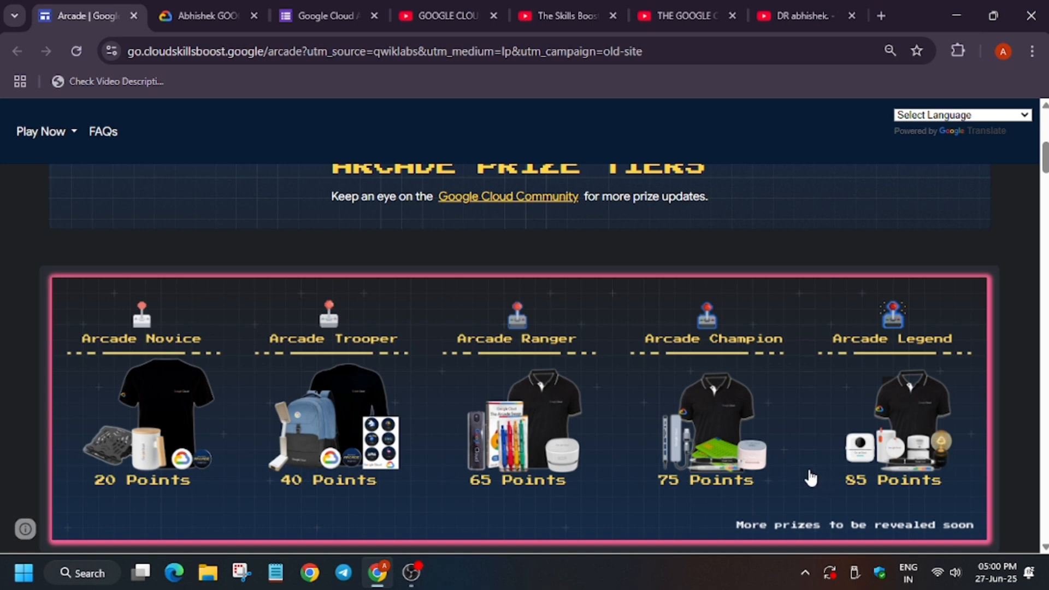
{"action": "mouse_move", "coordinate": [839, 394]}
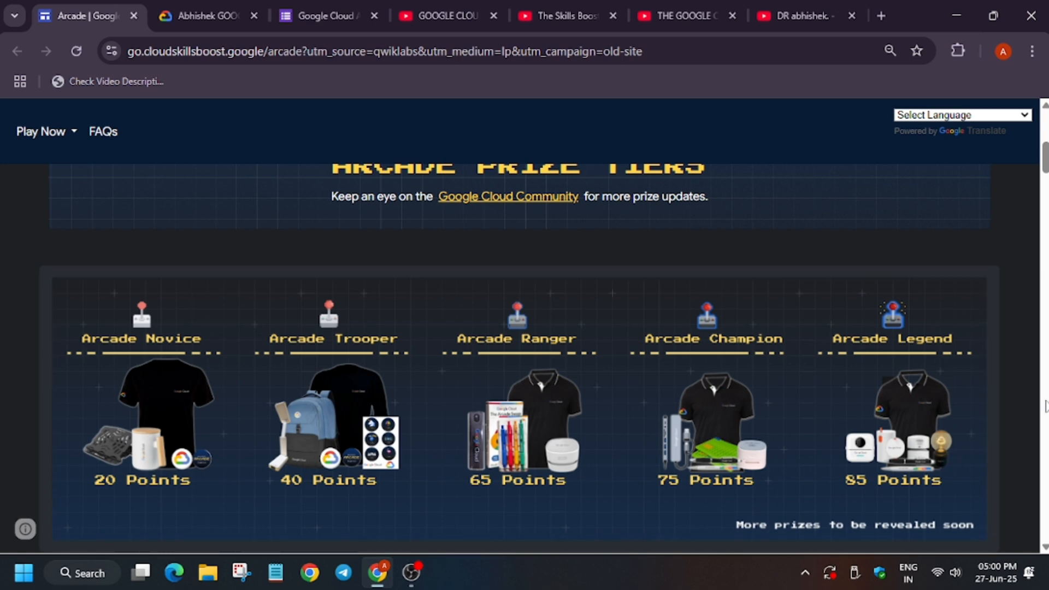
{"action": "mouse_move", "coordinate": [669, 446]}
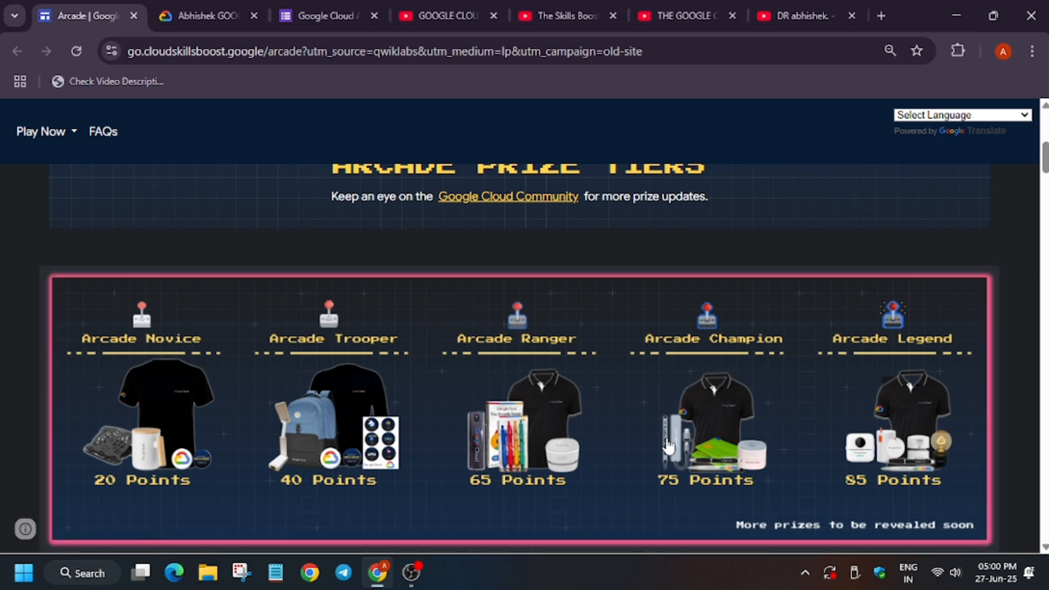
{"action": "mouse_move", "coordinate": [703, 460]}
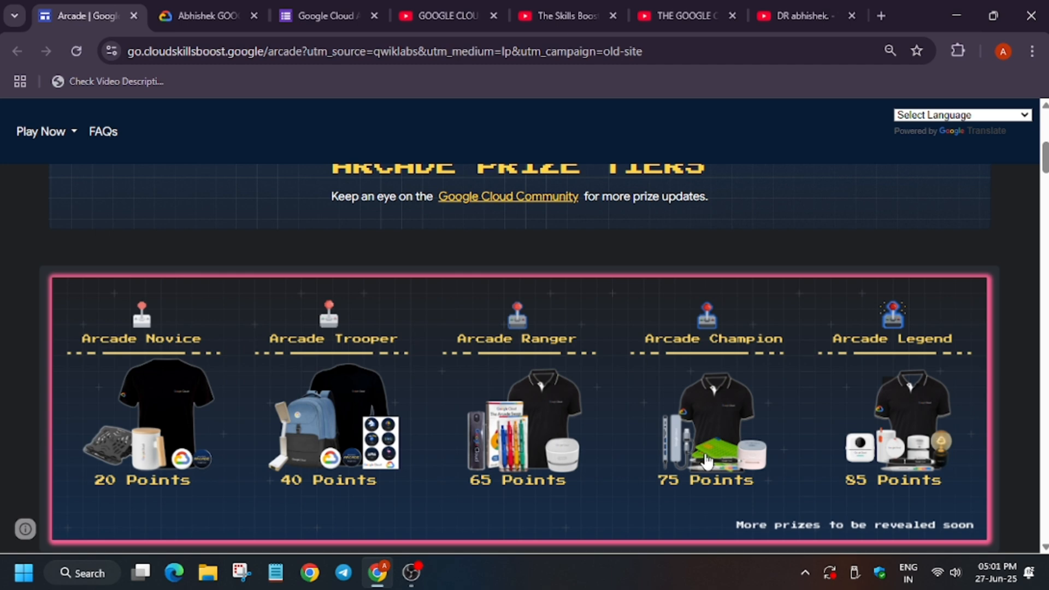
{"action": "scroll", "scroll_direction": "up", "scroll_amount": 3}
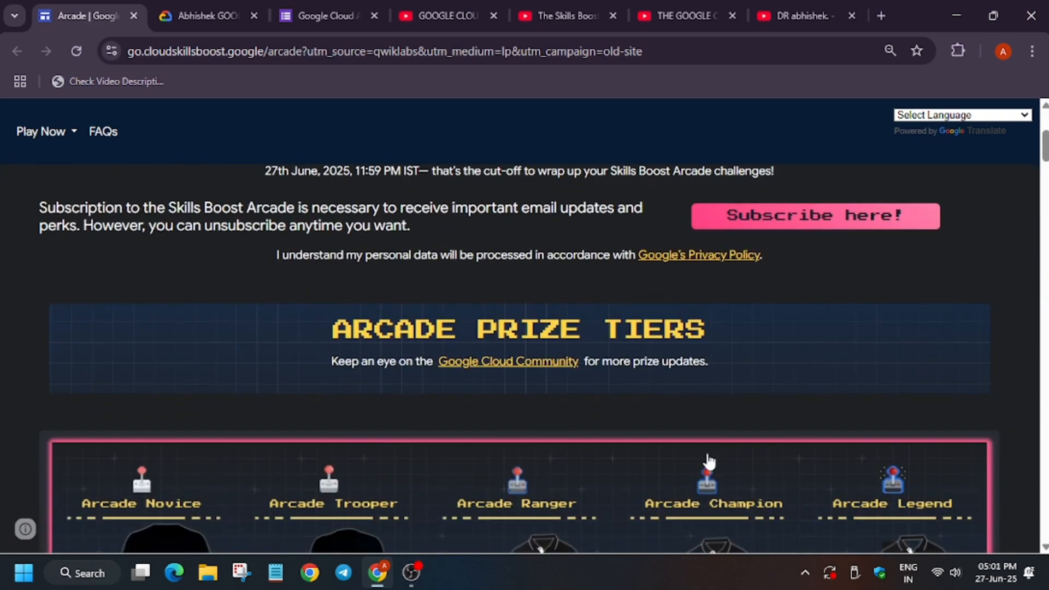
{"action": "mouse_move", "coordinate": [717, 460]}
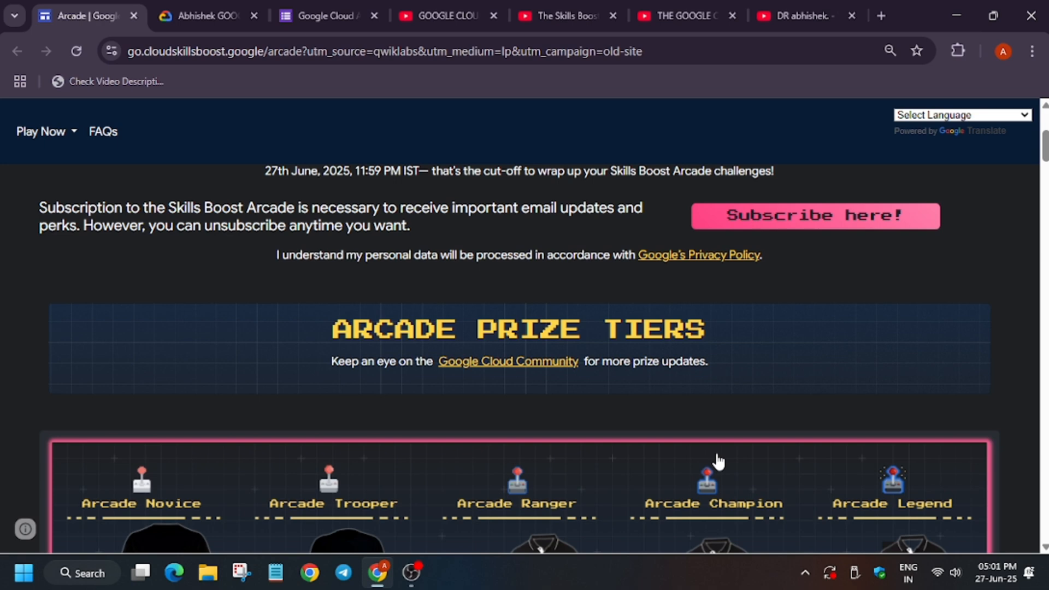
{"action": "scroll", "scroll_direction": "down", "scroll_amount": 3}
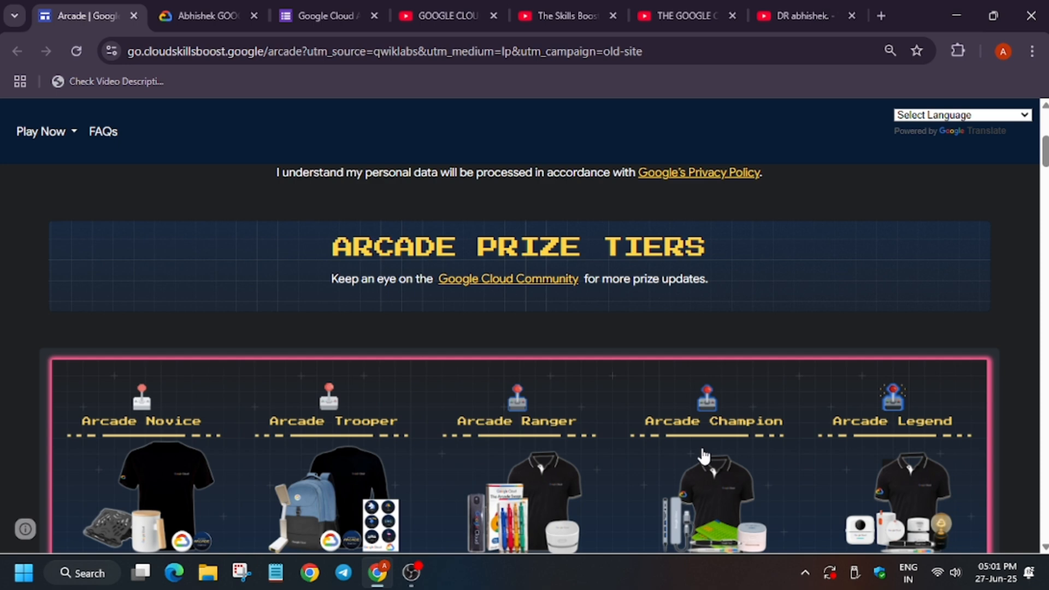
{"action": "mouse_move", "coordinate": [673, 447]}
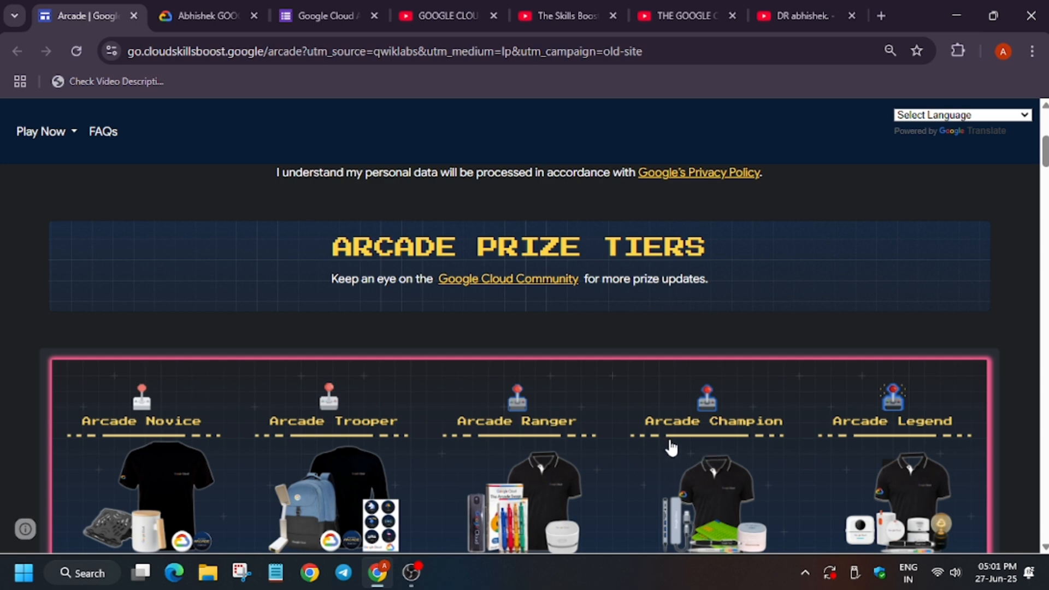
{"action": "scroll", "scroll_direction": "up", "scroll_amount": 3}
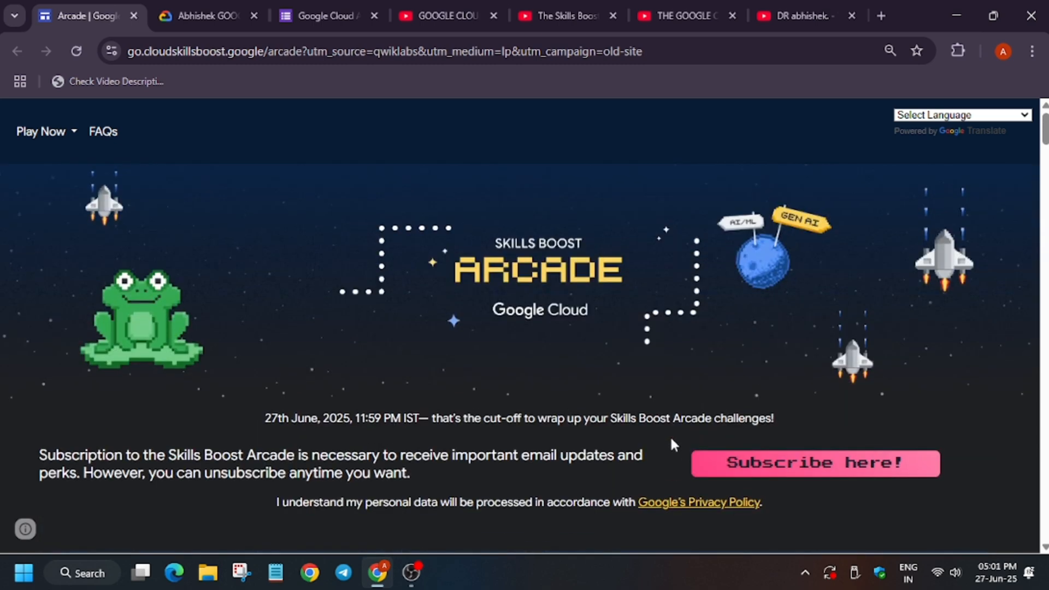
{"action": "mouse_move", "coordinate": [561, 481]}
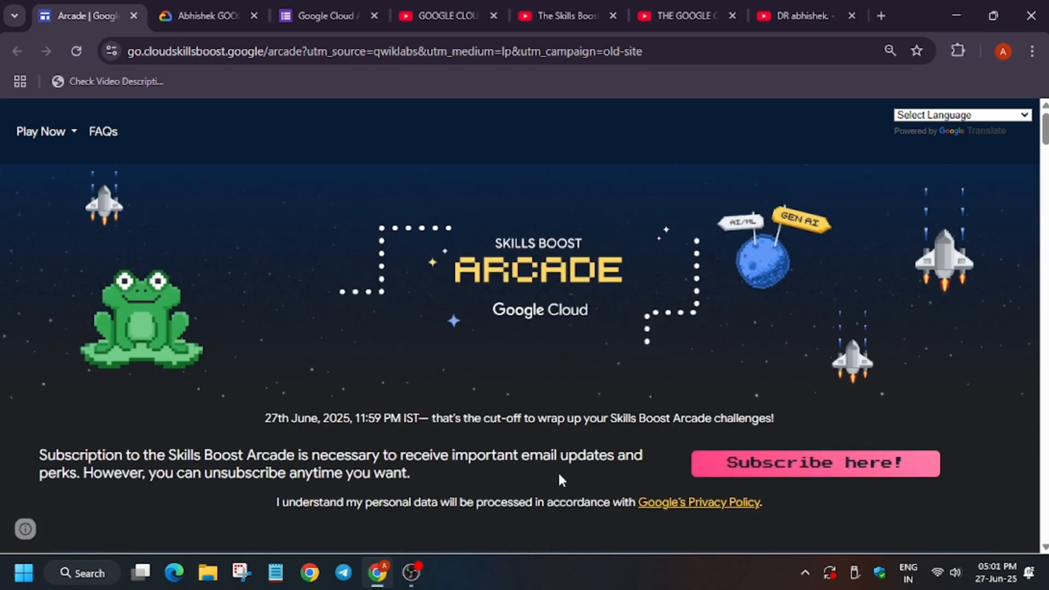
{"action": "mouse_move", "coordinate": [773, 476]}
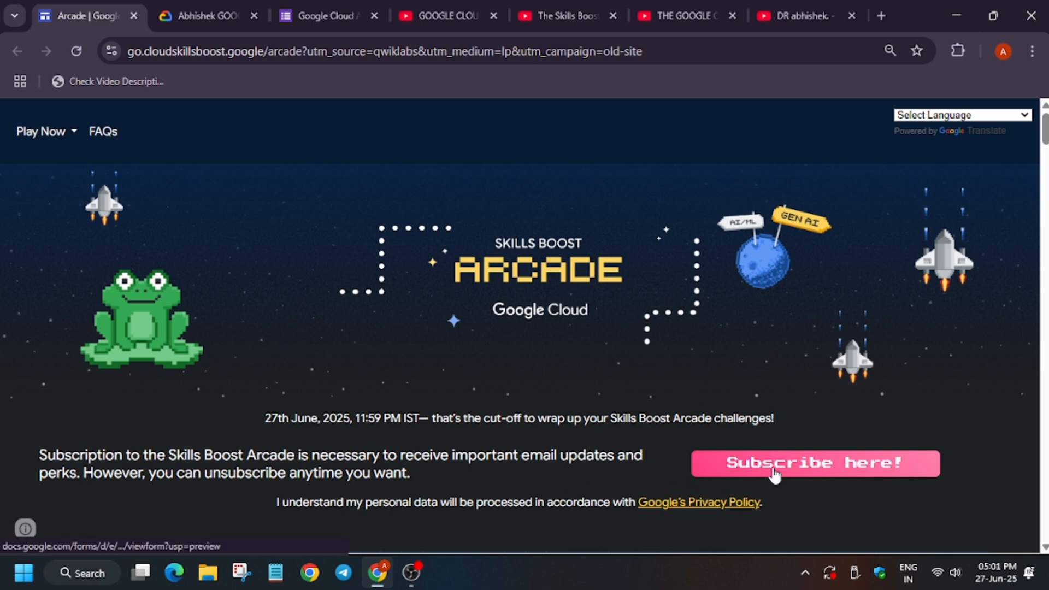
- Recheck the Arcade subscription form and the public profile page, then return to the Arcade page
{"action": "left_click", "coordinate": [814, 463]}
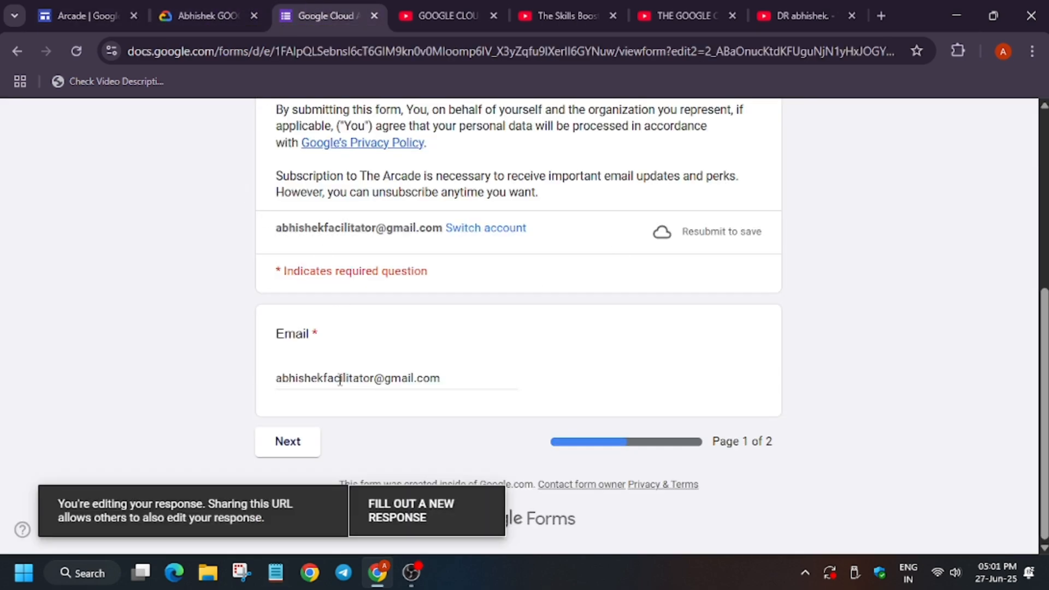
{"action": "left_click", "coordinate": [201, 15]}
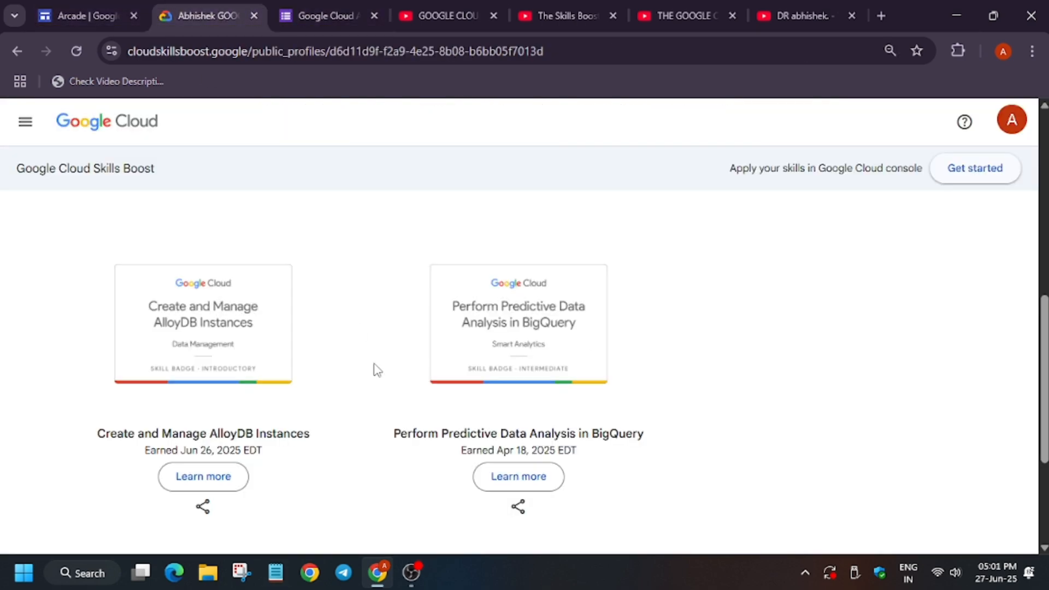
{"action": "left_click", "coordinate": [80, 16]}
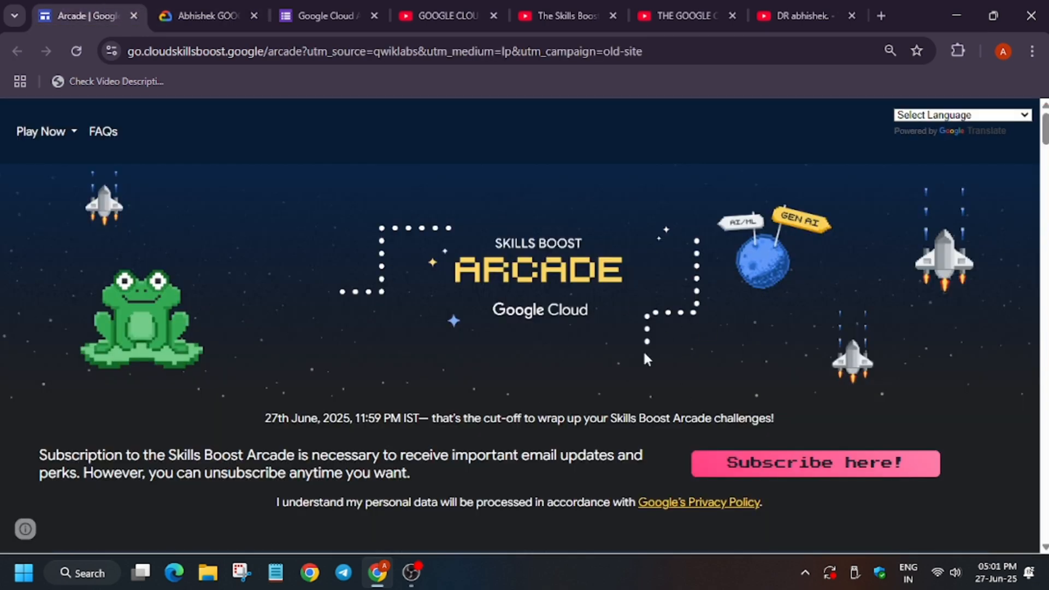
{"action": "mouse_move", "coordinate": [657, 241]}
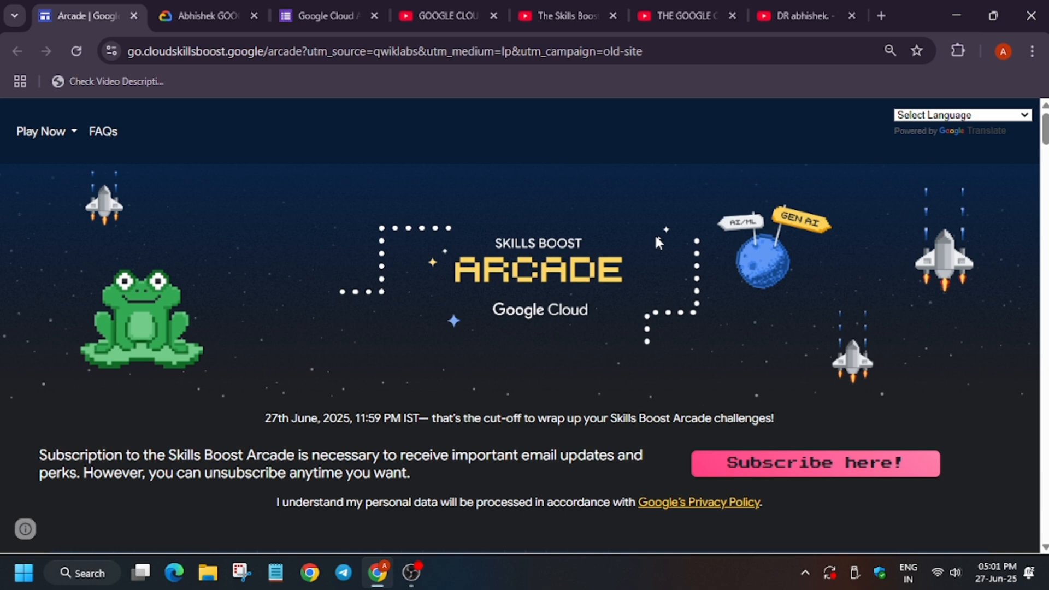
{"action": "mouse_move", "coordinate": [677, 251]}
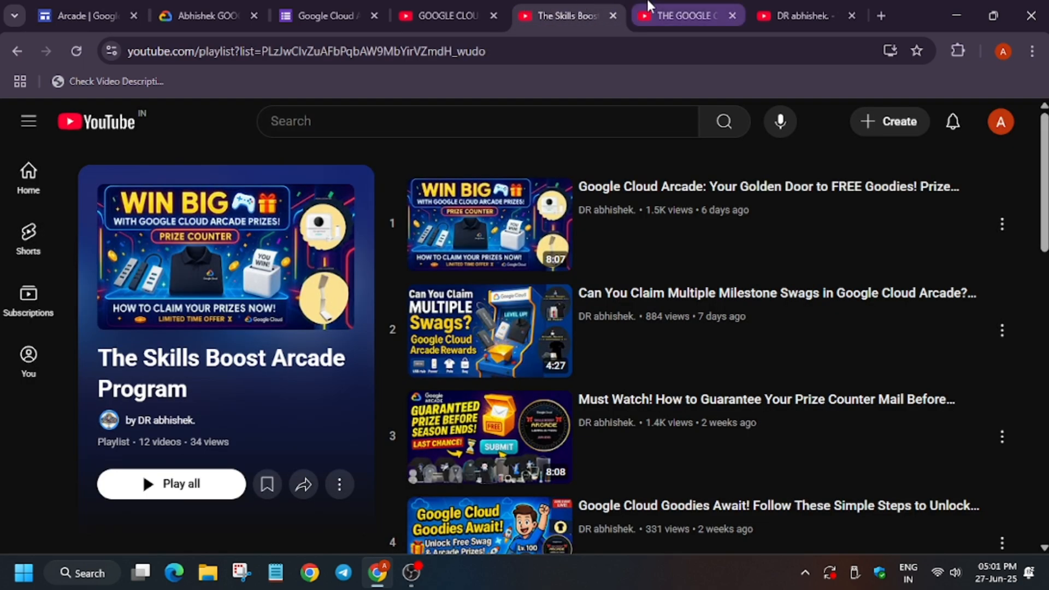
- From the Arcade Facilitator playlist, go to its creator's channel and show the channel's Videos list
{"action": "left_click", "coordinate": [446, 15]}
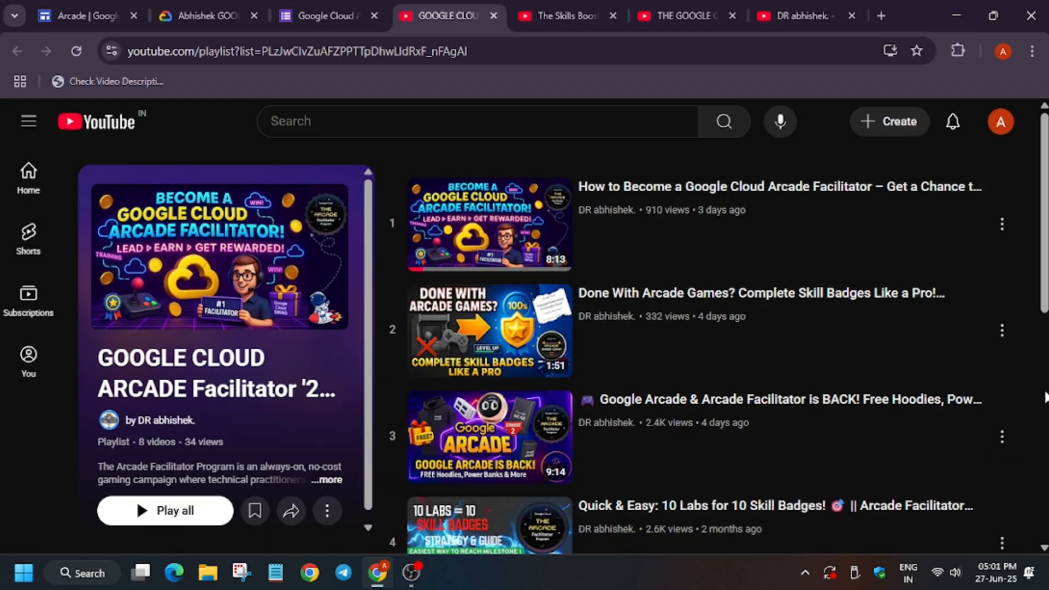
{"action": "scroll", "scroll_direction": "down", "scroll_amount": 3}
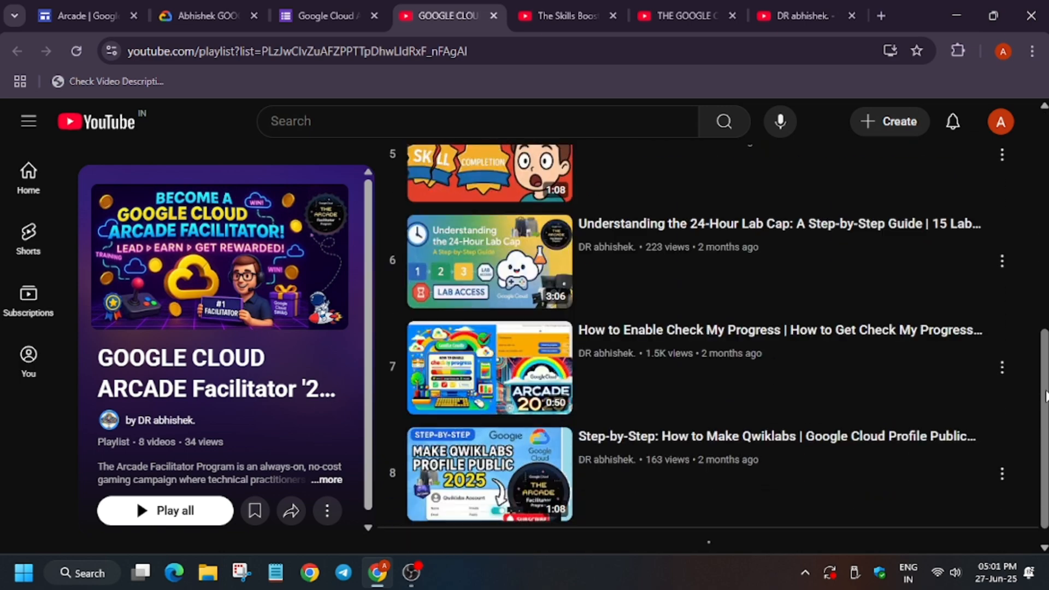
{"action": "mouse_move", "coordinate": [795, 420]}
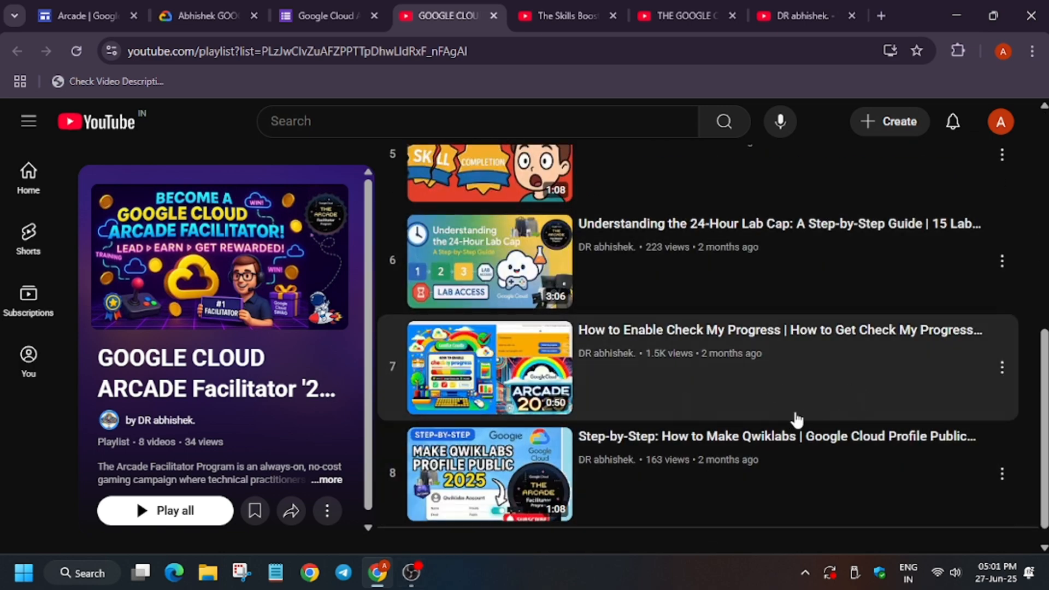
{"action": "scroll", "scroll_direction": "up", "scroll_amount": 3}
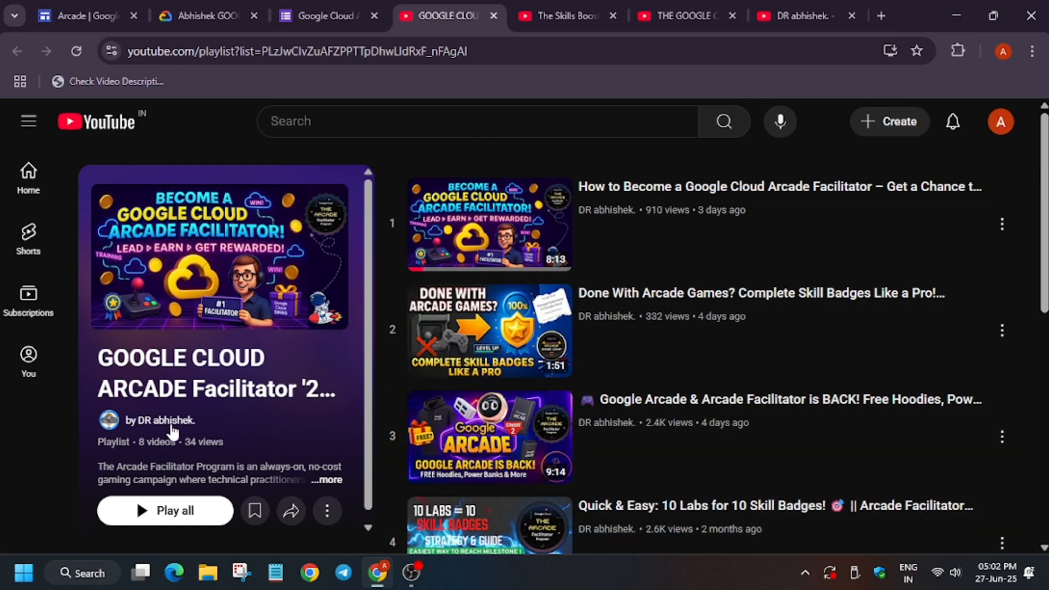
{"action": "left_click", "coordinate": [160, 420]}
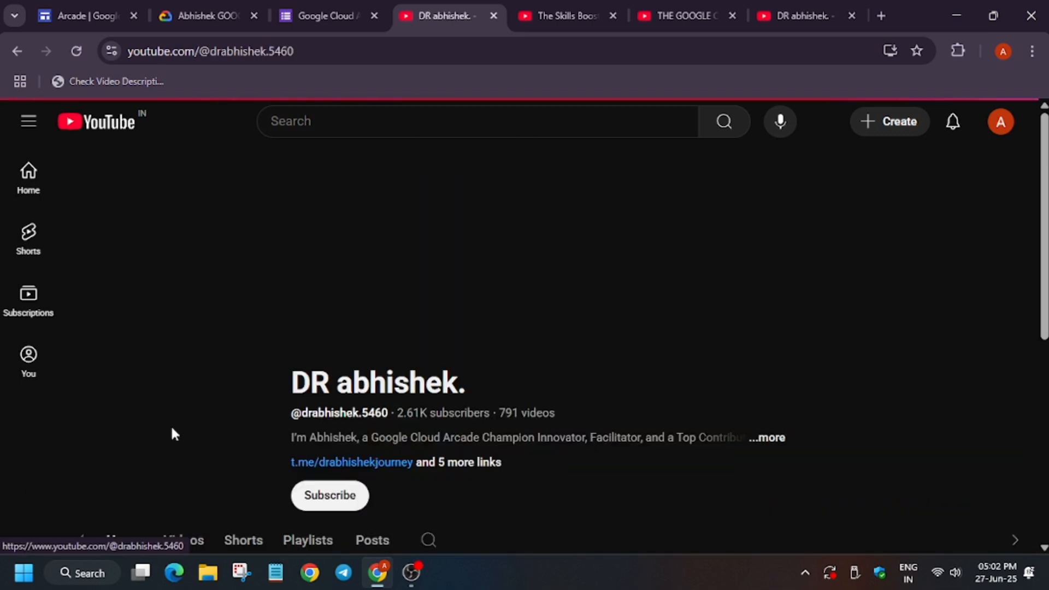
{"action": "left_click", "coordinate": [186, 478]}
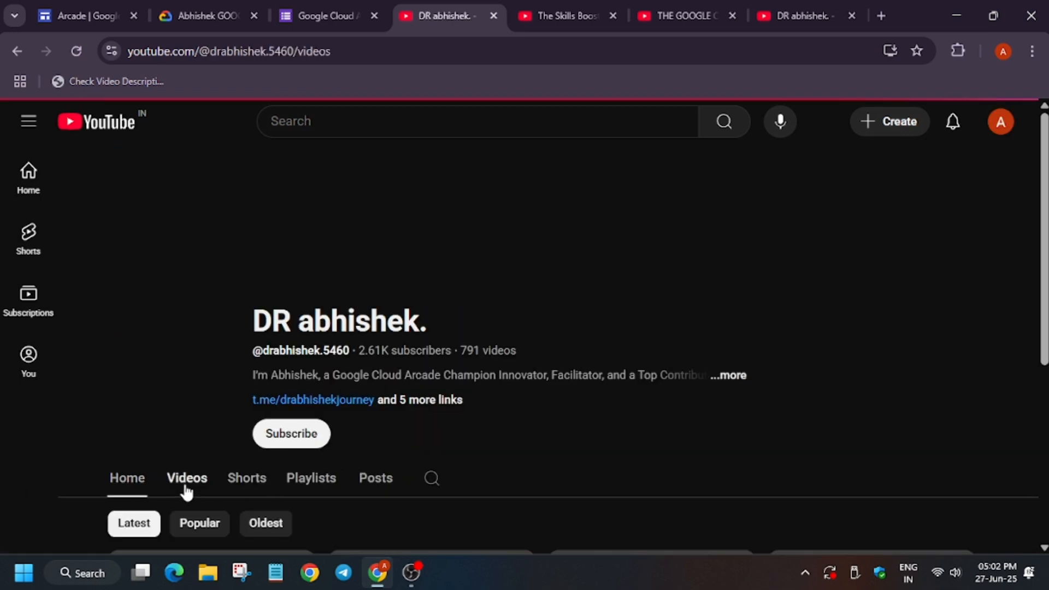
- Scroll down through the channel's uploads and back up to the latest videos, led by the Cohort 1 grand finale swag drop
{"action": "scroll", "scroll_direction": "down", "scroll_amount": 3}
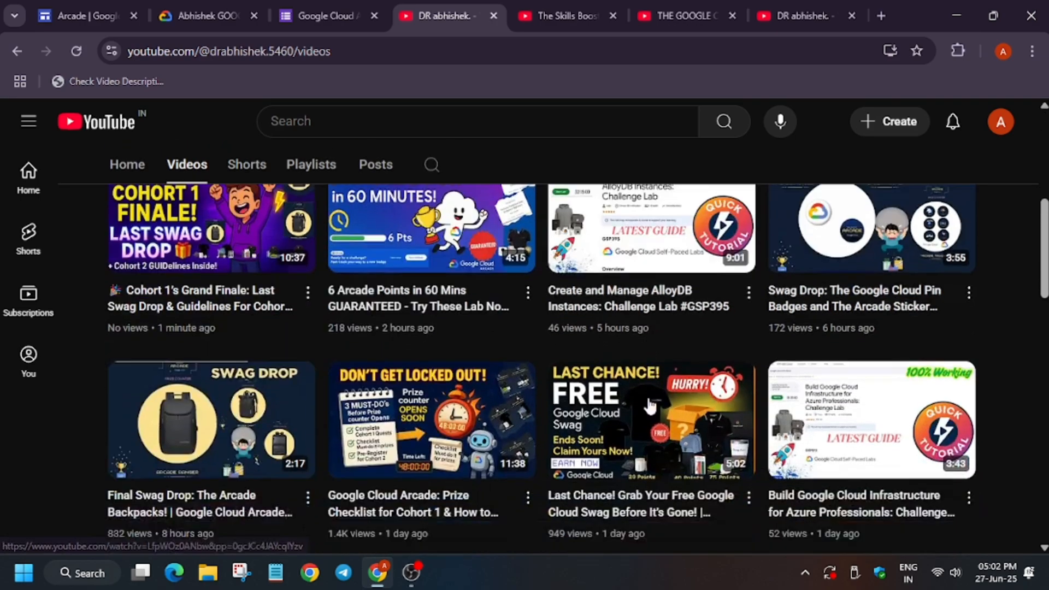
{"action": "scroll", "scroll_direction": "down", "scroll_amount": 3}
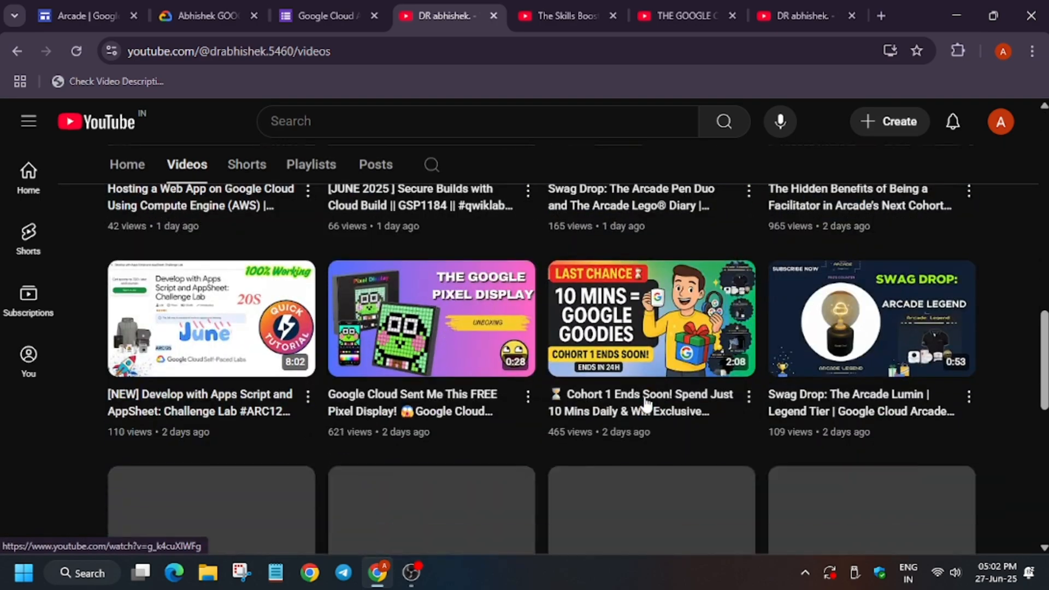
{"action": "scroll", "scroll_direction": "down", "scroll_amount": 3}
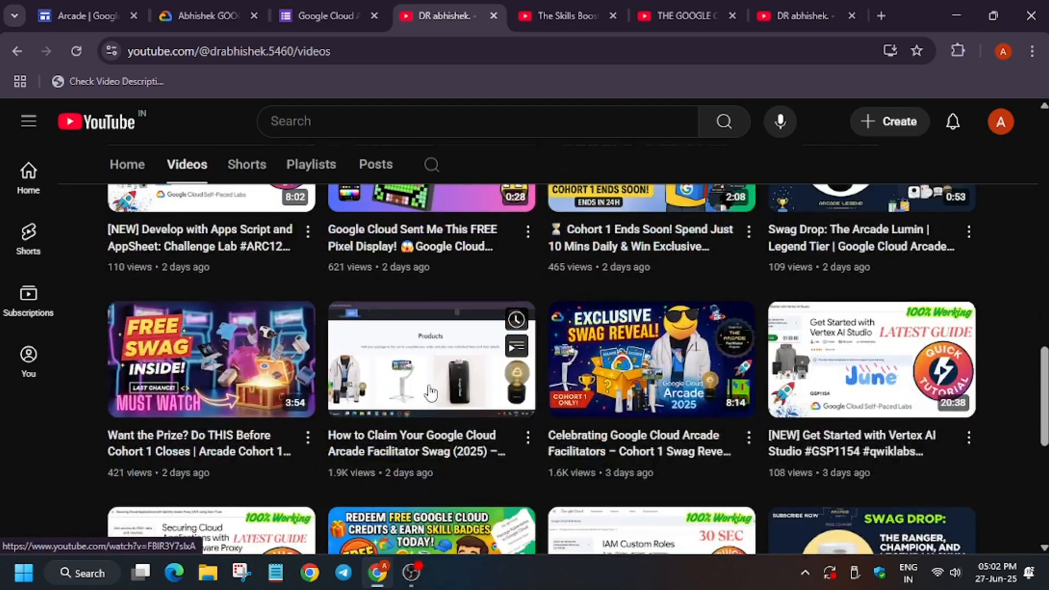
{"action": "scroll", "scroll_direction": "down", "scroll_amount": 3}
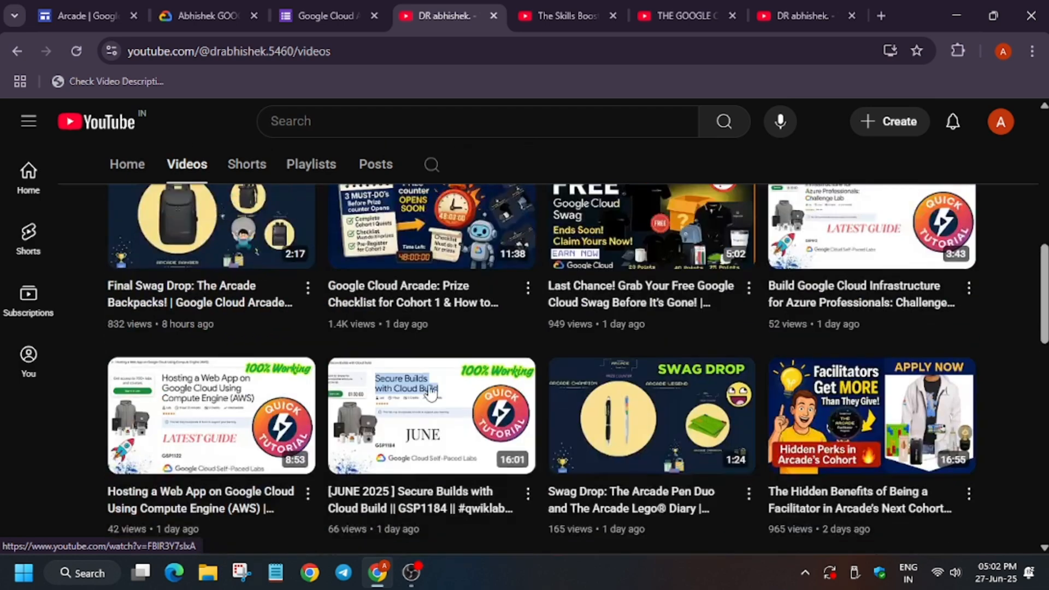
{"action": "scroll", "scroll_direction": "up", "scroll_amount": 3}
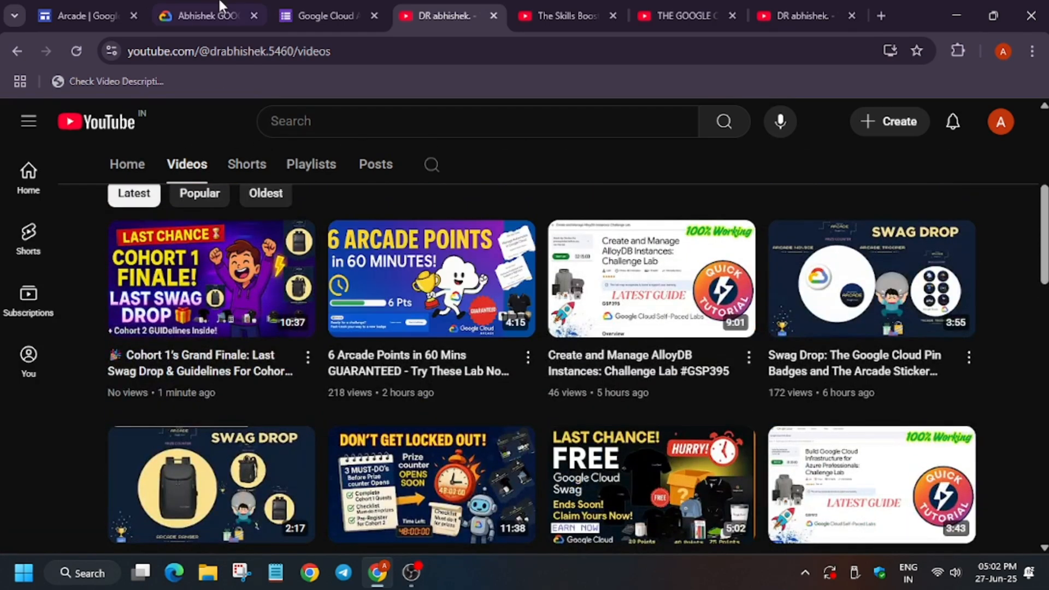
- Return to the Arcade page and scroll to the five prize tiers banner, 20 to 85 points
{"action": "left_click", "coordinate": [79, 15]}
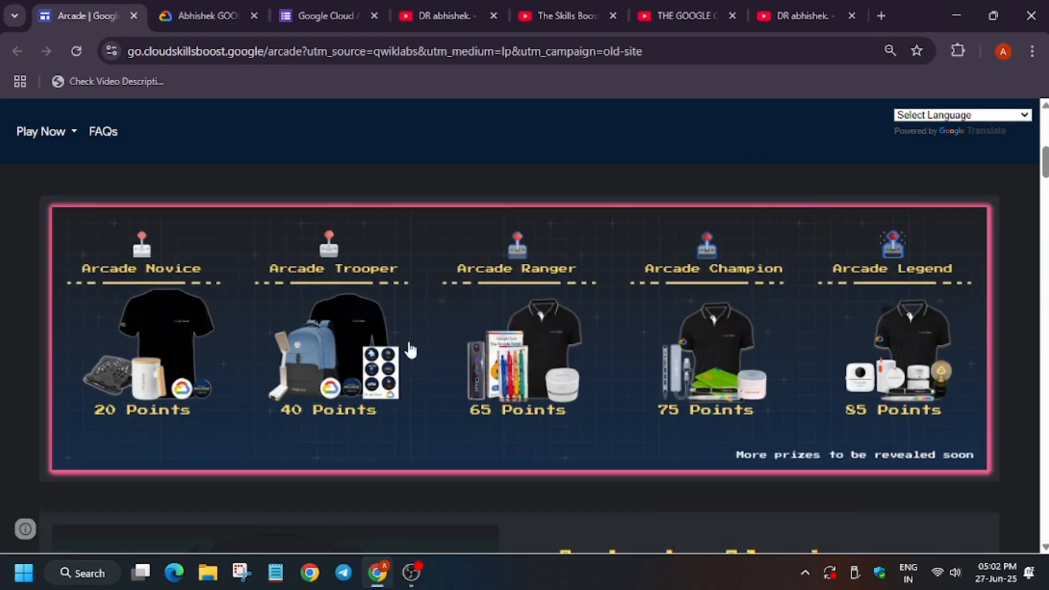
{"action": "scroll", "scroll_direction": "down", "scroll_amount": 3}
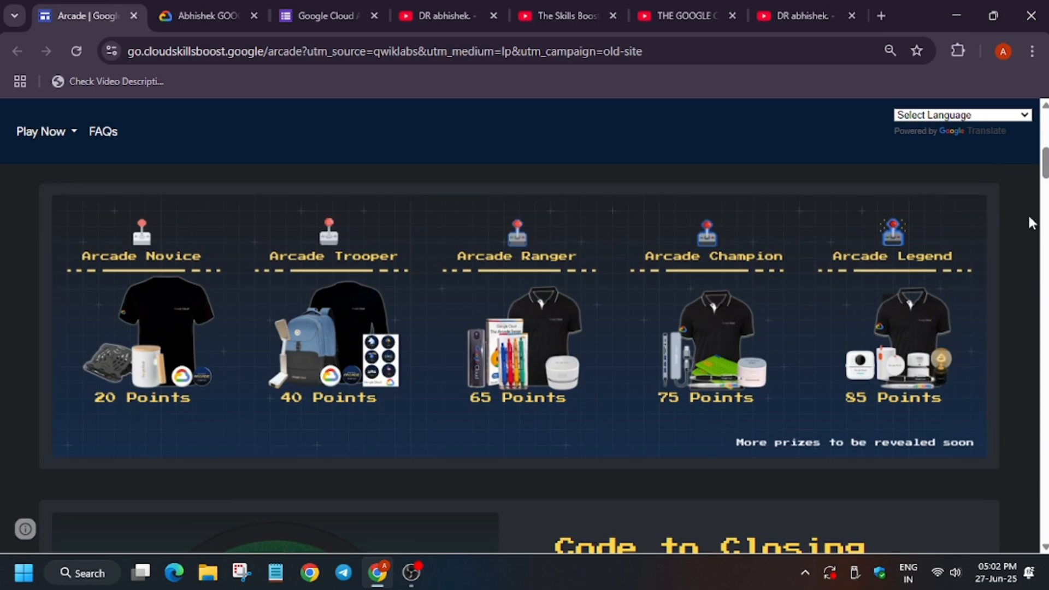
{"action": "mouse_move", "coordinate": [7, 462]}
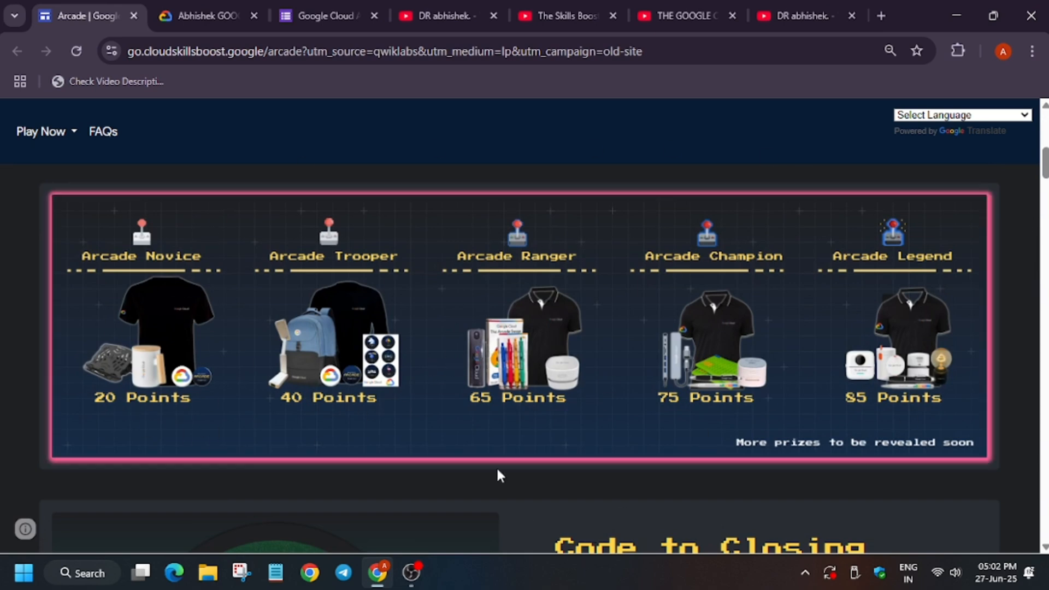
{"action": "mouse_move", "coordinate": [538, 319]}
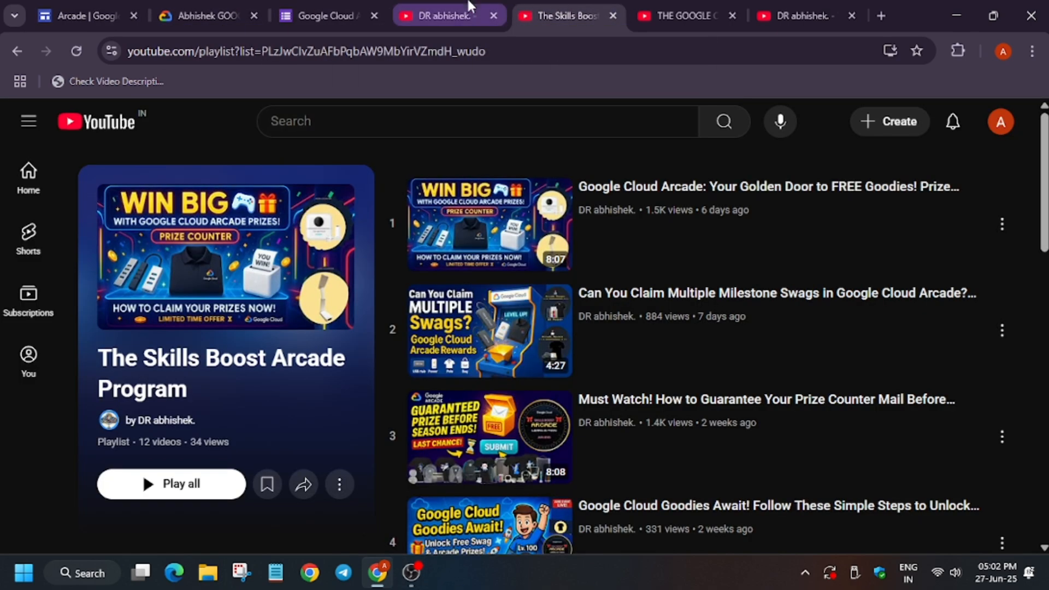
- Glance at the channel video list and Arcade prize tiers, then switch to the other channel tab led by 6 Arcade Points in 60 Mins
{"action": "left_click", "coordinate": [445, 15]}
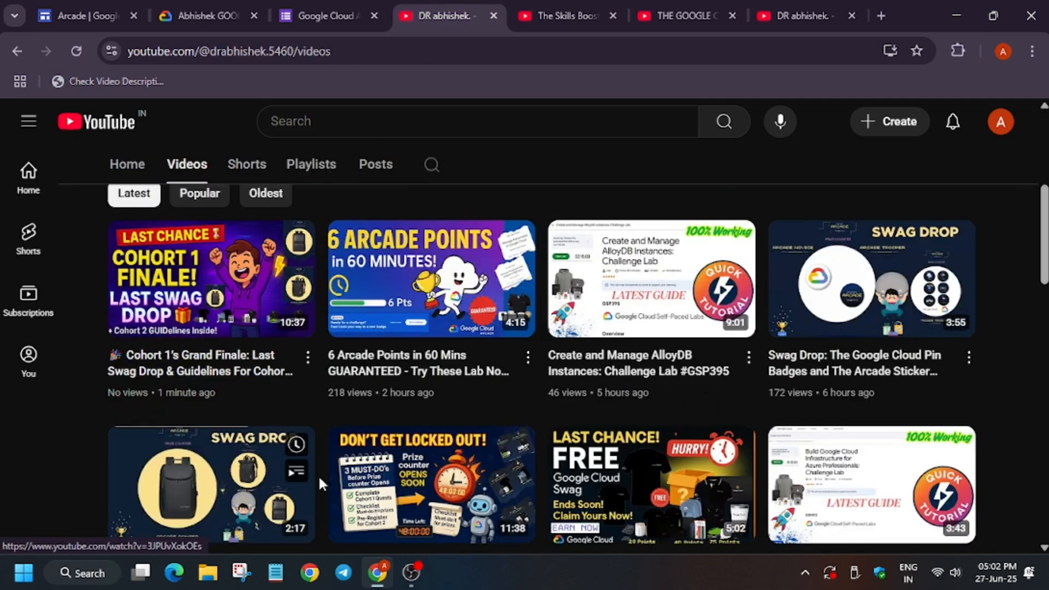
{"action": "mouse_move", "coordinate": [246, 393]}
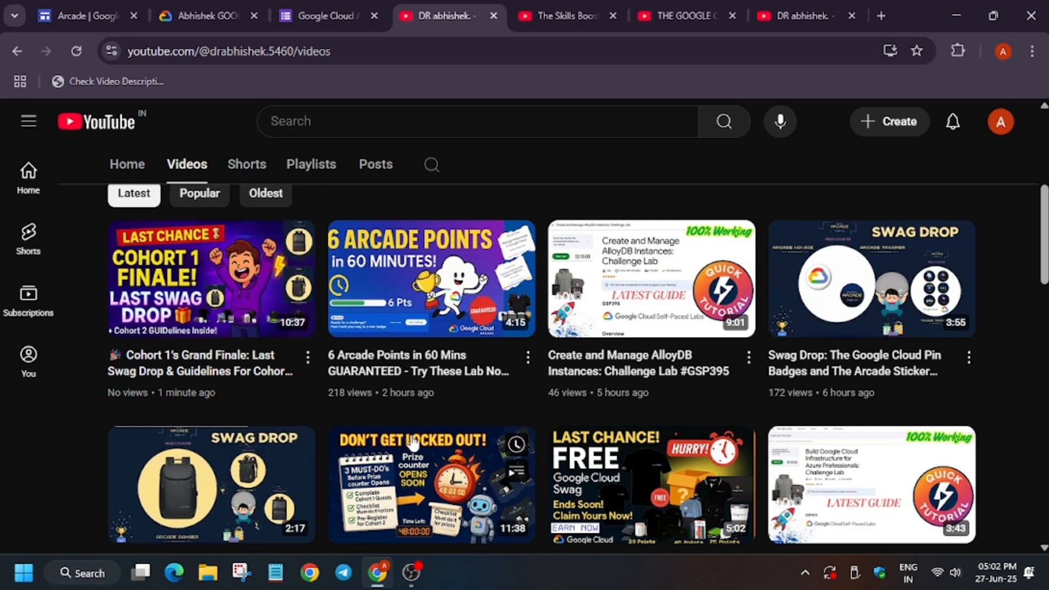
{"action": "scroll", "scroll_direction": "down", "scroll_amount": 3}
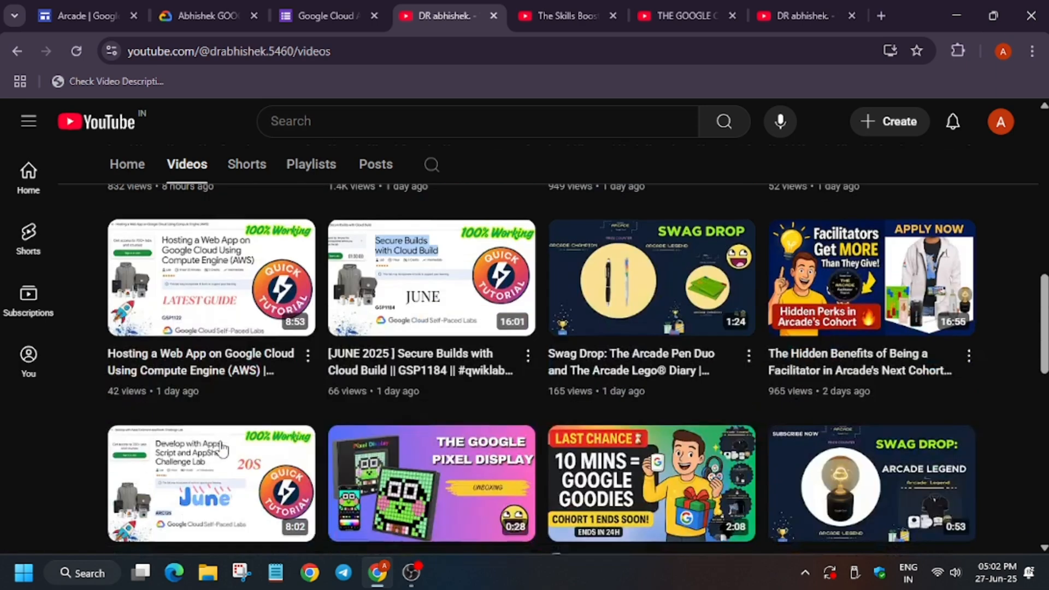
{"action": "scroll", "scroll_direction": "up", "scroll_amount": 3}
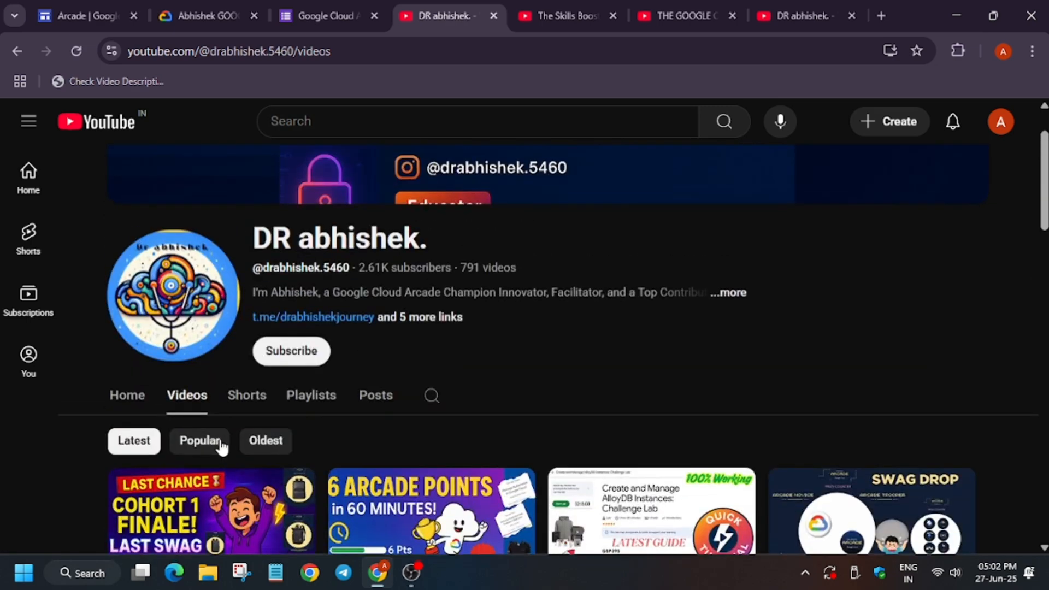
{"action": "left_click", "coordinate": [80, 15]}
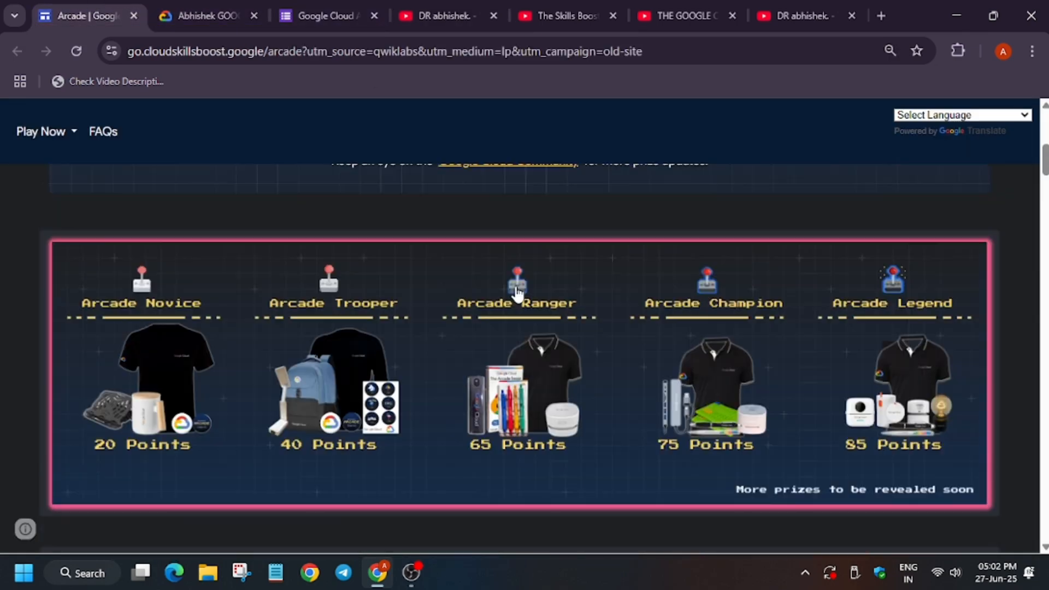
{"action": "scroll", "scroll_direction": "down", "scroll_amount": 3}
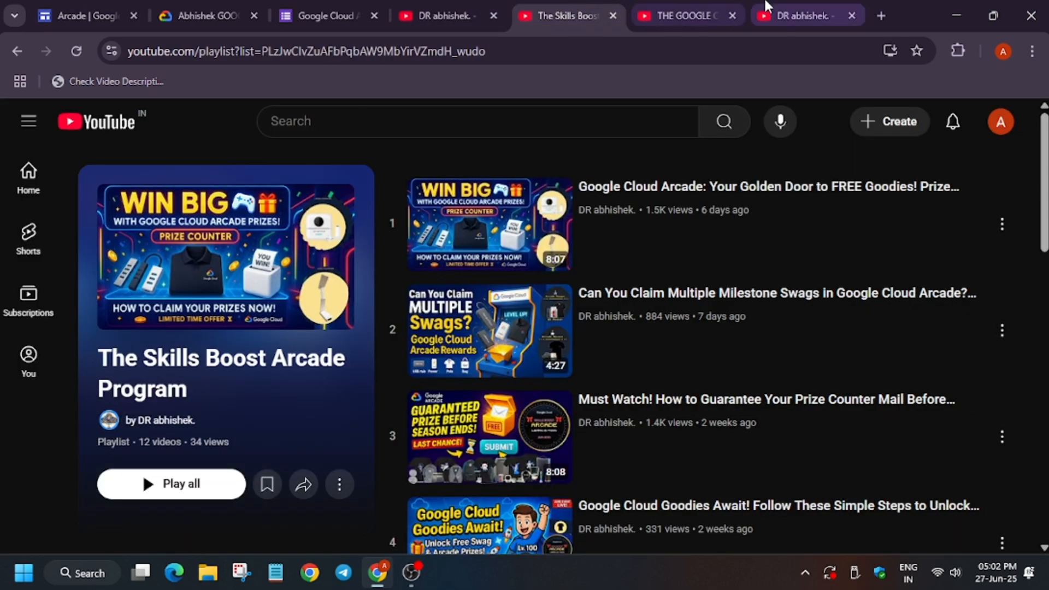
{"action": "left_click", "coordinate": [803, 16]}
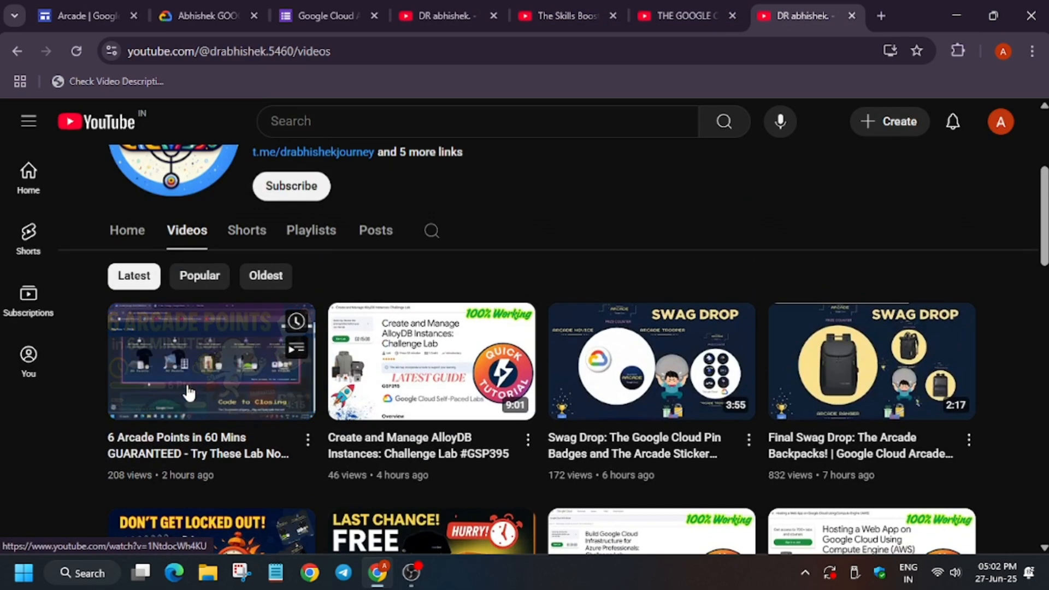
{"action": "mouse_move", "coordinate": [130, 491]}
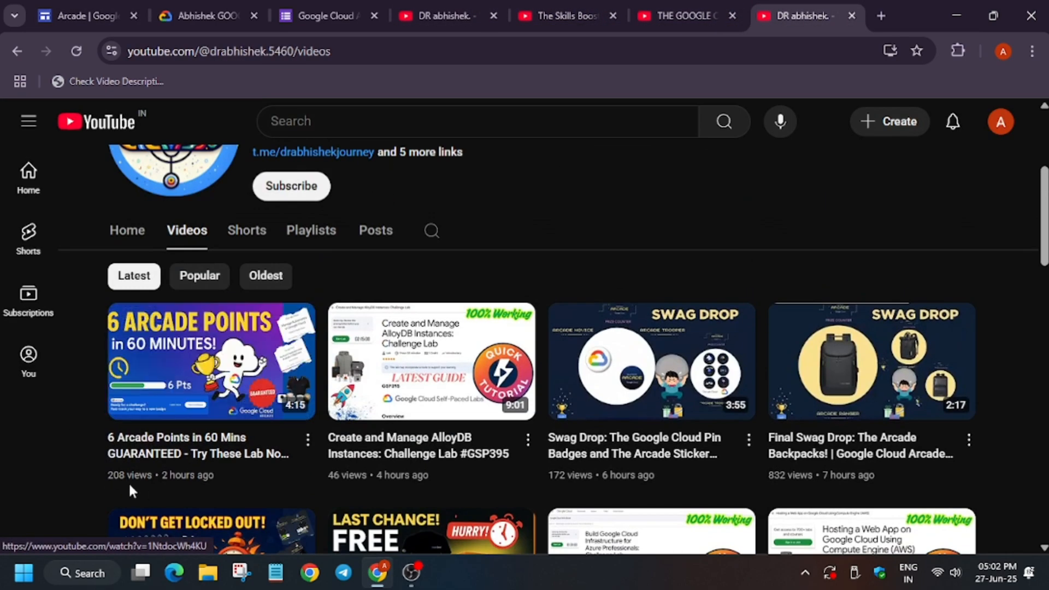
{"action": "mouse_move", "coordinate": [221, 503]}
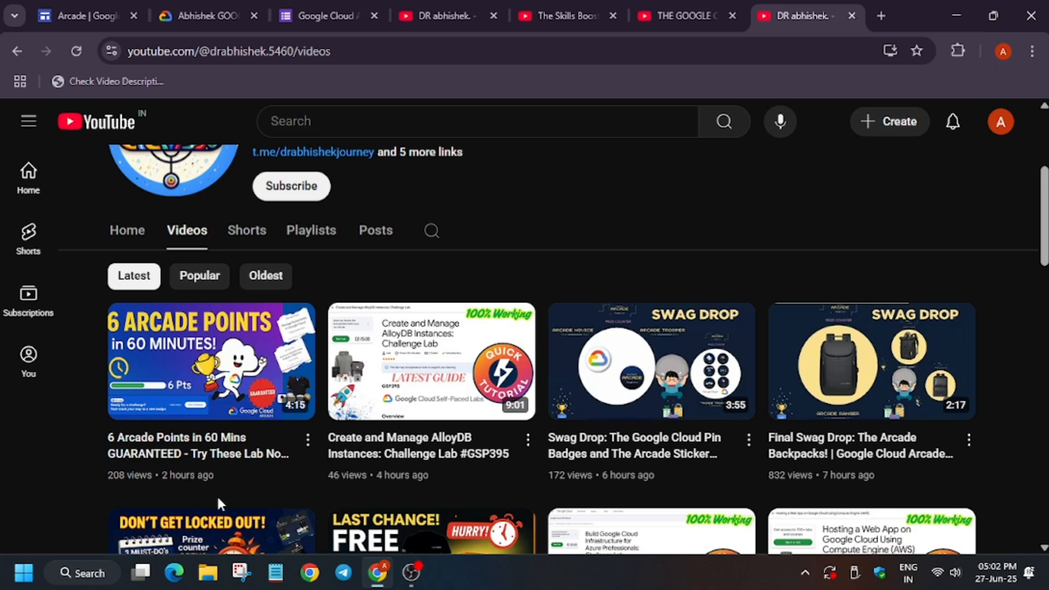
{"action": "mouse_move", "coordinate": [224, 507]}
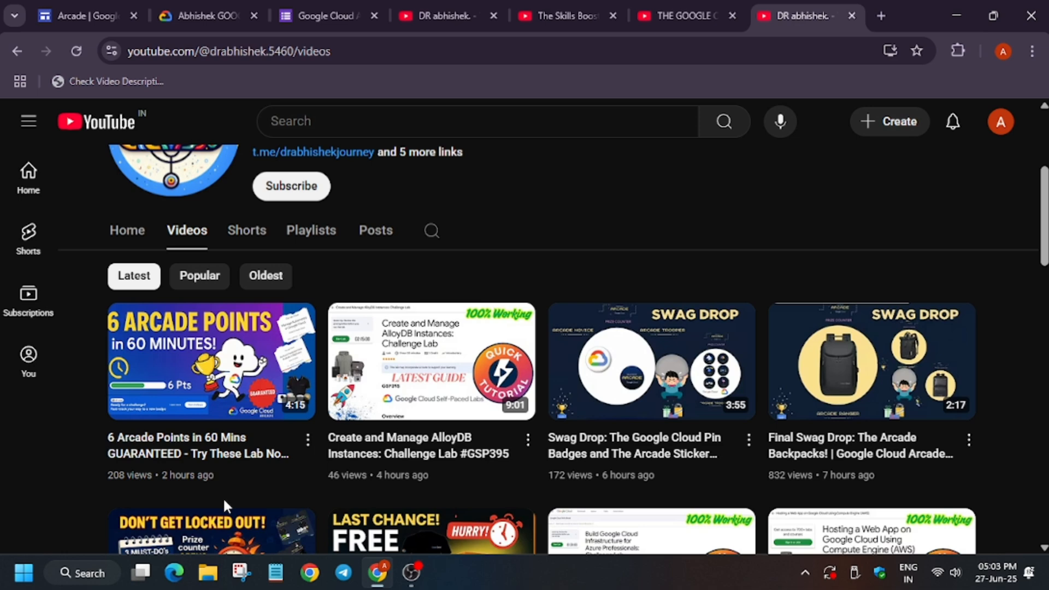
{"action": "mouse_move", "coordinate": [432, 529]}
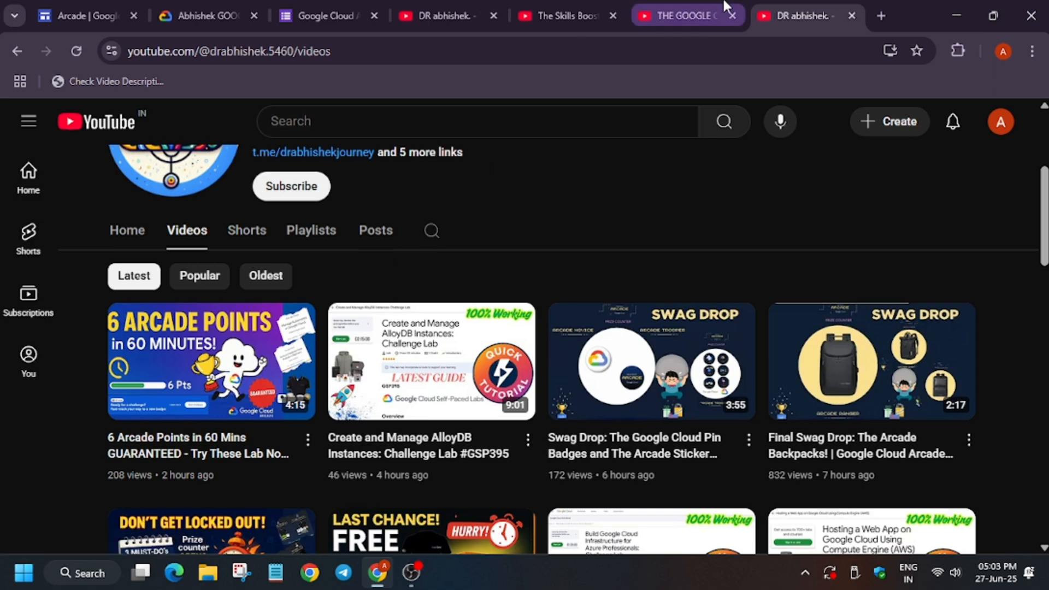
- Show THE GOOGLE CLOUD ARCADE SWAGS 2025 playlist and scroll through its eight swag videos, starting with the Pen Set
{"action": "left_click", "coordinate": [682, 15]}
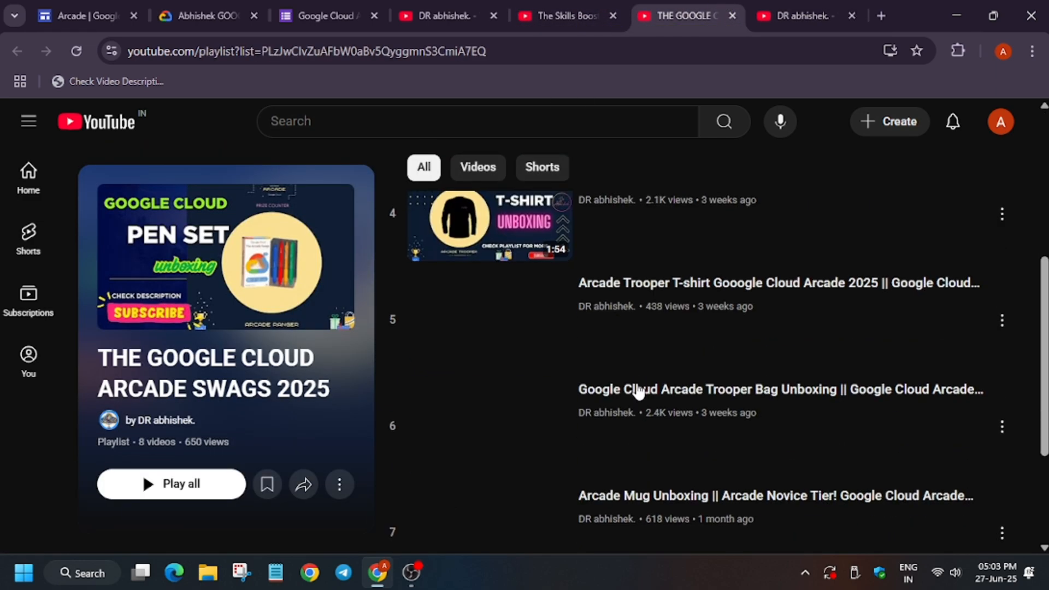
{"action": "scroll", "scroll_direction": "down", "scroll_amount": 3}
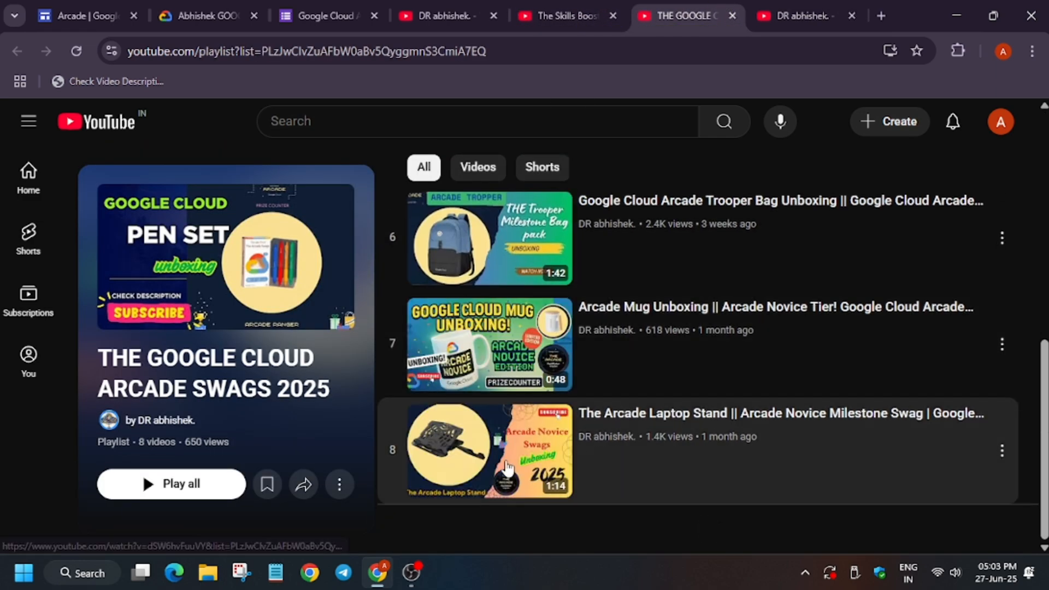
{"action": "mouse_move", "coordinate": [499, 341]}
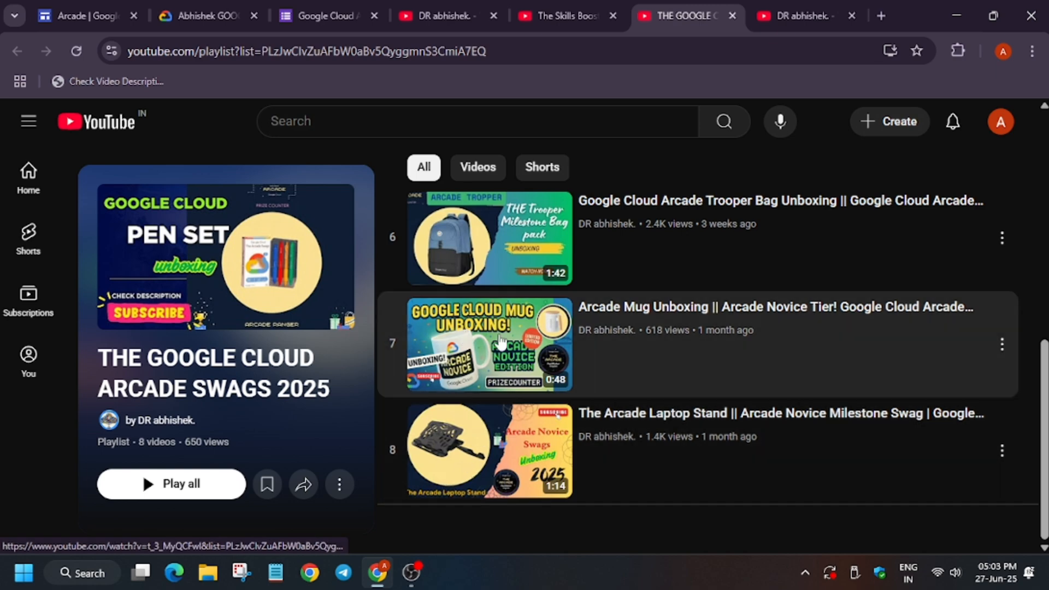
{"action": "scroll", "scroll_direction": "up", "scroll_amount": 3}
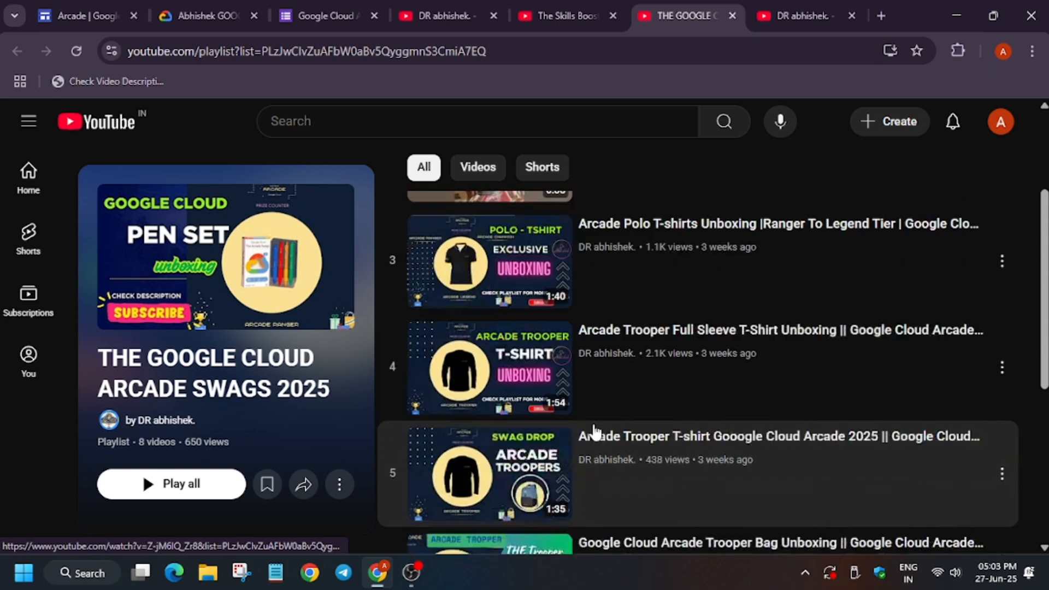
{"action": "scroll", "scroll_direction": "up", "scroll_amount": 3}
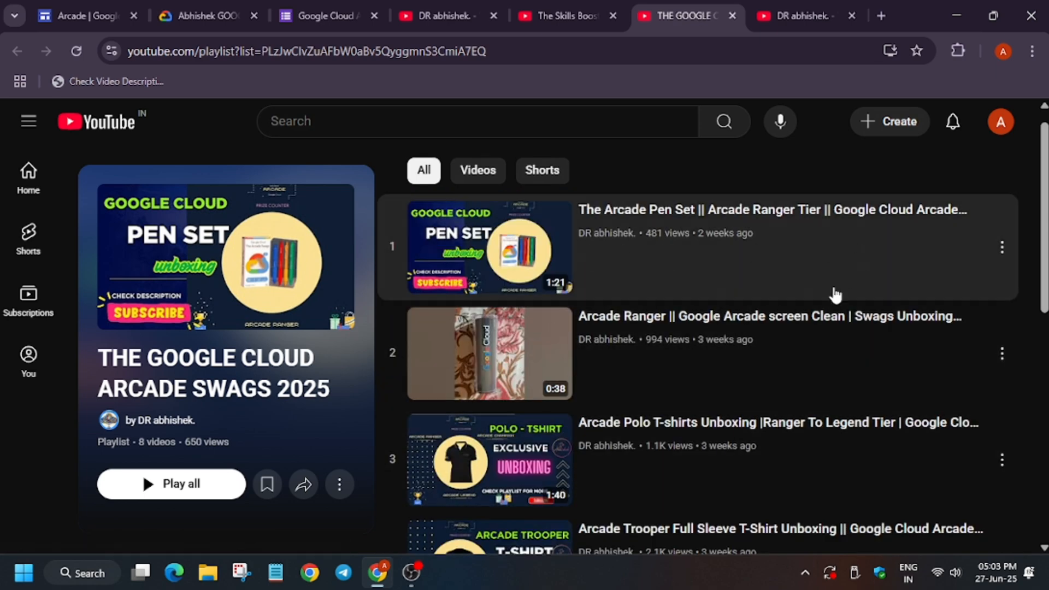